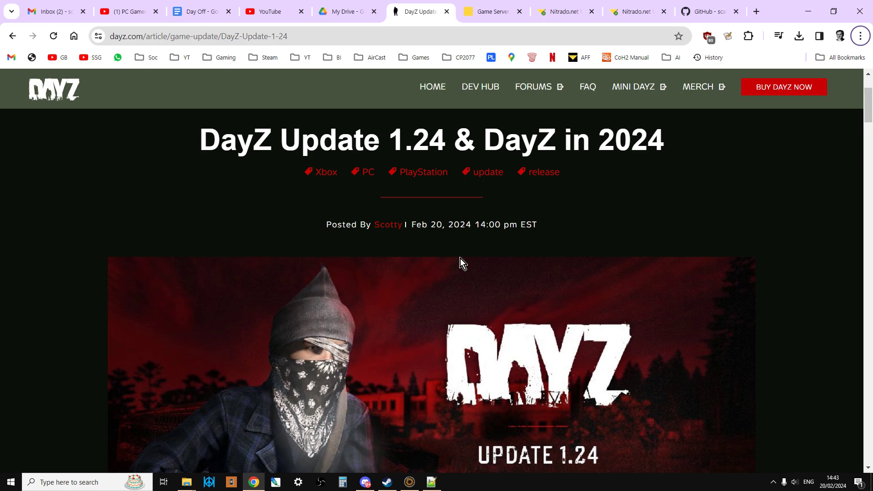
{"action": "mouse_move", "coordinate": [492, 11]}
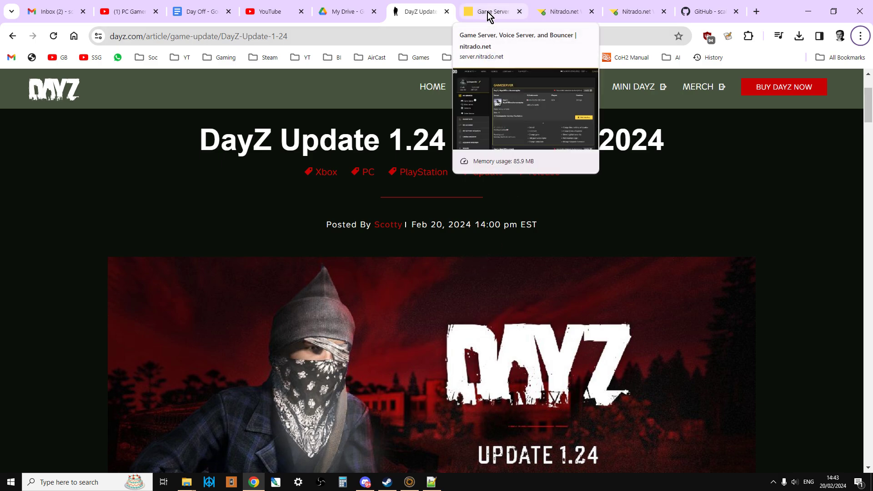
{"action": "mouse_move", "coordinate": [256, 191]}
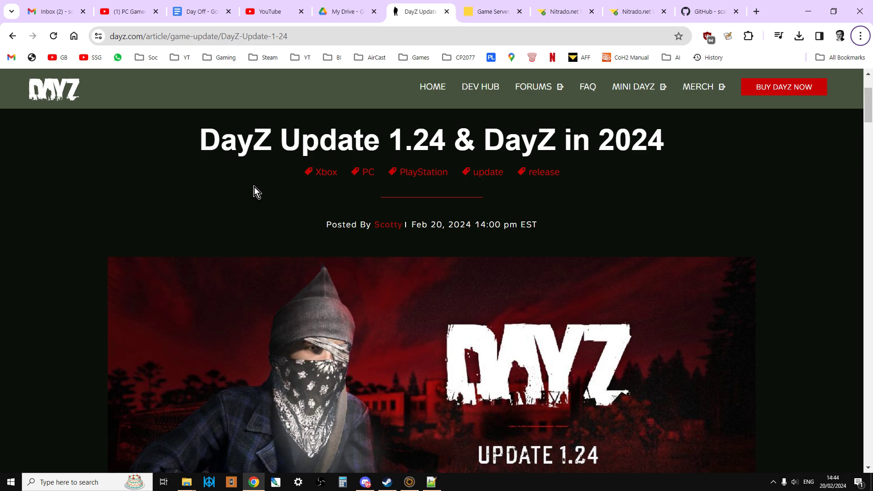
- Confirm on the Nitrado dashboard that the server is running version v1.24
{"action": "left_click", "coordinate": [491, 11]}
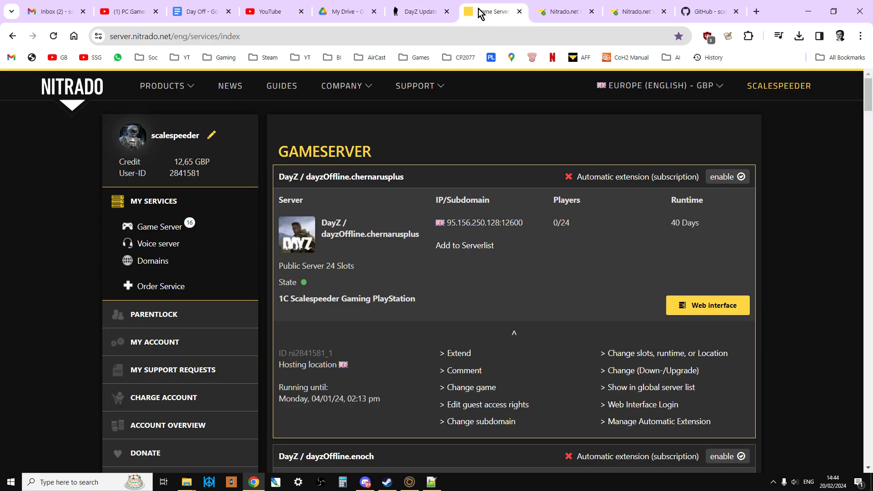
{"action": "mouse_move", "coordinate": [655, 297]}
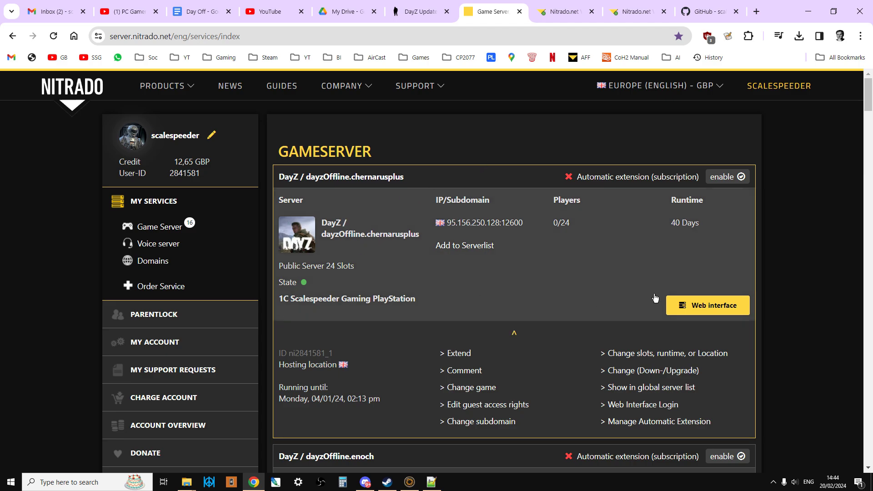
{"action": "mouse_move", "coordinate": [560, 11]}
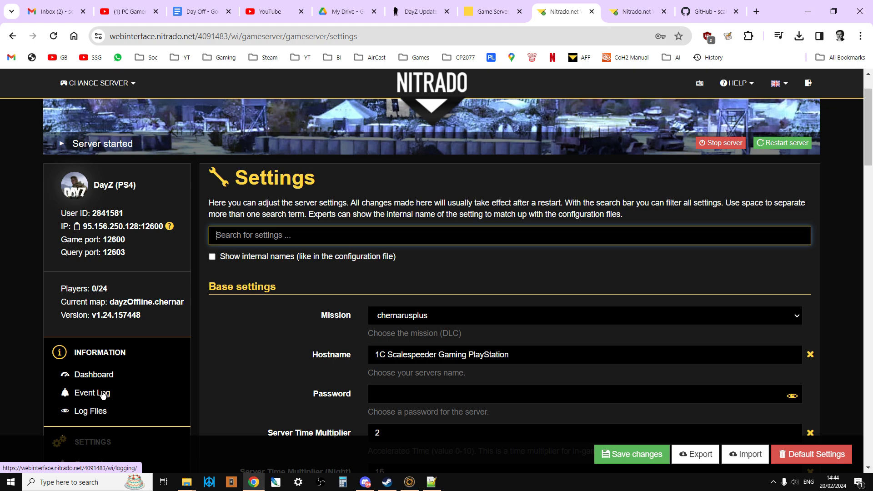
{"action": "left_click", "coordinate": [92, 393]}
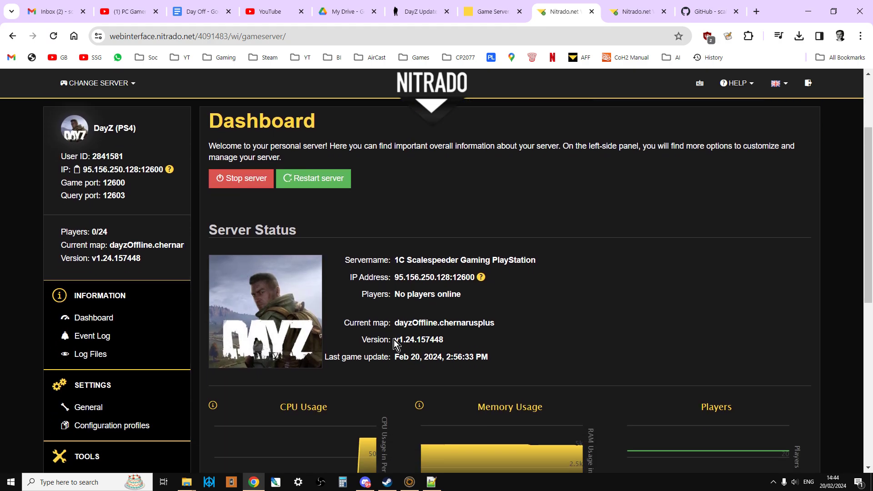
{"action": "double_click", "coordinate": [418, 339]}
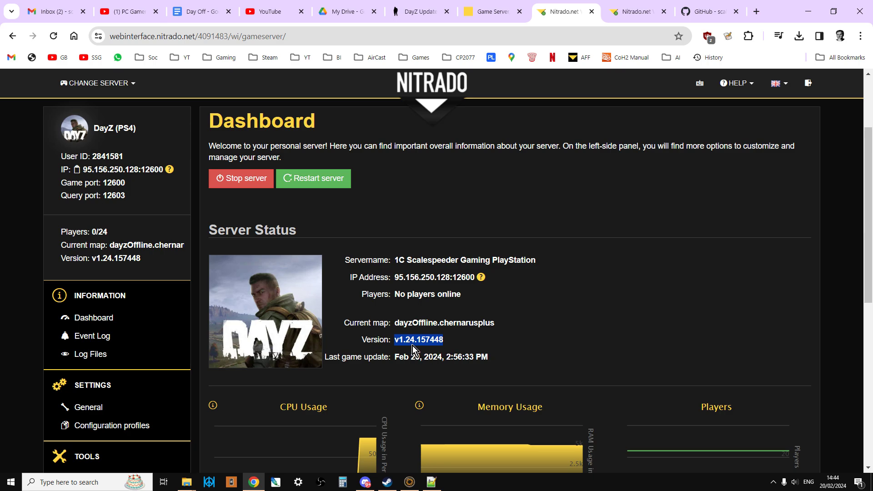
{"action": "scroll", "scroll_direction": "down", "scroll_amount": 3}
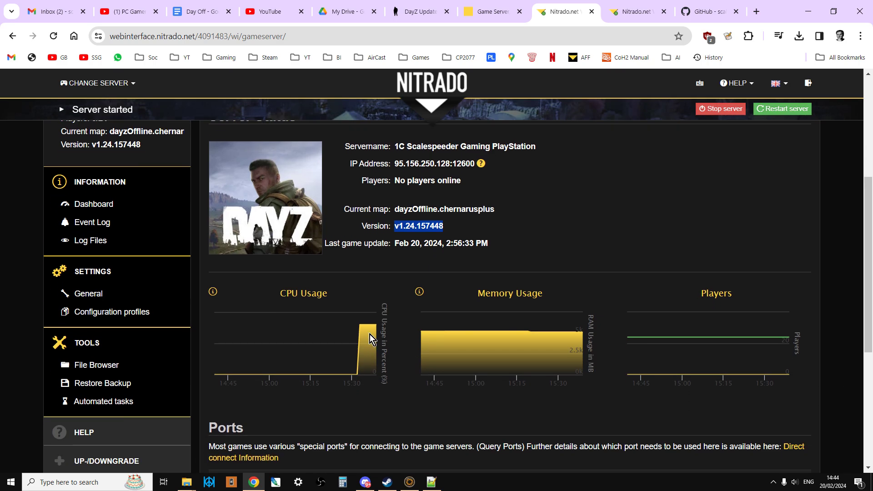
{"action": "mouse_move", "coordinate": [96, 365]}
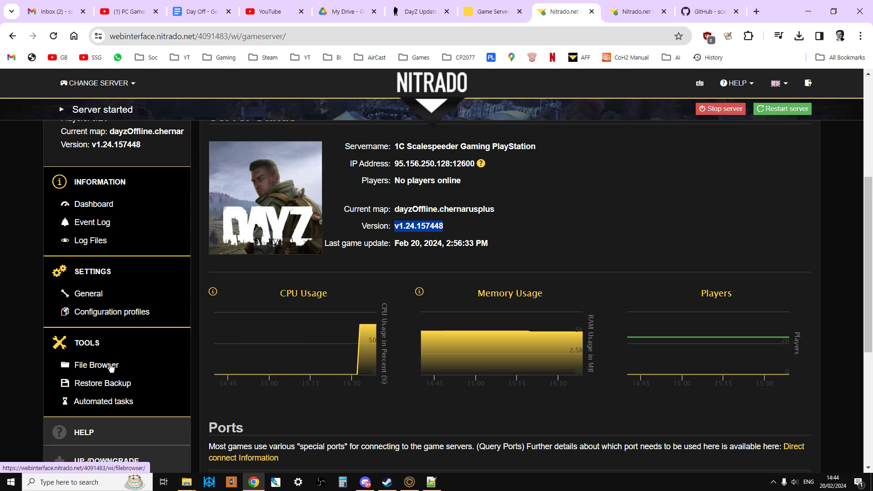
- Browse the file browser into the chernarusplus mission's db folder containing types.xml
{"action": "left_click", "coordinate": [95, 364]}
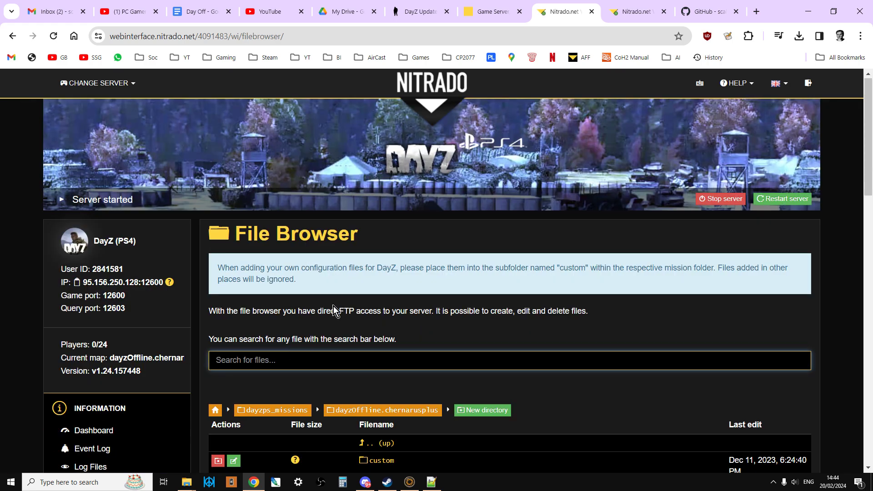
{"action": "scroll", "scroll_direction": "down", "scroll_amount": 3}
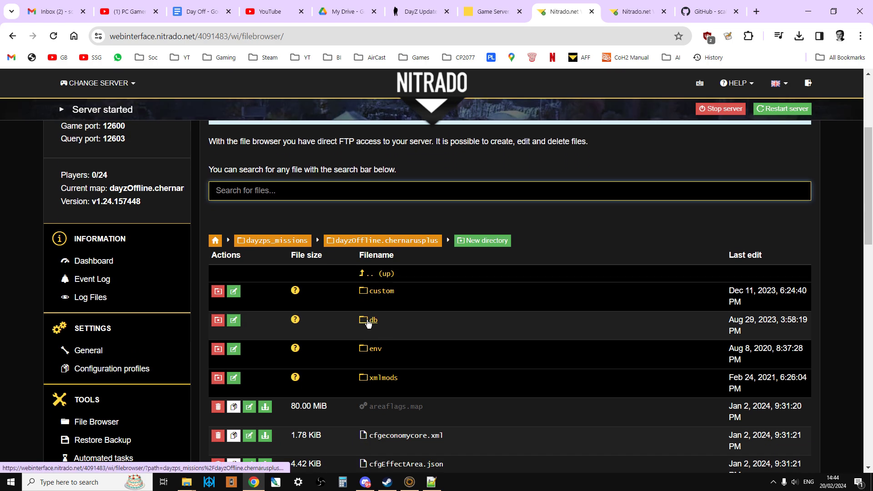
{"action": "left_click", "coordinate": [370, 319]}
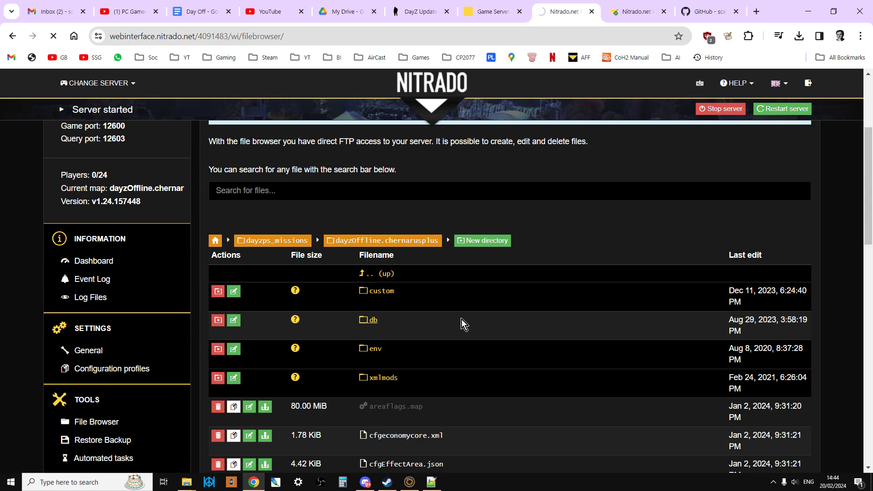
{"action": "left_click", "coordinate": [370, 319]}
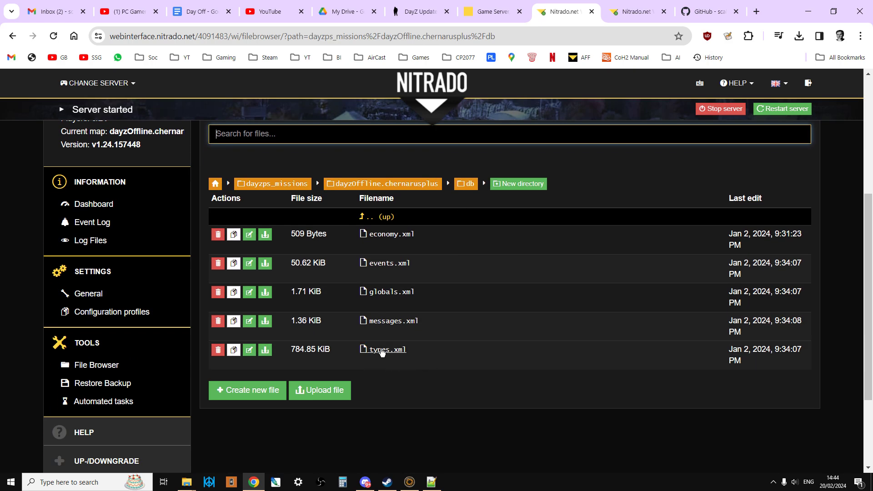
{"action": "mouse_move", "coordinate": [265, 349]}
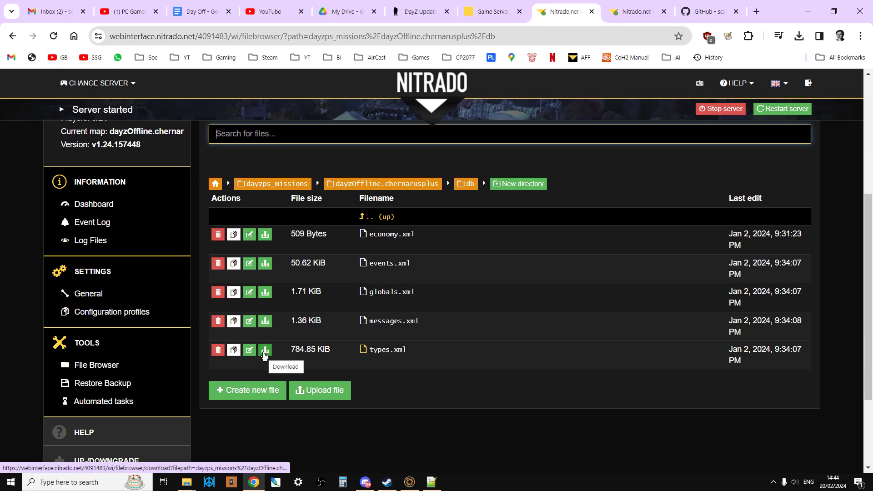
- Download types.xml and search it in Notepad++ for 'vik', finding zero hits
{"action": "left_click", "coordinate": [265, 350]}
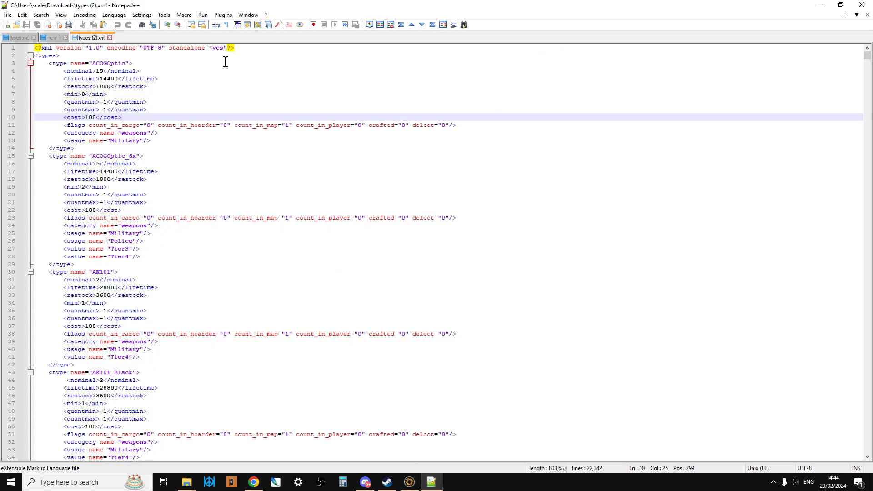
{"action": "left_click", "coordinate": [230, 179]}
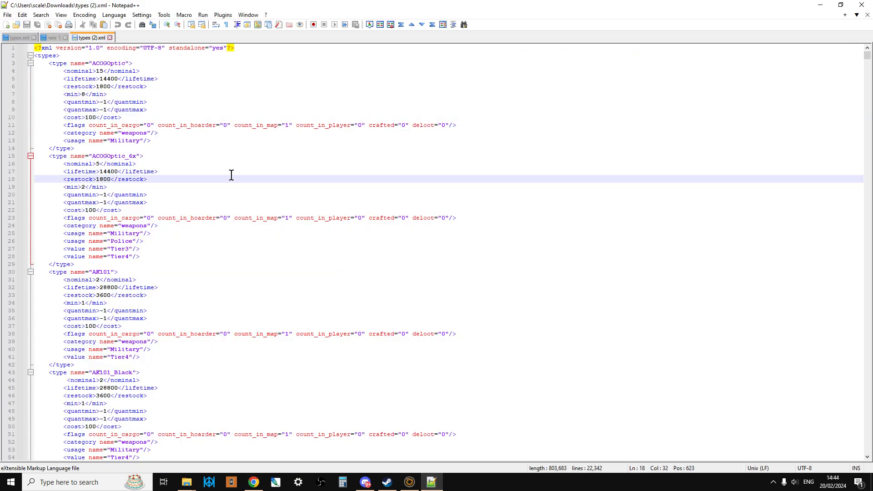
{"action": "key", "text": "ctrl+f"}
{"action": "type", "text": "vik"}
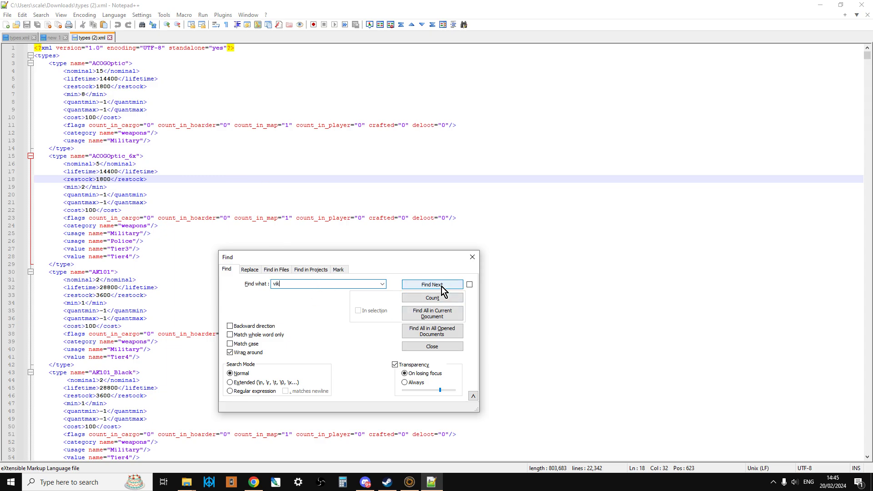
{"action": "left_click", "coordinate": [431, 312]}
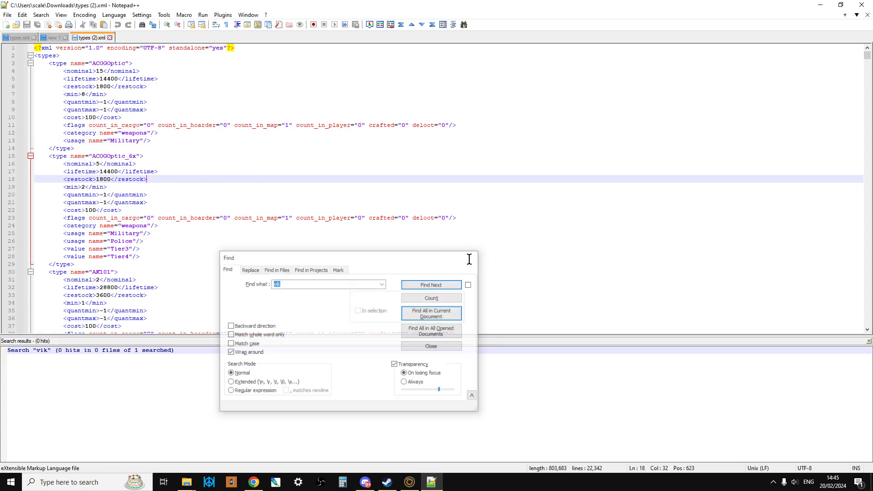
{"action": "left_click", "coordinate": [430, 346]}
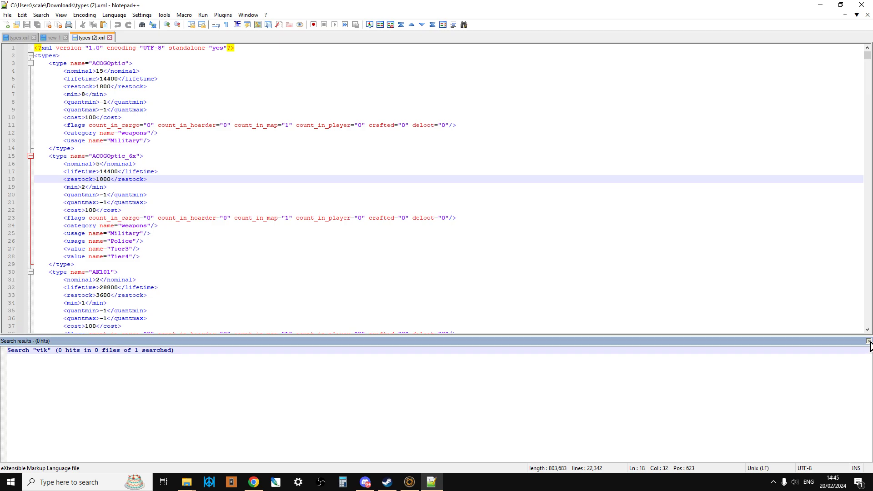
{"action": "left_click", "coordinate": [868, 340]}
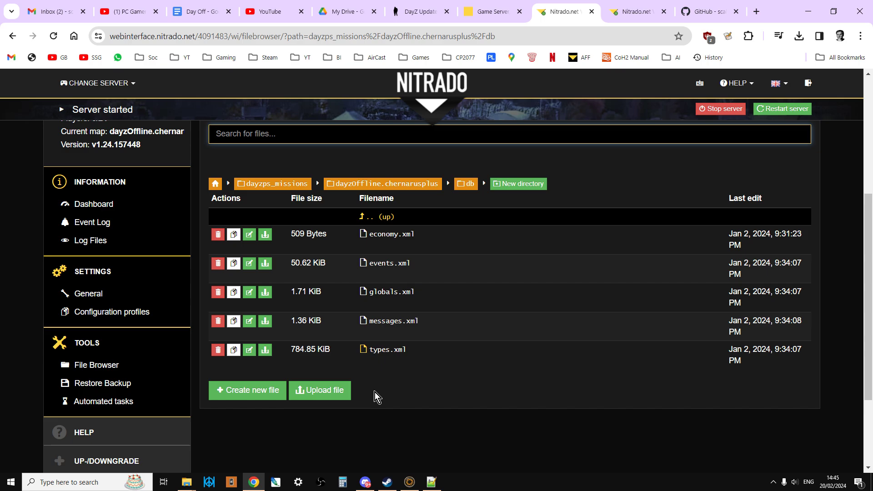
{"action": "mouse_move", "coordinate": [443, 288]}
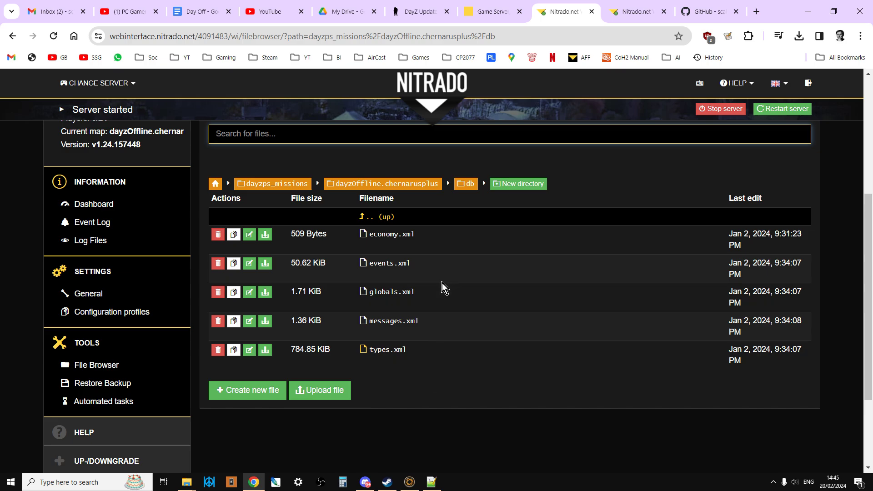
- Go to Settings > General and scroll to the Reset Mission-xml to default option
{"action": "scroll", "scroll_direction": "up", "scroll_amount": 3}
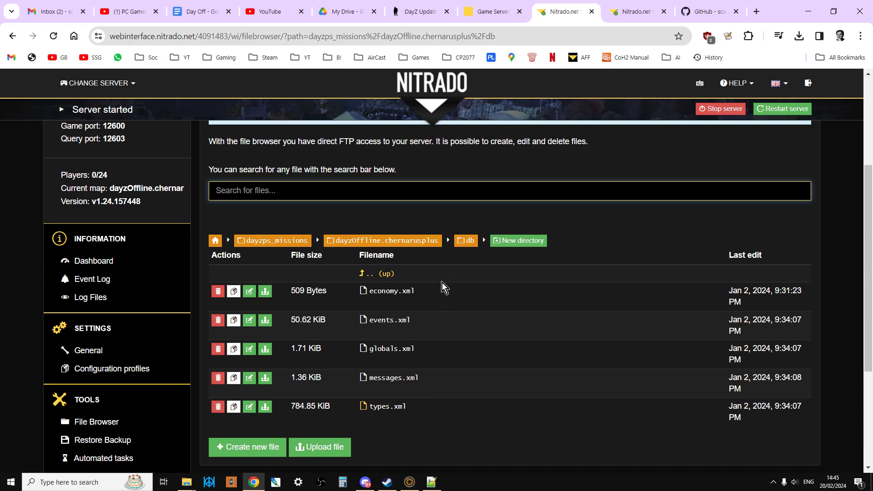
{"action": "mouse_move", "coordinate": [356, 313]}
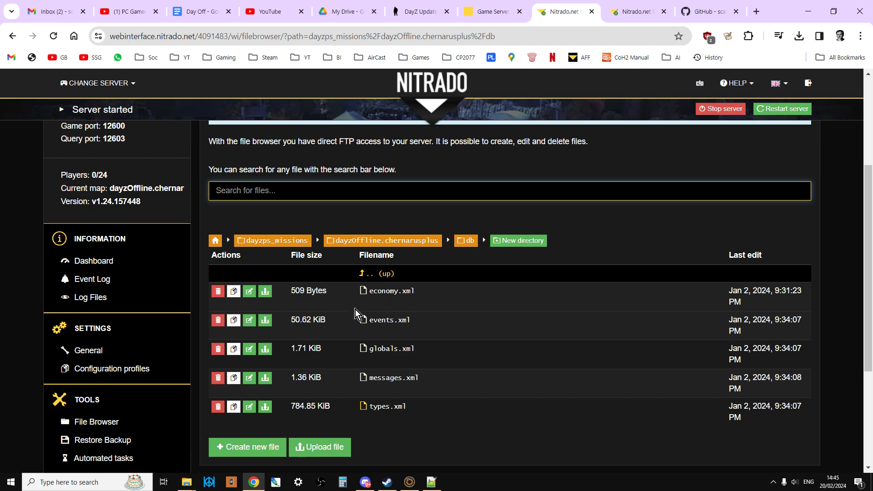
{"action": "mouse_move", "coordinate": [87, 349]}
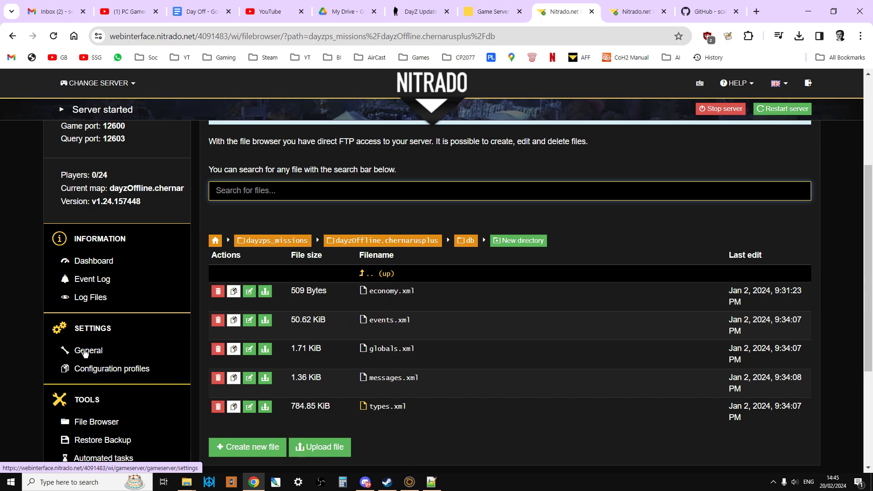
{"action": "left_click", "coordinate": [87, 350]}
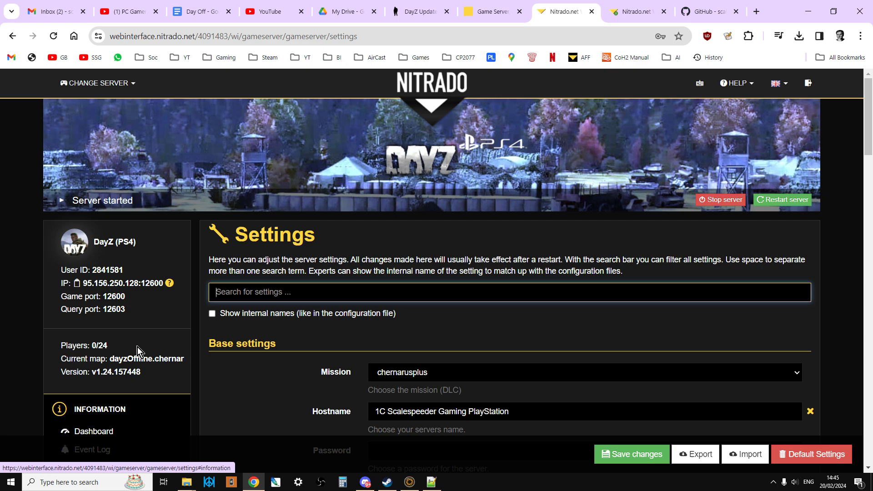
{"action": "scroll", "scroll_direction": "down", "scroll_amount": 3}
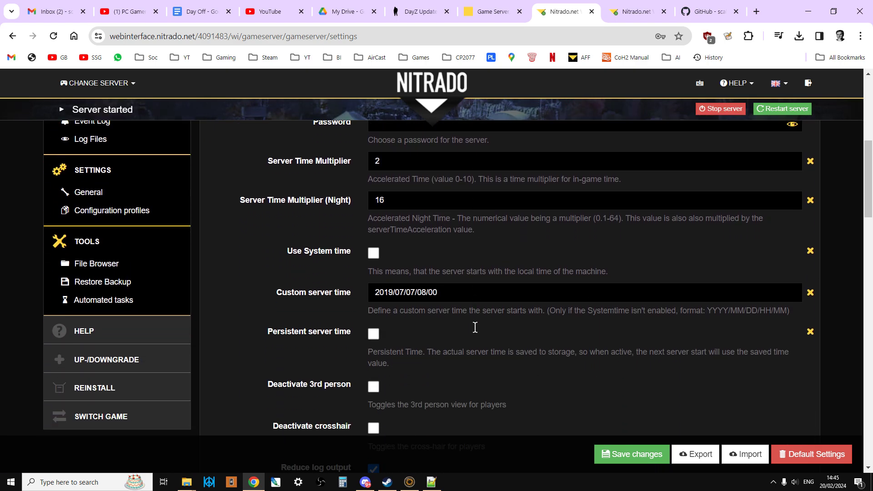
{"action": "scroll", "scroll_direction": "down", "scroll_amount": 3}
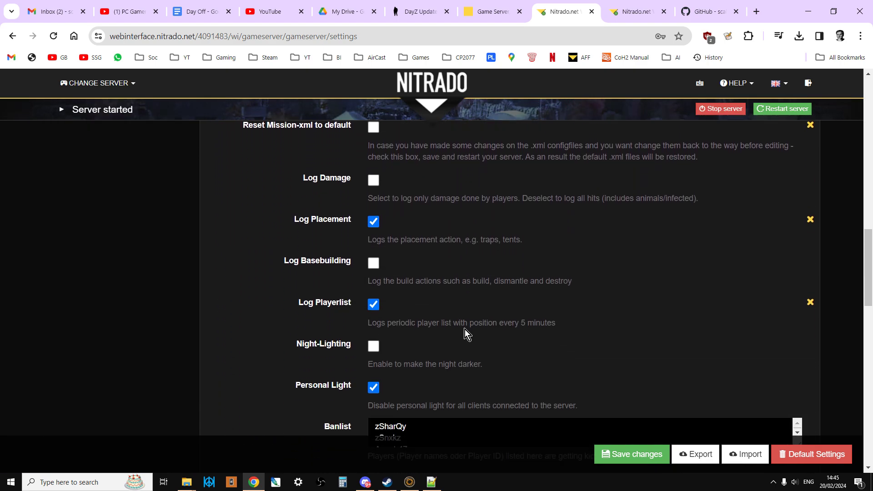
{"action": "scroll", "scroll_direction": "up", "scroll_amount": 3}
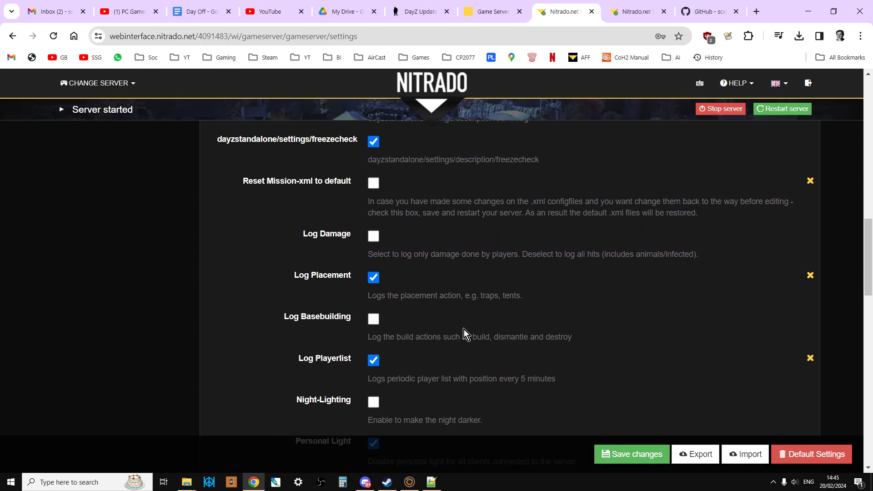
{"action": "scroll", "scroll_direction": "up", "scroll_amount": 3}
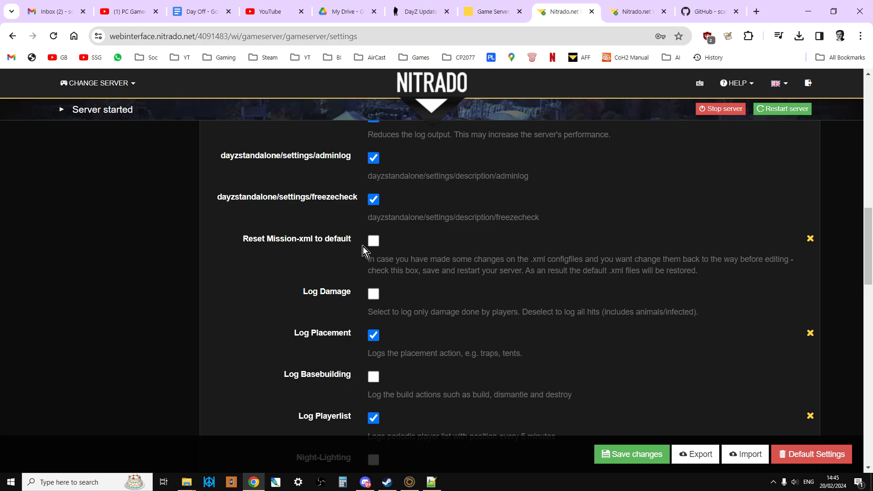
- Toggle Reset Mission-xml to default on and back off again
{"action": "left_click", "coordinate": [373, 240]}
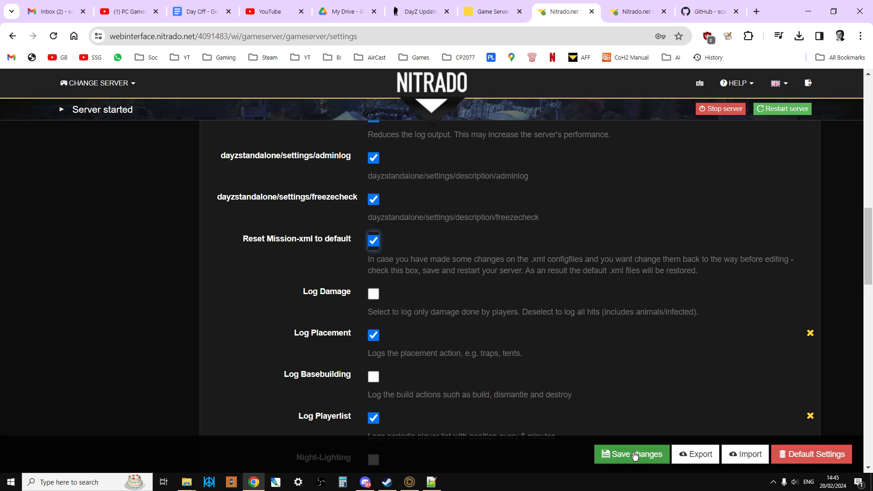
{"action": "mouse_move", "coordinate": [392, 243]}
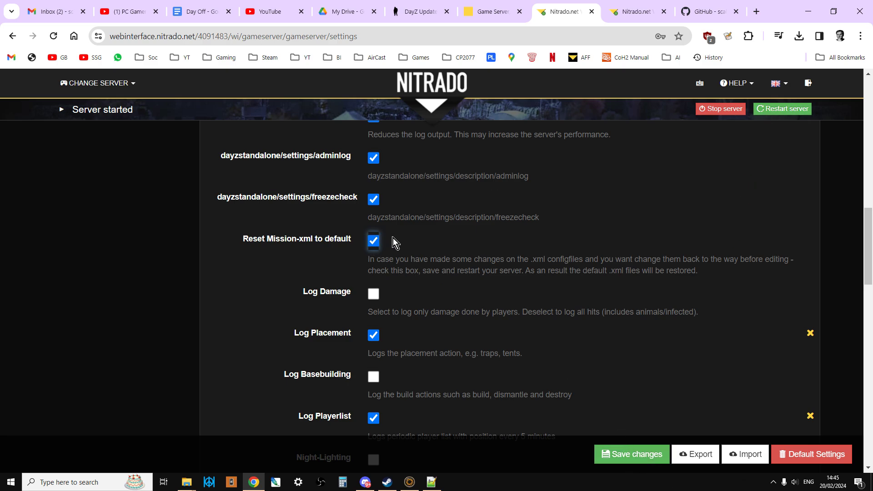
{"action": "mouse_move", "coordinate": [408, 241]}
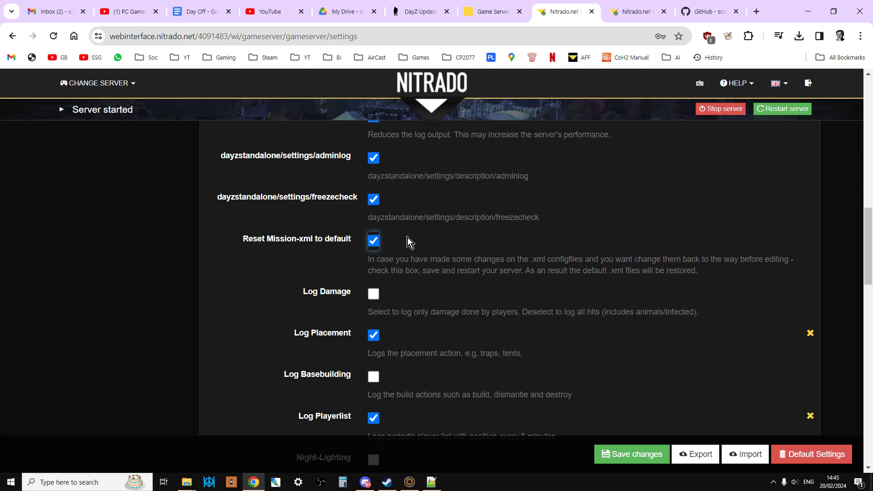
{"action": "left_click", "coordinate": [373, 240]}
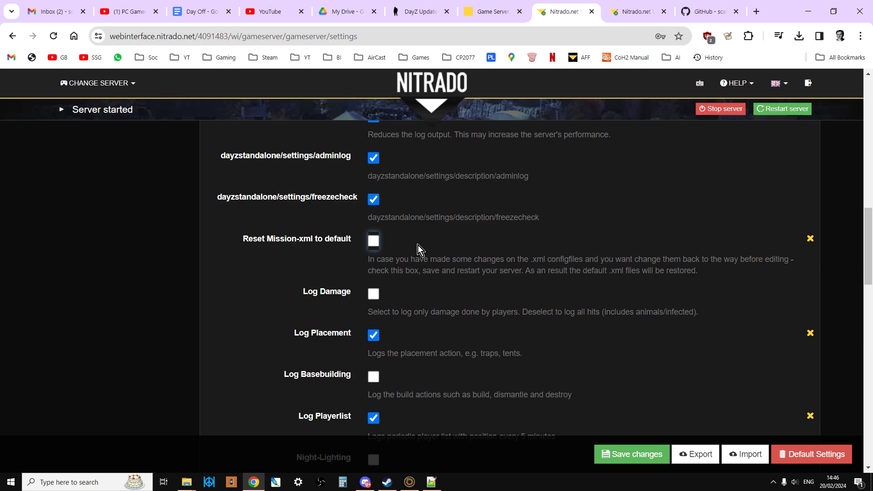
{"action": "scroll", "scroll_direction": "up", "scroll_amount": 3}
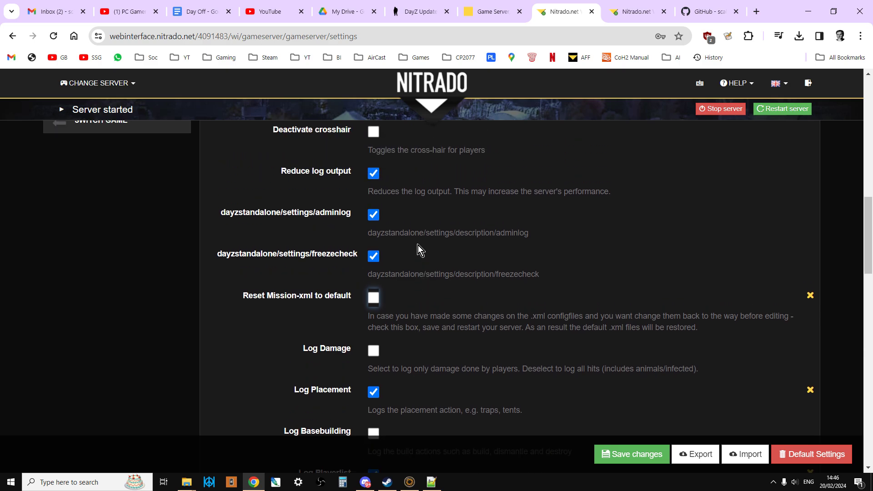
{"action": "mouse_move", "coordinate": [466, 294]}
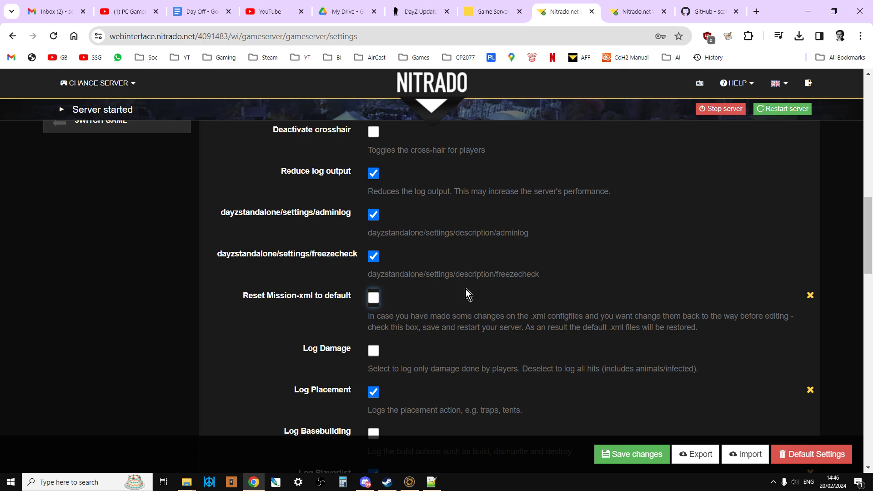
- Scroll through cfggameplay.json in the editor to the WorldsData objectSpawnersArr entry
{"action": "left_click", "coordinate": [635, 11]}
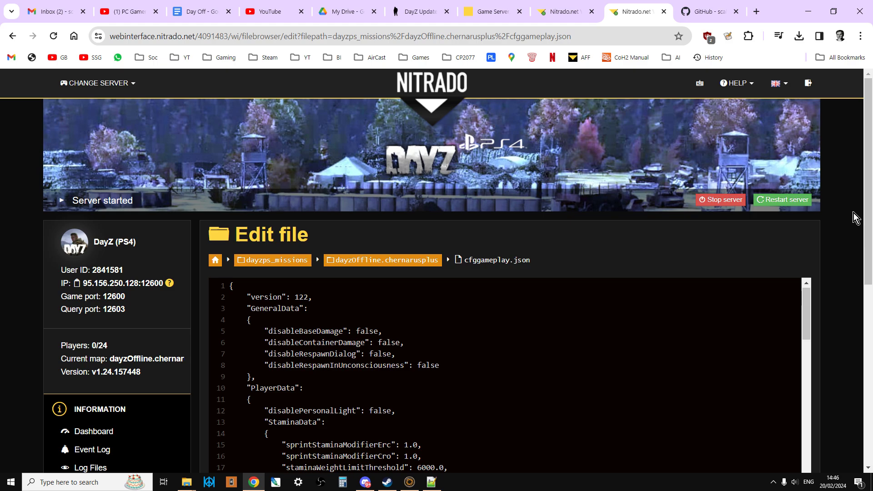
{"action": "scroll", "scroll_direction": "down", "scroll_amount": 3}
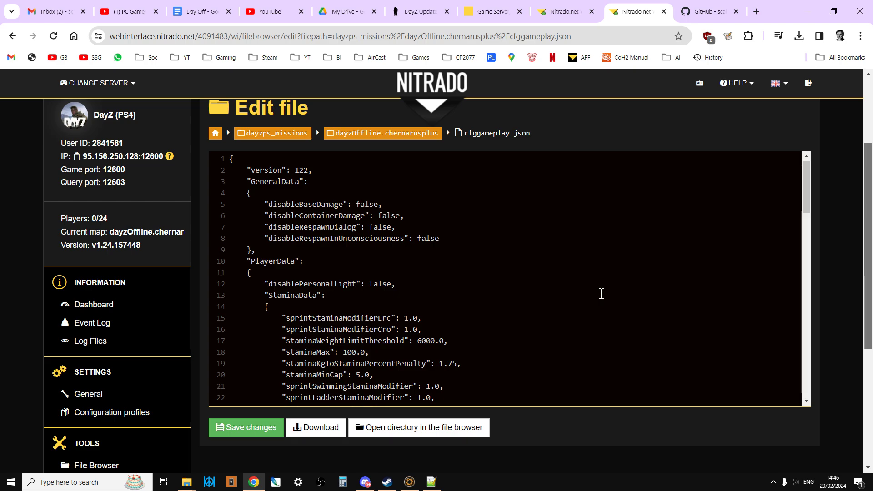
{"action": "mouse_move", "coordinate": [606, 293]}
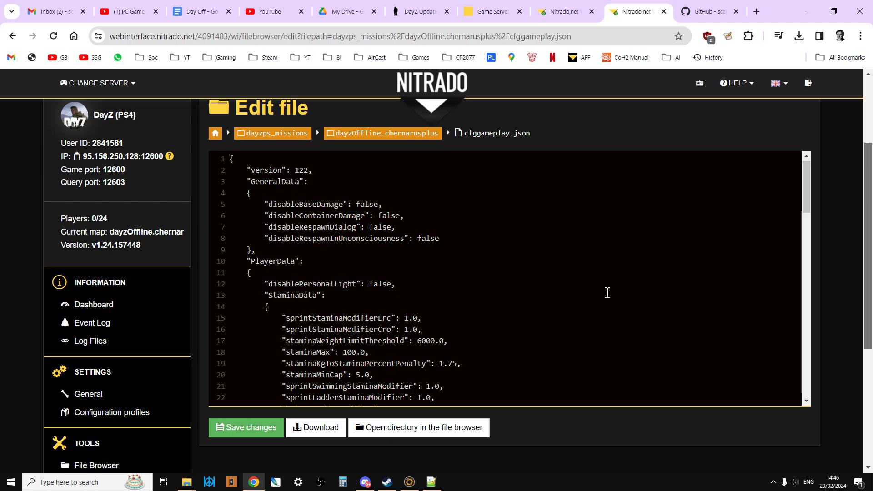
{"action": "scroll", "scroll_direction": "down", "scroll_amount": 3}
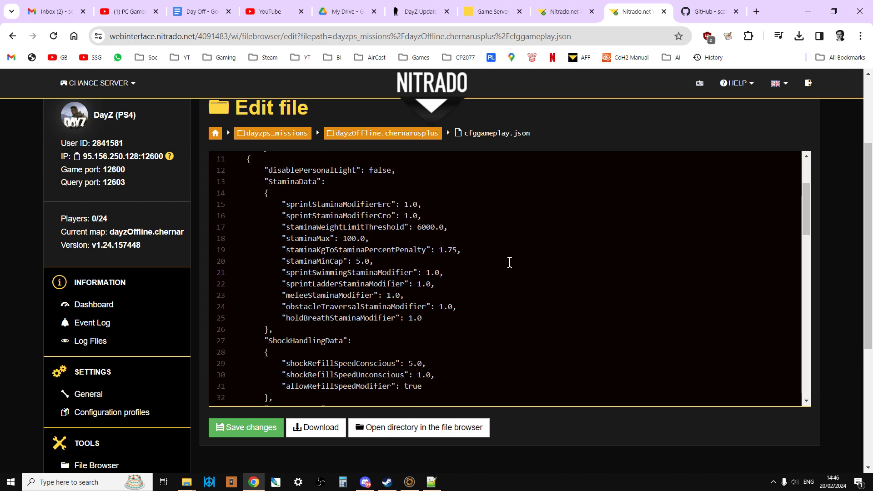
{"action": "scroll", "scroll_direction": "down", "scroll_amount": 3}
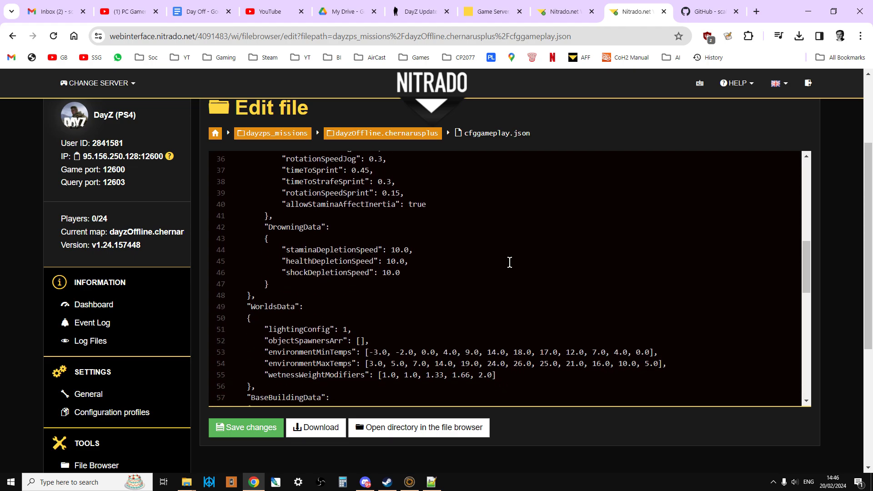
{"action": "scroll", "scroll_direction": "down", "scroll_amount": 3}
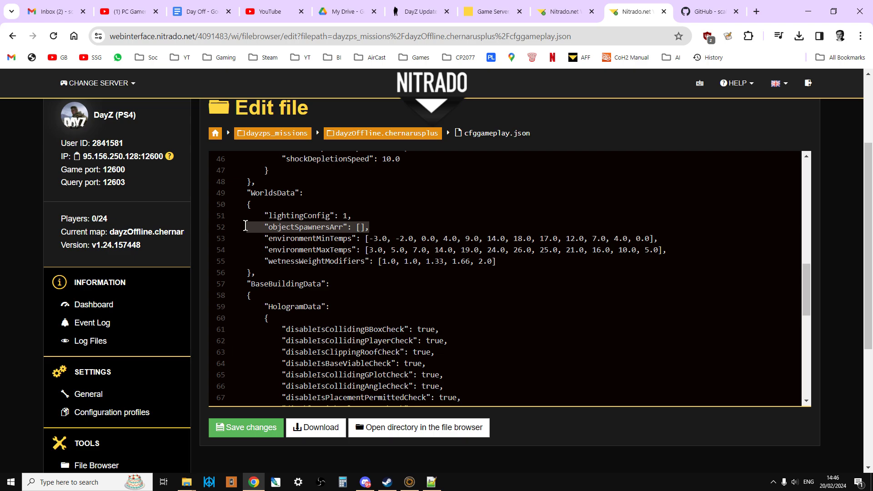
{"action": "mouse_move", "coordinate": [373, 247]}
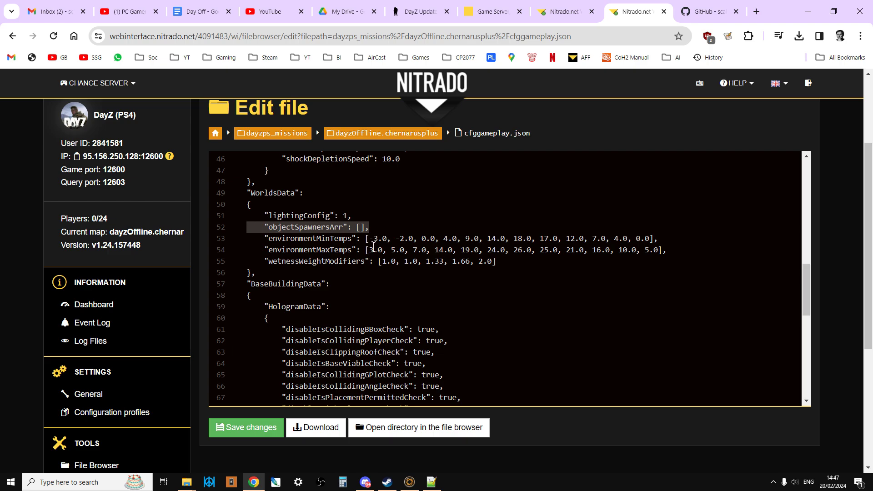
{"action": "scroll", "scroll_direction": "up", "scroll_amount": 3}
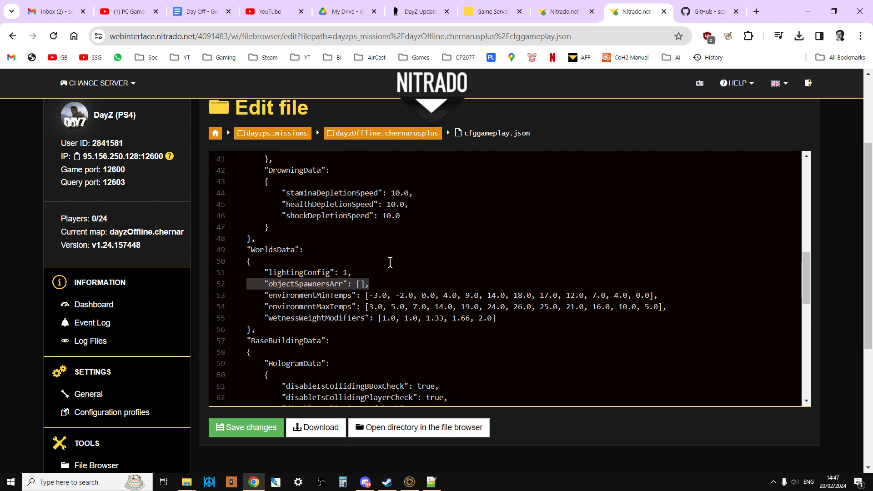
{"action": "mouse_move", "coordinate": [394, 277]}
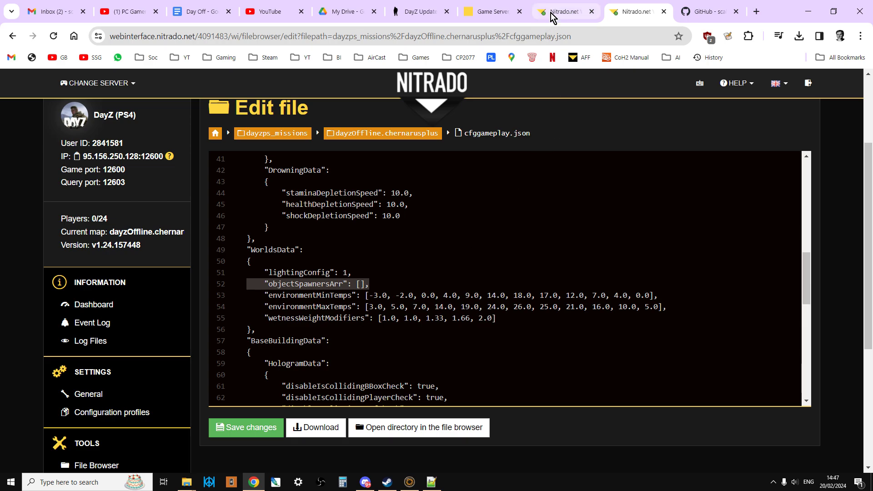
- Return to the settings tab and scroll up to the hostname and server time options
{"action": "left_click", "coordinate": [564, 11]}
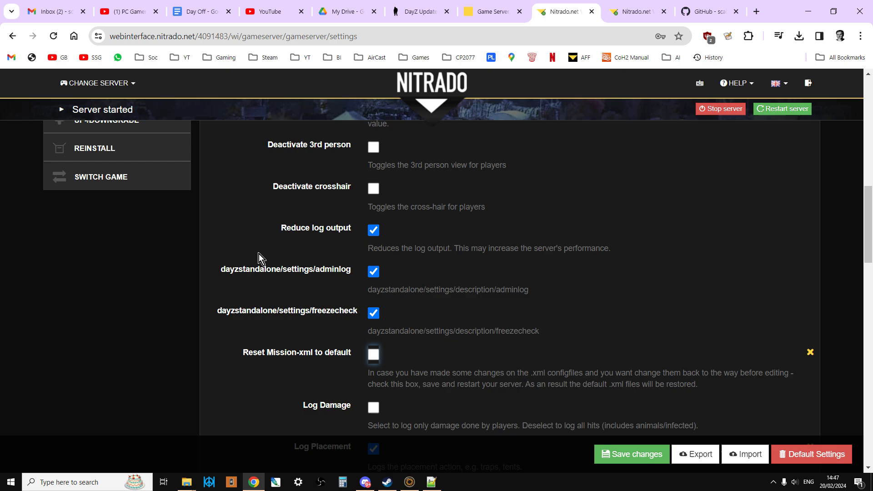
{"action": "scroll", "scroll_direction": "up", "scroll_amount": 3}
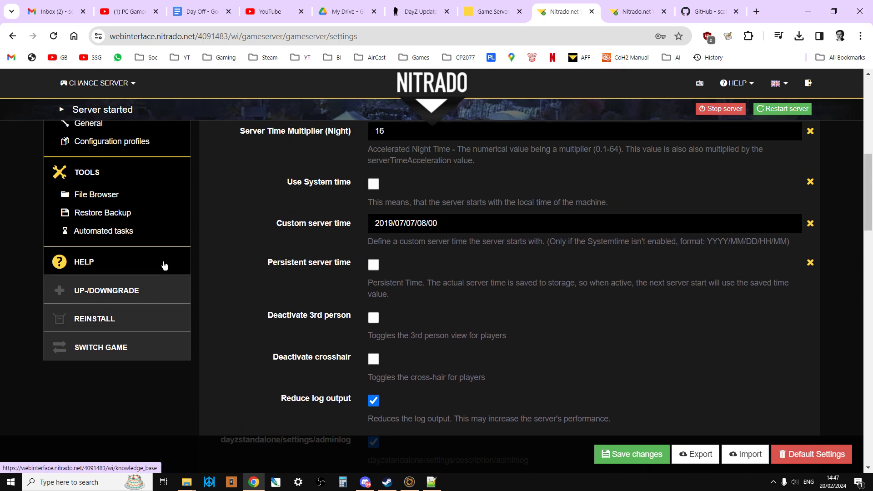
{"action": "scroll", "scroll_direction": "up", "scroll_amount": 3}
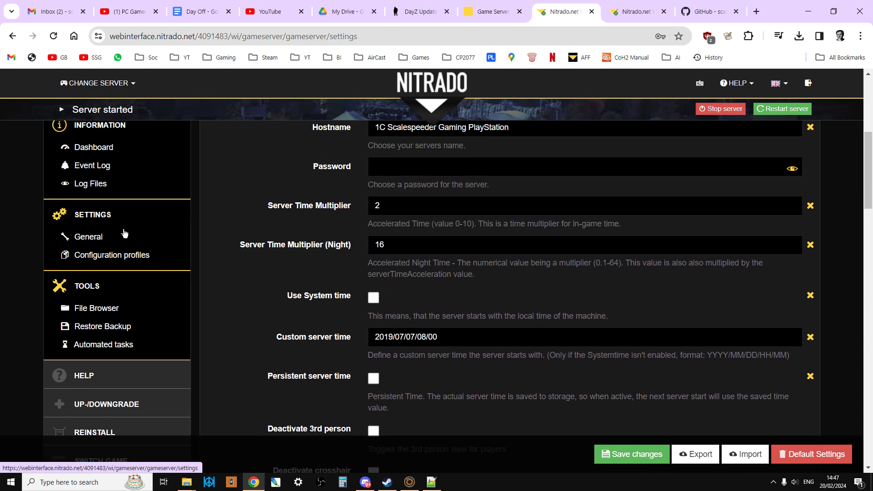
{"action": "mouse_move", "coordinate": [103, 327]}
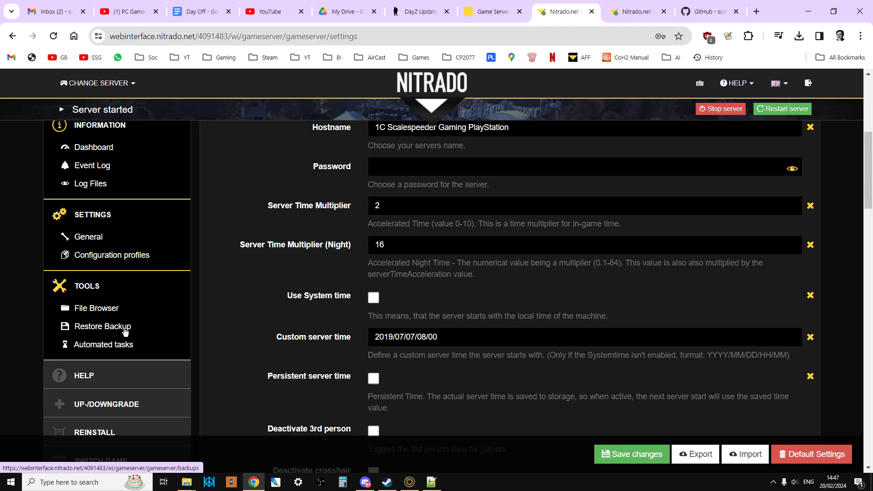
{"action": "scroll", "scroll_direction": "up", "scroll_amount": 3}
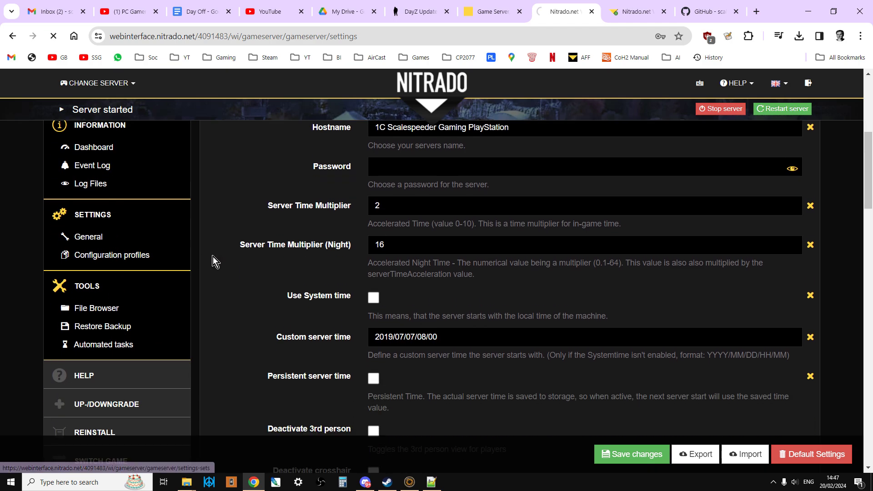
- Create a new configuration profile named 124backup from the current settings
{"action": "left_click", "coordinate": [112, 255]}
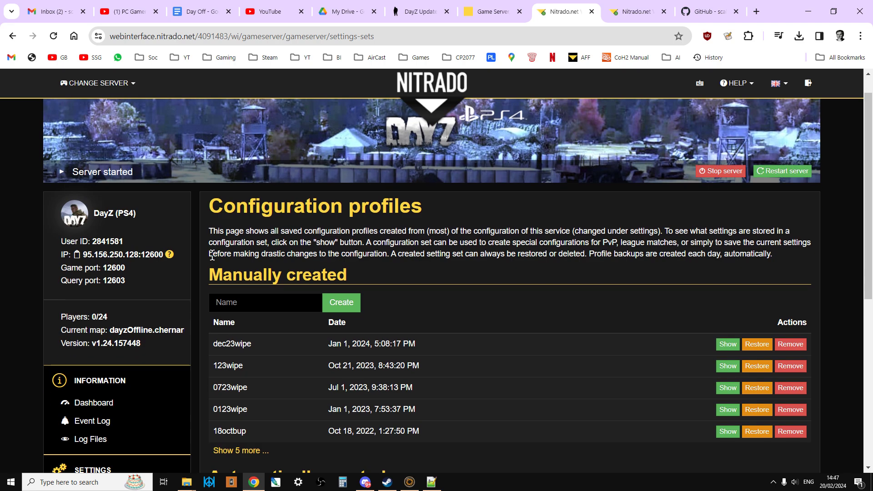
{"action": "scroll", "scroll_direction": "down", "scroll_amount": 3}
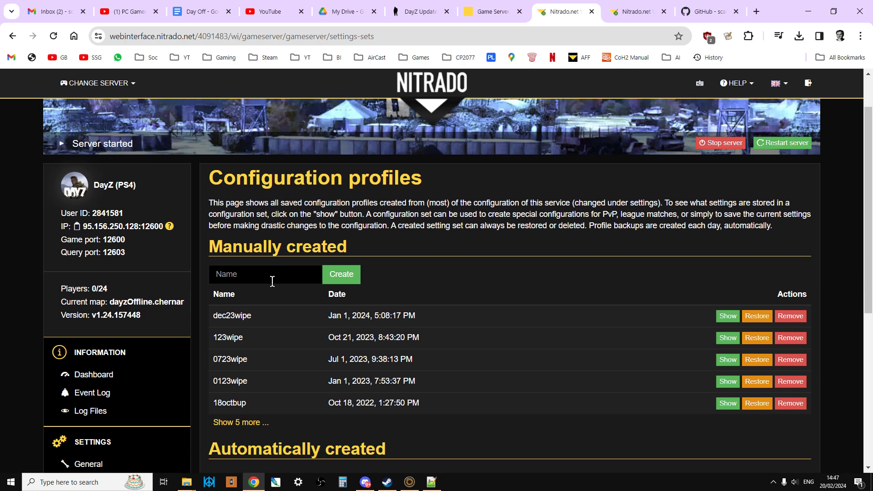
{"action": "left_click", "coordinate": [341, 273]}
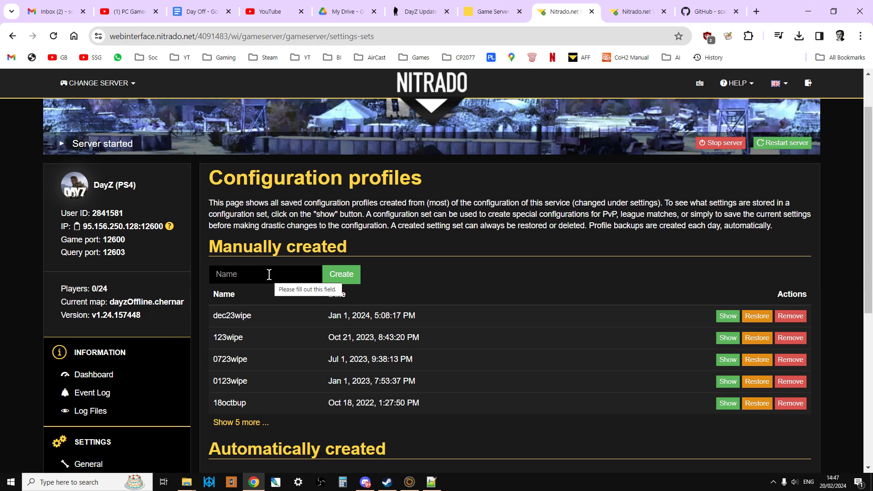
{"action": "left_click", "coordinate": [265, 273]}
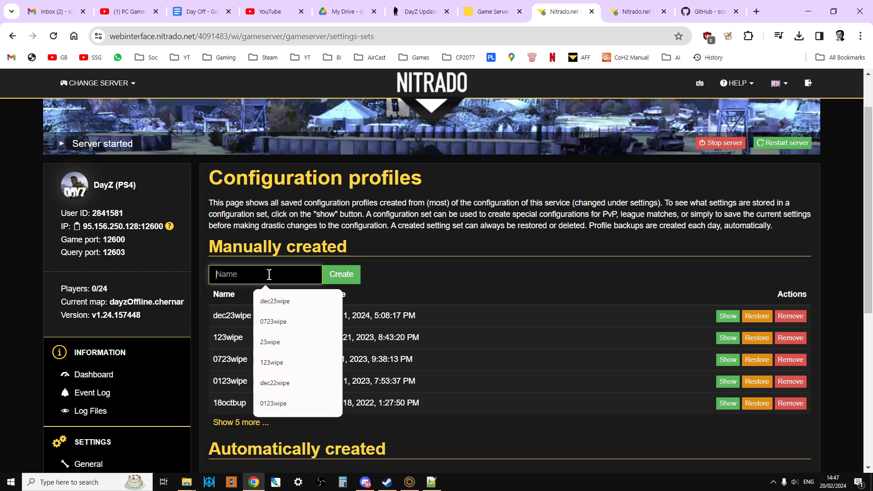
{"action": "type", "text": "1"}
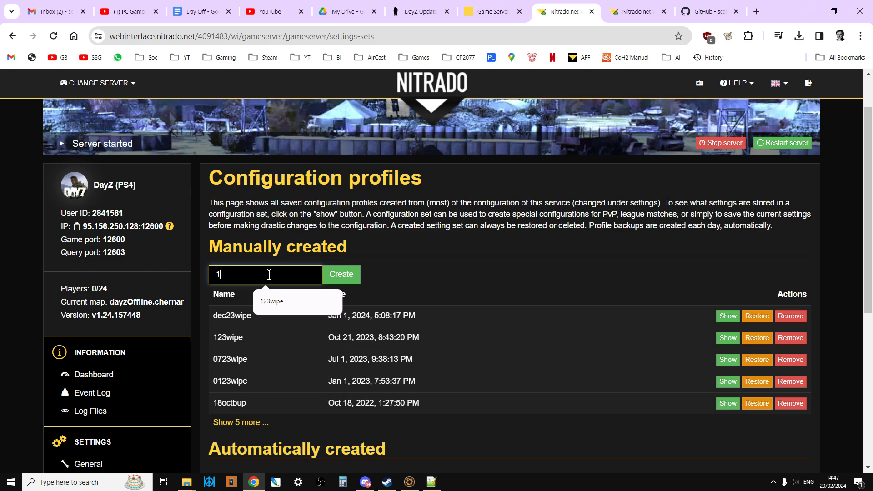
{"action": "type", "text": "24back"}
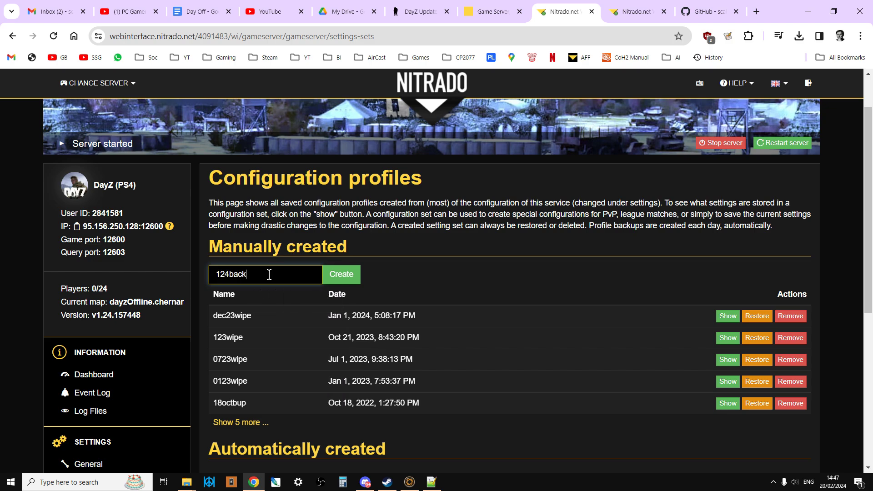
{"action": "left_click", "coordinate": [340, 273]}
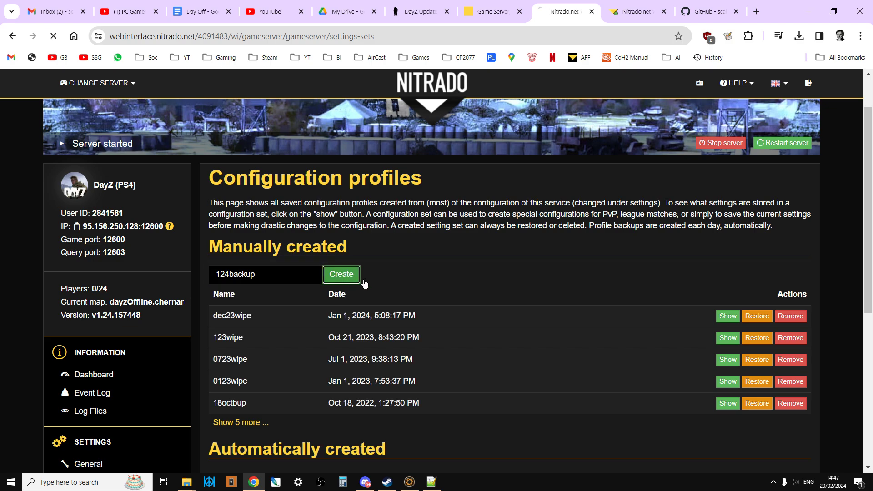
{"action": "left_click", "coordinate": [340, 274]}
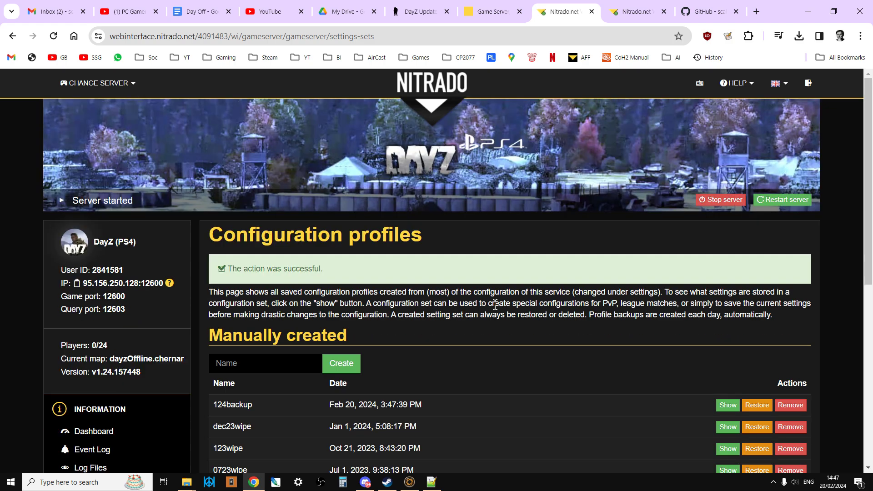
- Go back to the General server settings page
{"action": "scroll", "scroll_direction": "down", "scroll_amount": 3}
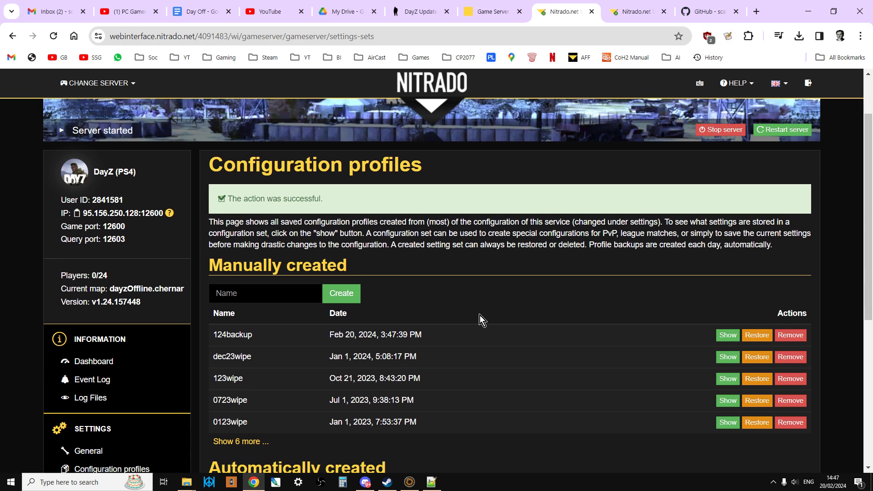
{"action": "scroll", "scroll_direction": "down", "scroll_amount": 3}
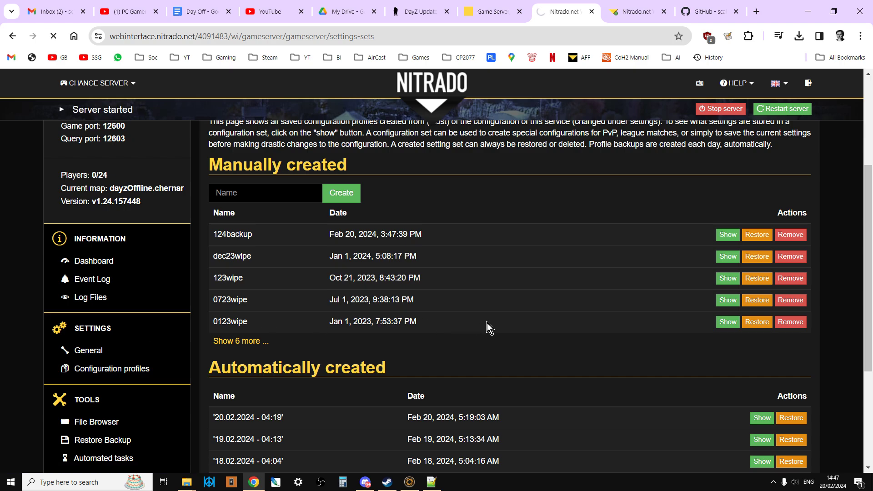
{"action": "left_click", "coordinate": [87, 350]}
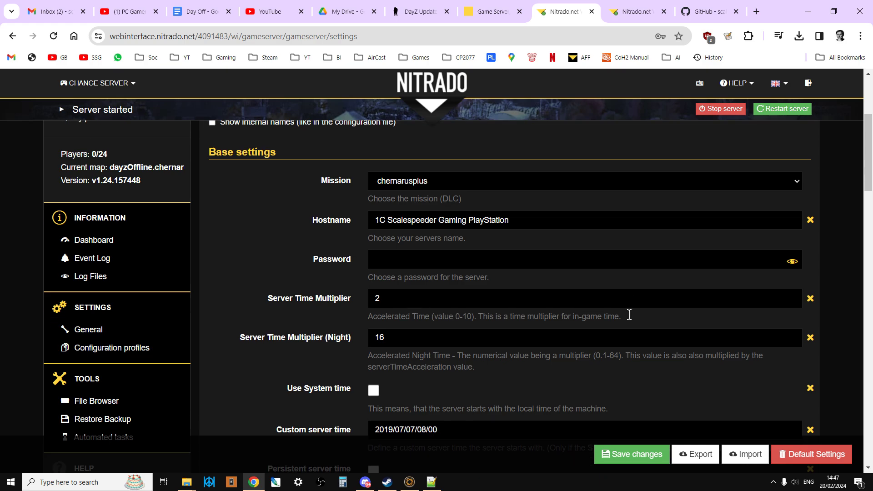
{"action": "scroll", "scroll_direction": "down", "scroll_amount": 3}
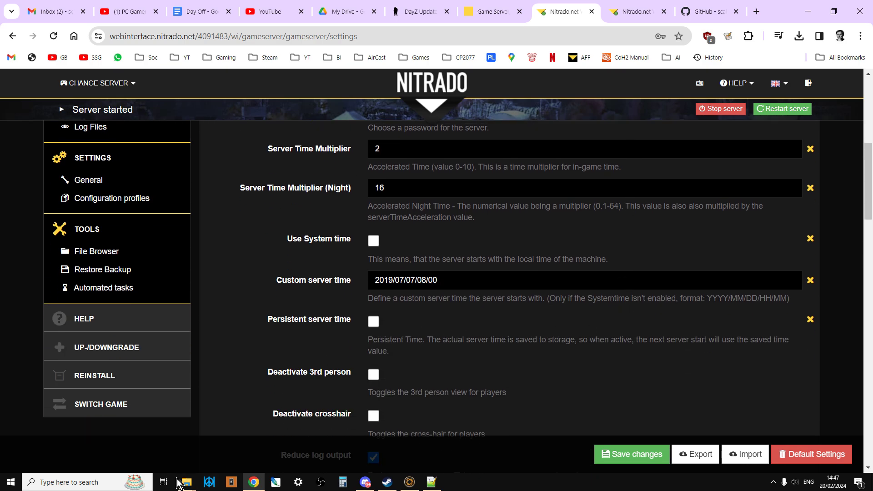
{"action": "left_click", "coordinate": [186, 482]}
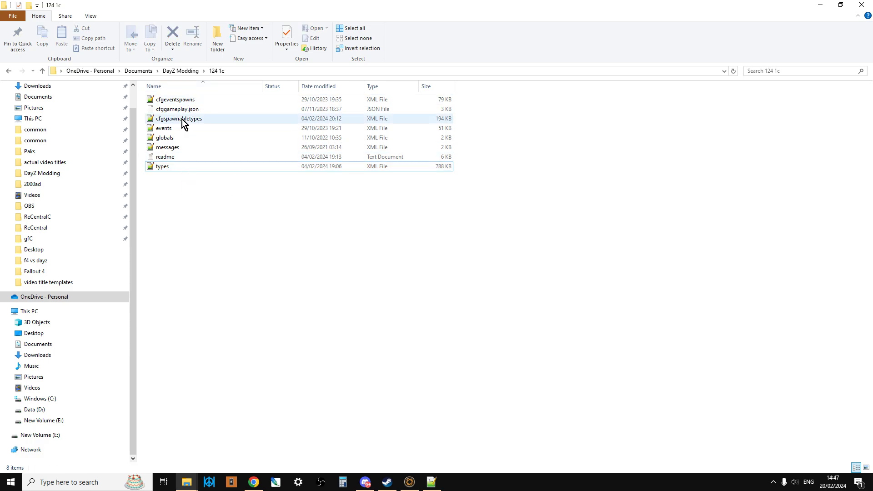
{"action": "left_click", "coordinate": [252, 482]}
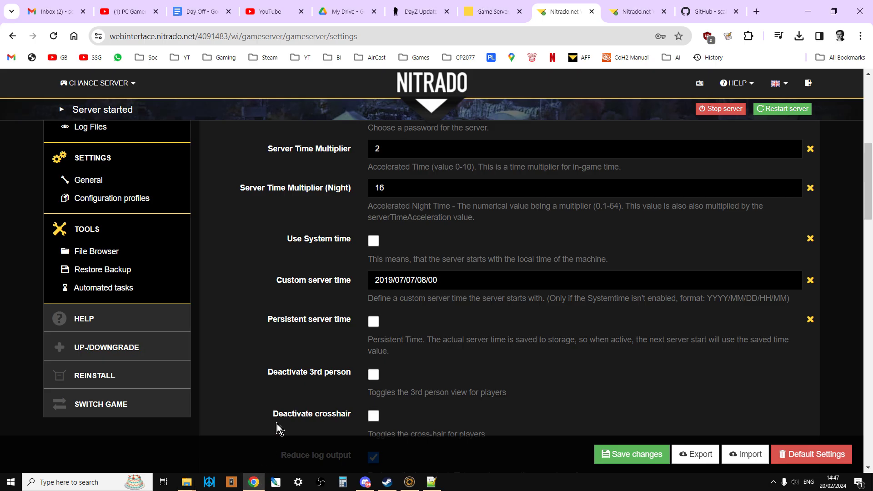
- Save the settings with Reset Mission-xml to default ticked
{"action": "scroll", "scroll_direction": "down", "scroll_amount": 3}
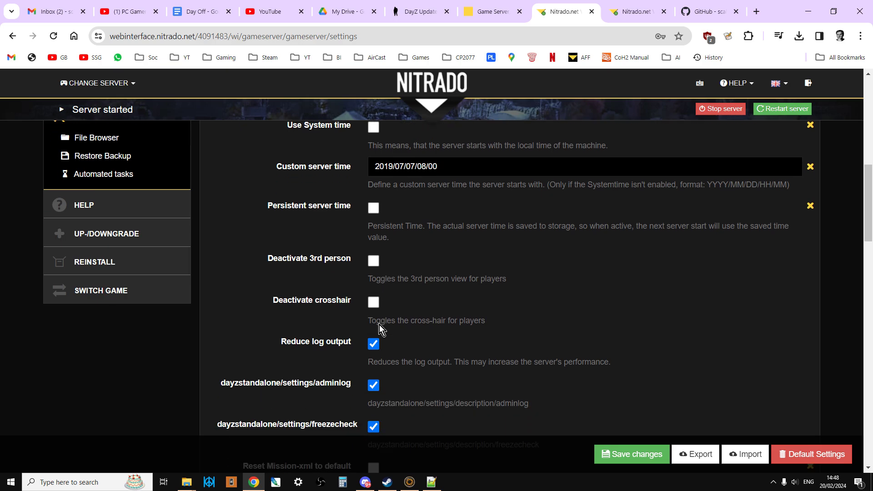
{"action": "scroll", "scroll_direction": "down", "scroll_amount": 3}
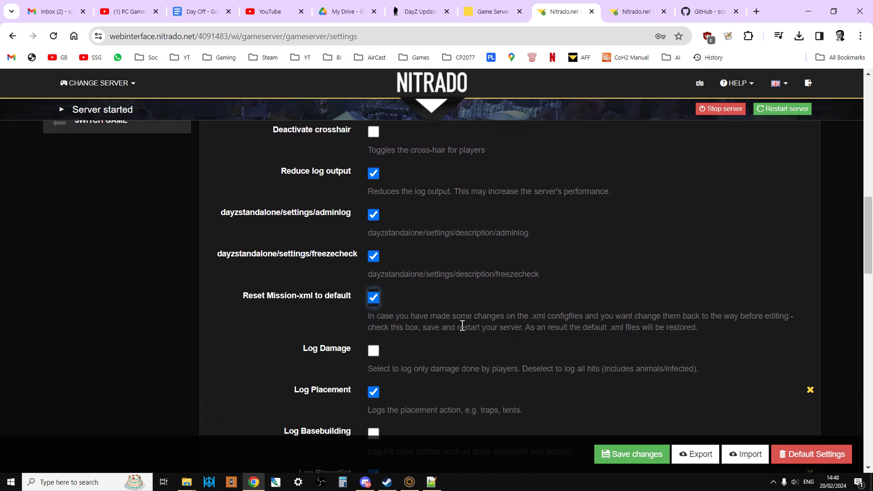
{"action": "mouse_move", "coordinate": [566, 354]}
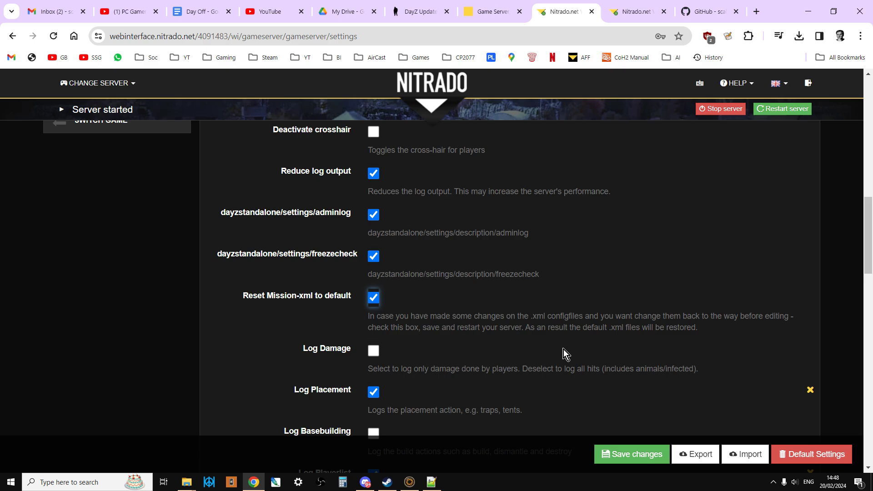
{"action": "left_click", "coordinate": [631, 454]}
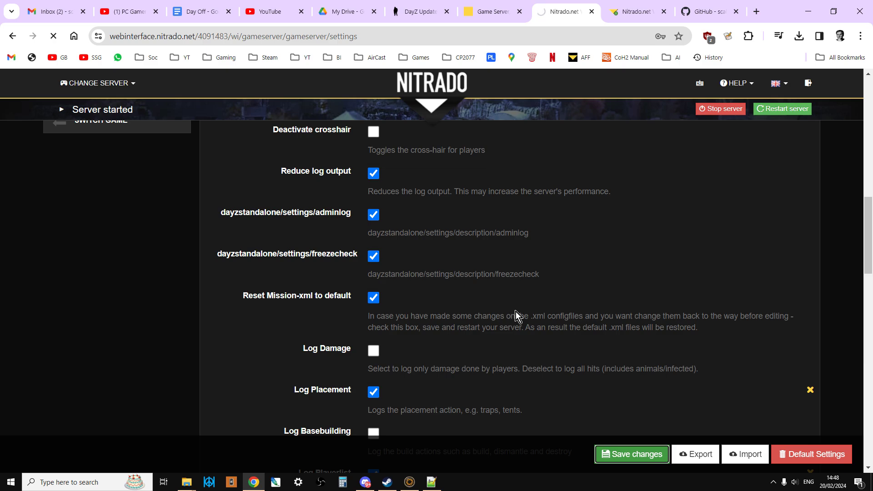
{"action": "left_click", "coordinate": [631, 454]}
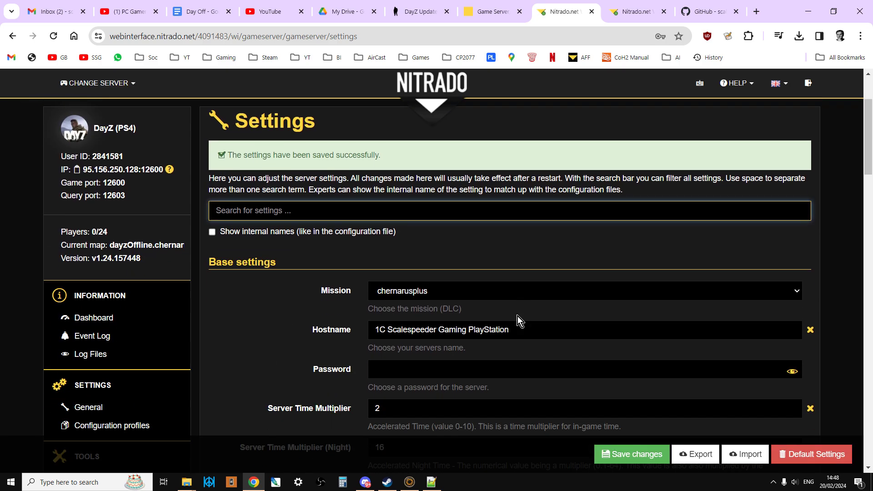
{"action": "scroll", "scroll_direction": "down", "scroll_amount": 3}
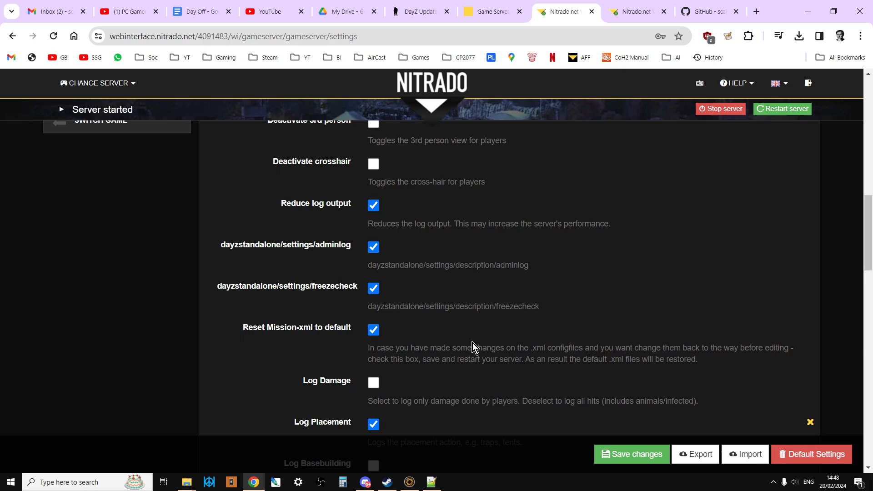
{"action": "mouse_move", "coordinate": [783, 108]}
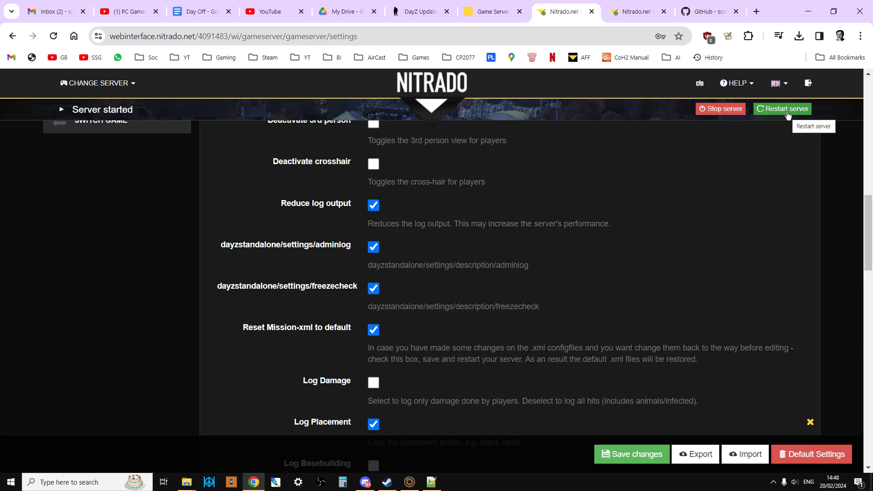
- Restart the DayZ server and confirm the restart so the saved settings apply
{"action": "left_click", "coordinate": [781, 109]}
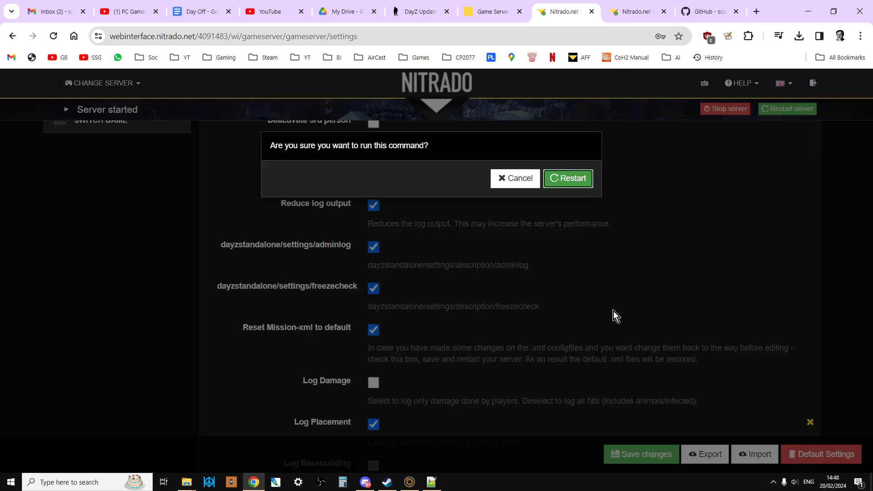
{"action": "left_click", "coordinate": [567, 179]}
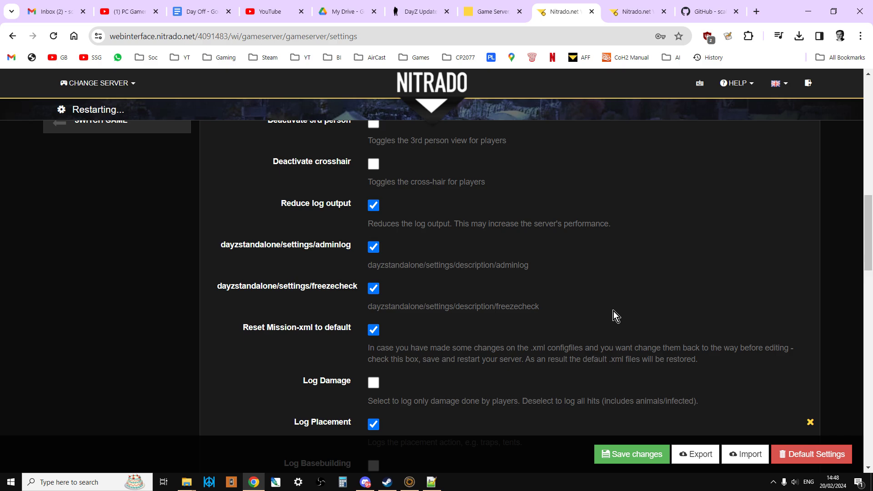
{"action": "left_click", "coordinate": [630, 454]}
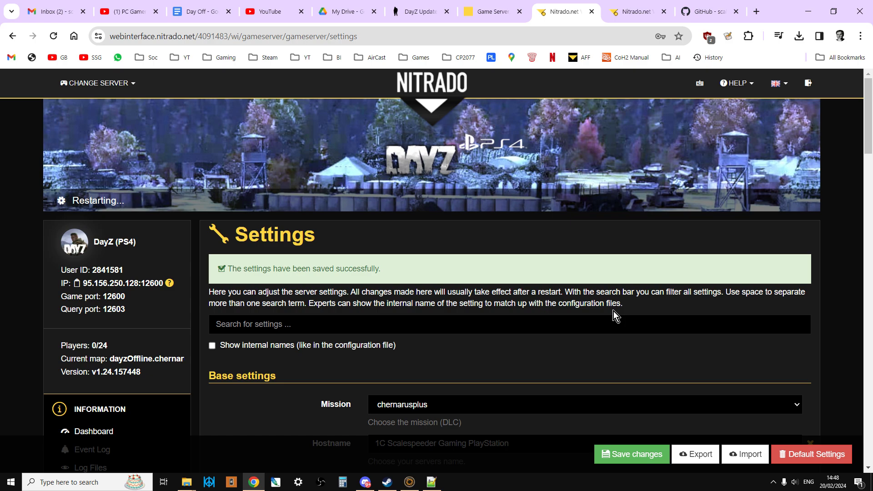
{"action": "mouse_move", "coordinate": [128, 199]}
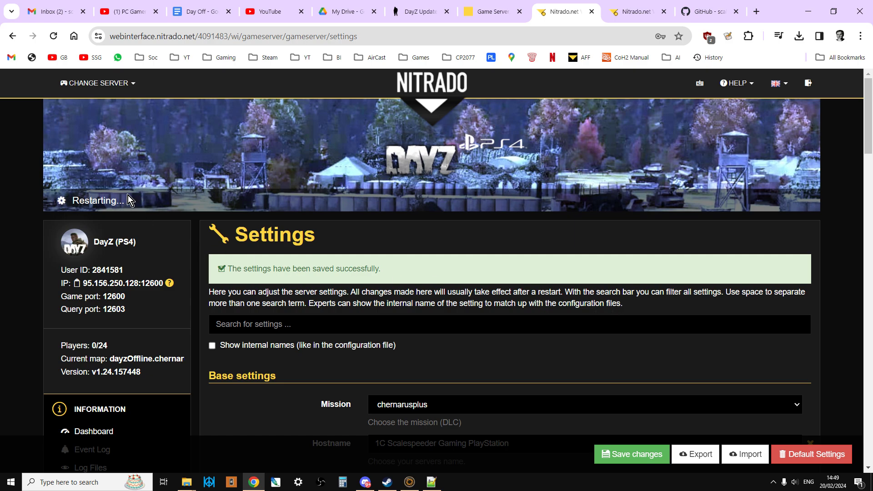
{"action": "mouse_move", "coordinate": [355, 253]}
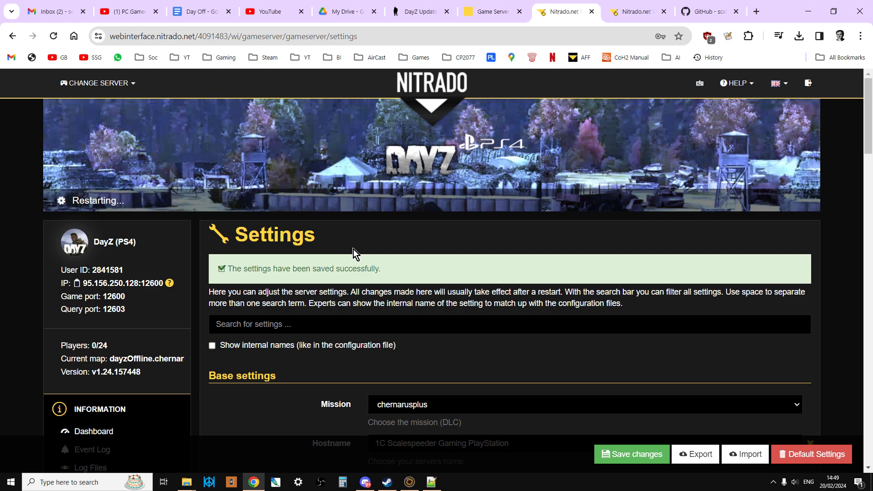
{"action": "mouse_move", "coordinate": [423, 11]}
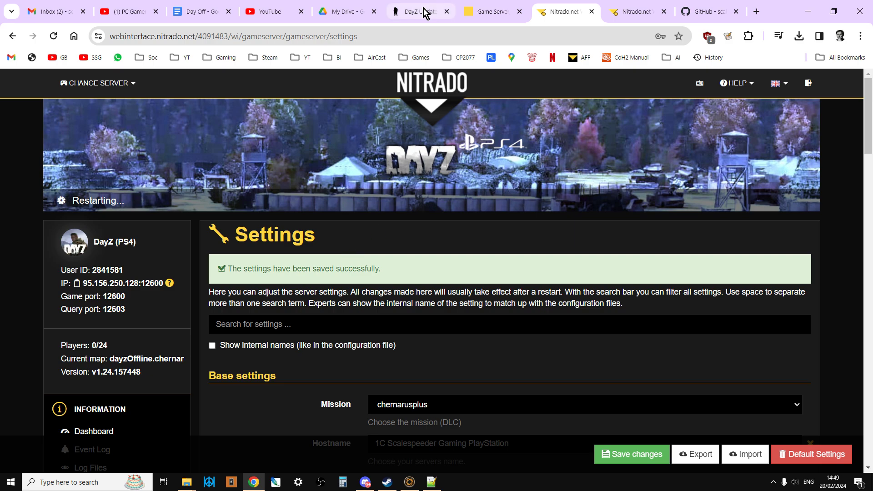
- Read the dayz.com Update 1.24 article down through its DayZ in 2024 plans on cosmetics, weapons and audio
{"action": "left_click", "coordinate": [417, 11]}
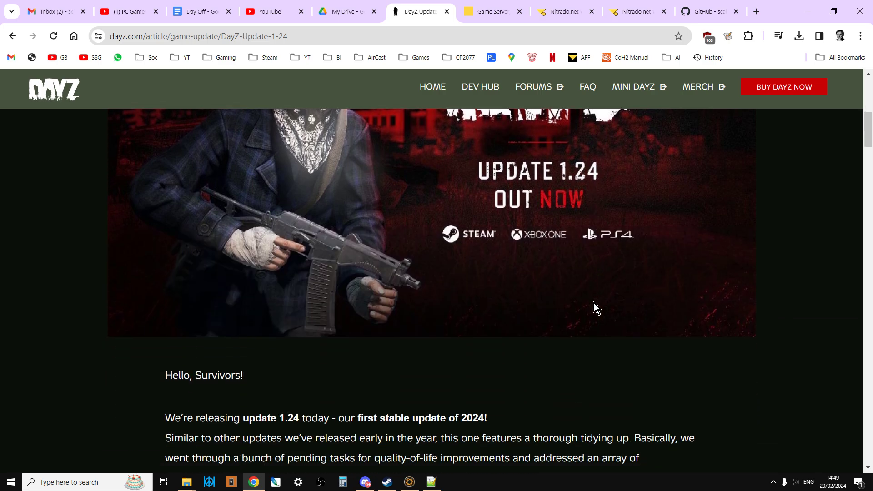
{"action": "scroll", "scroll_direction": "up", "scroll_amount": 3}
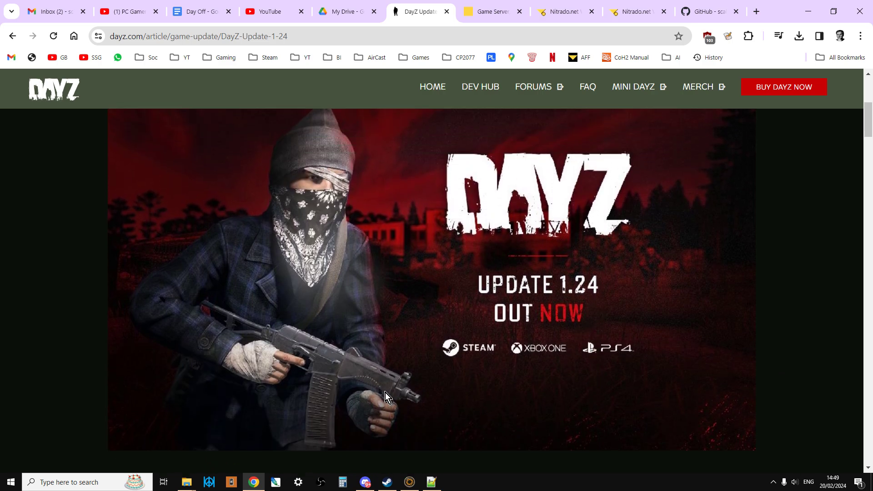
{"action": "mouse_move", "coordinate": [372, 377]}
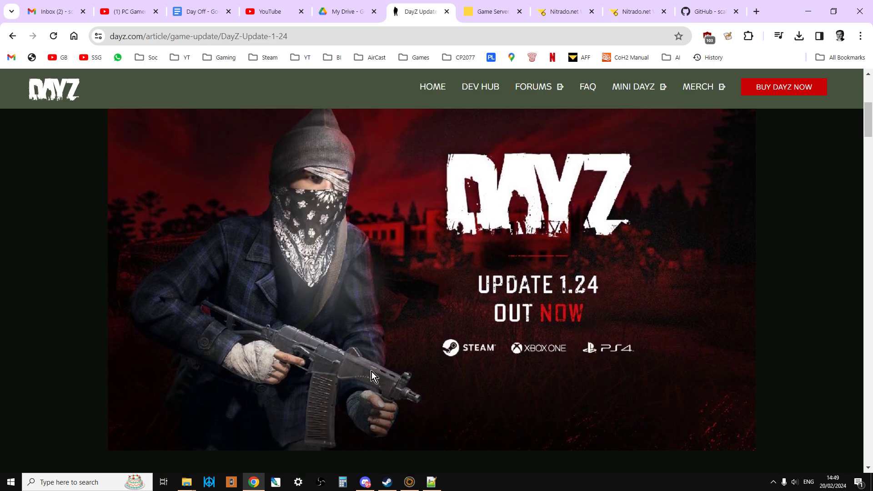
{"action": "mouse_move", "coordinate": [396, 386]}
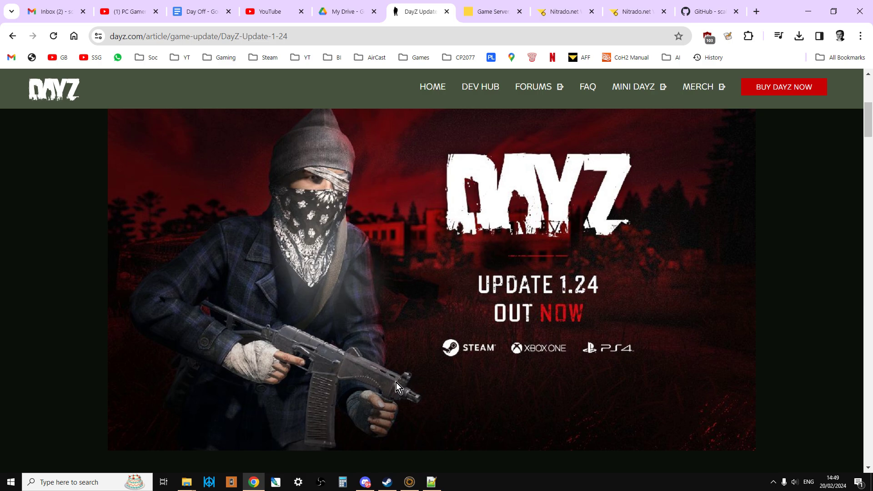
{"action": "scroll", "scroll_direction": "down", "scroll_amount": 3}
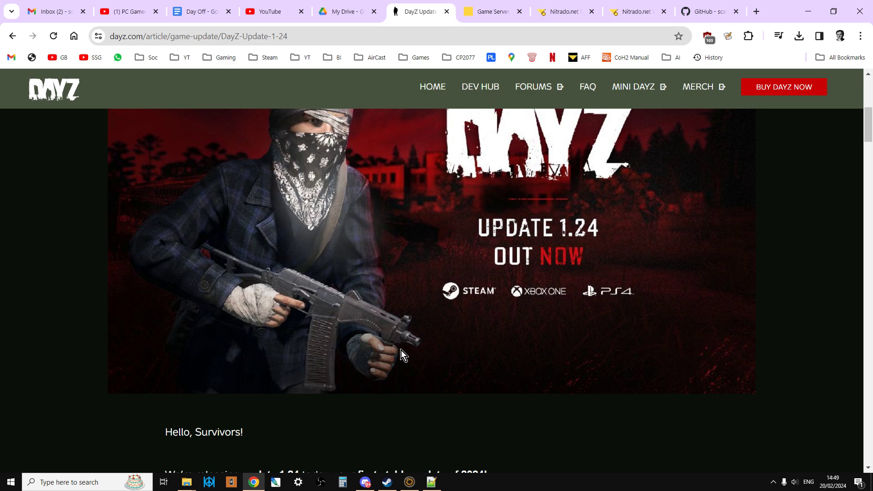
{"action": "mouse_move", "coordinate": [317, 386]}
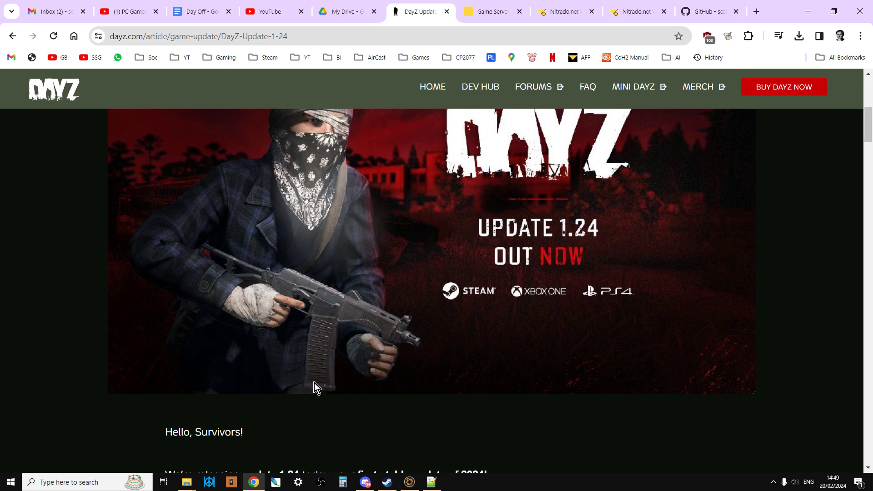
{"action": "mouse_move", "coordinate": [332, 325]}
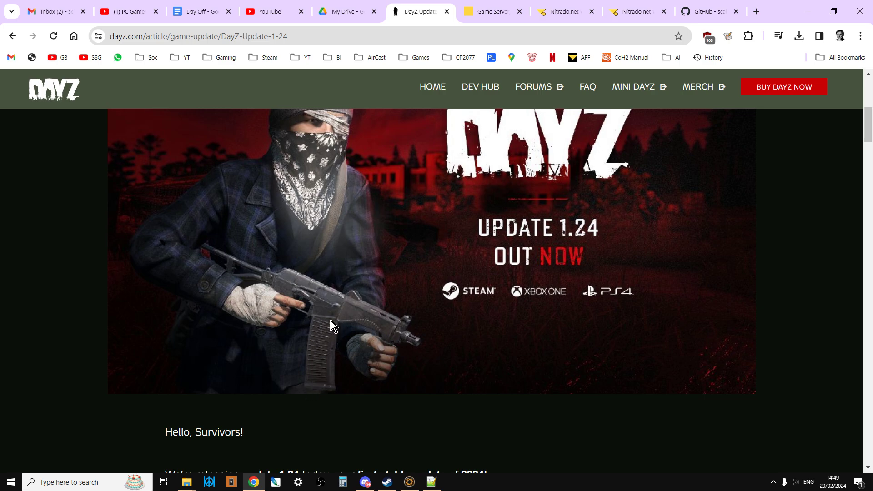
{"action": "scroll", "scroll_direction": "down", "scroll_amount": 3}
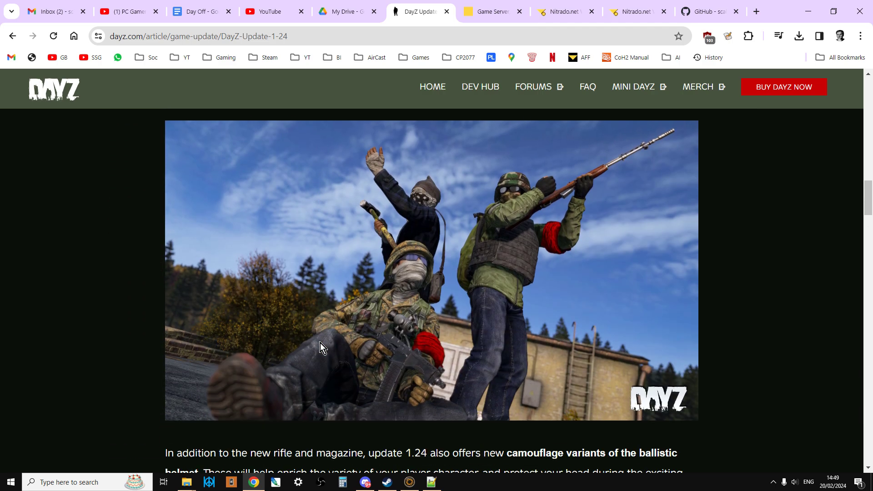
{"action": "scroll", "scroll_direction": "down", "scroll_amount": 3}
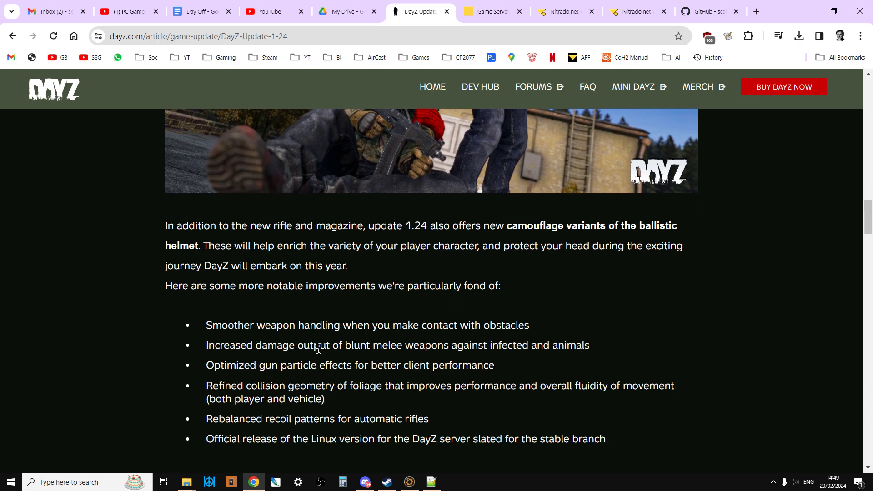
{"action": "scroll", "scroll_direction": "down", "scroll_amount": 3}
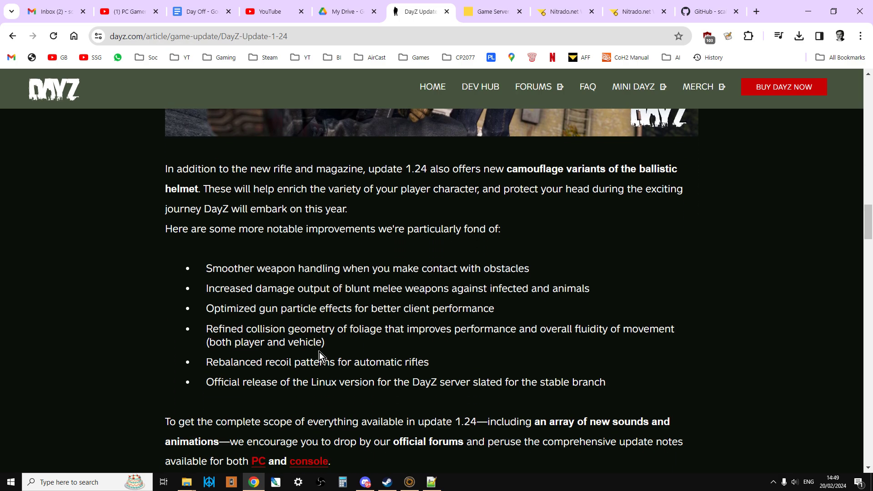
{"action": "scroll", "scroll_direction": "down", "scroll_amount": 3}
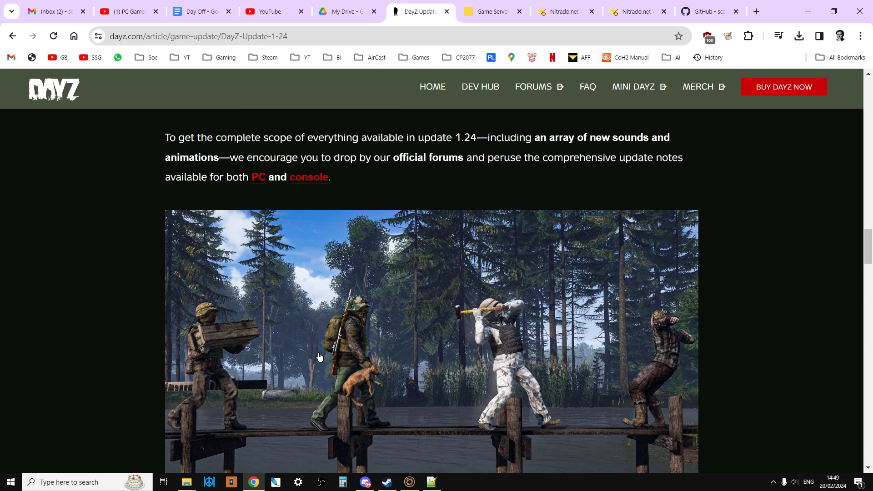
{"action": "mouse_move", "coordinate": [320, 358]}
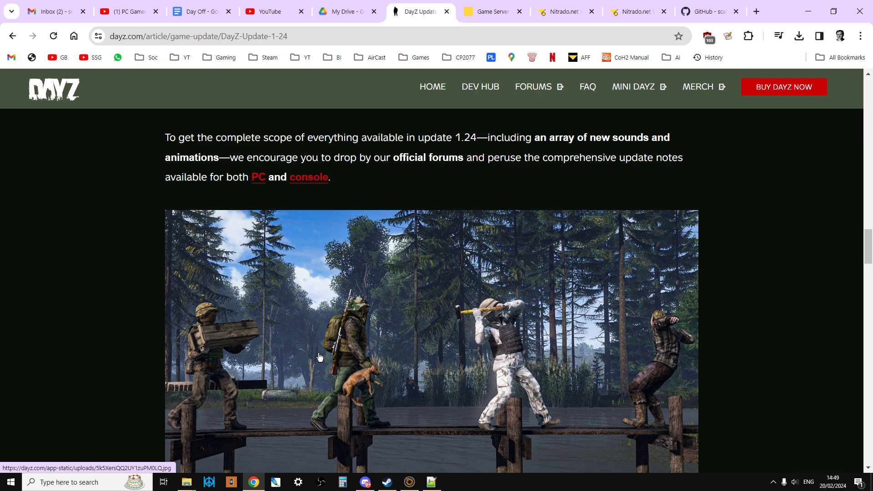
{"action": "mouse_move", "coordinate": [365, 353]}
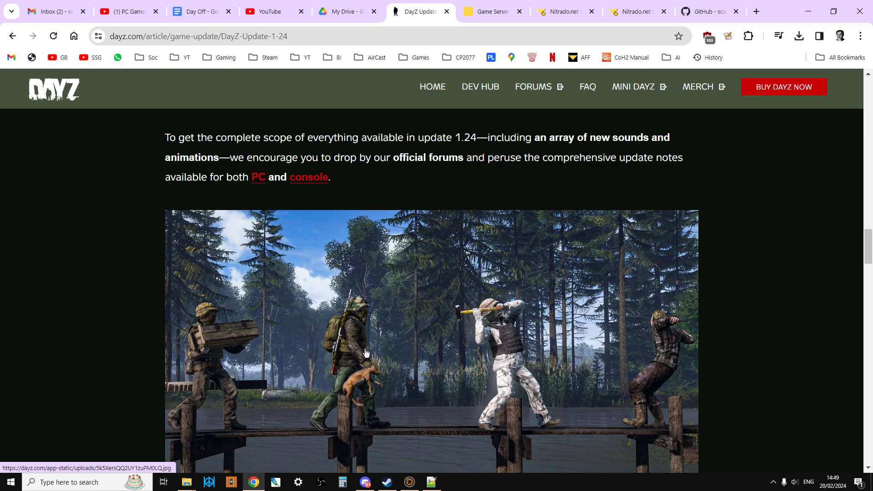
{"action": "scroll", "scroll_direction": "down", "scroll_amount": 3}
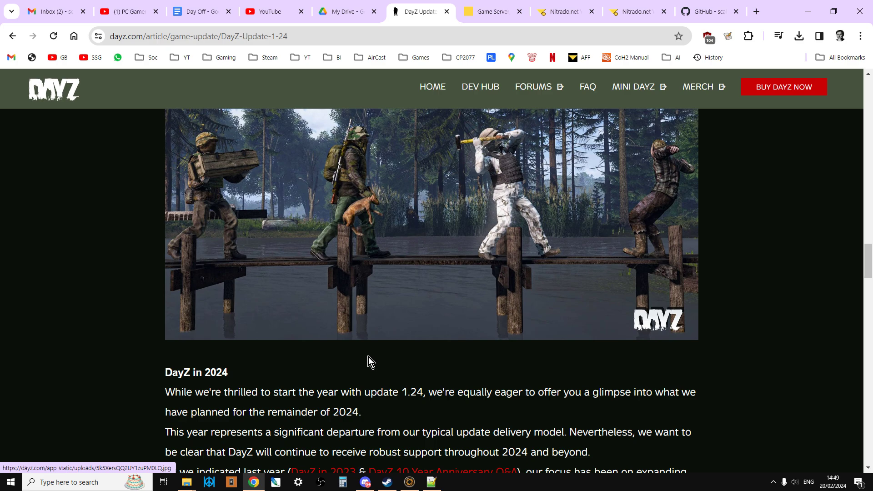
{"action": "scroll", "scroll_direction": "down", "scroll_amount": 3}
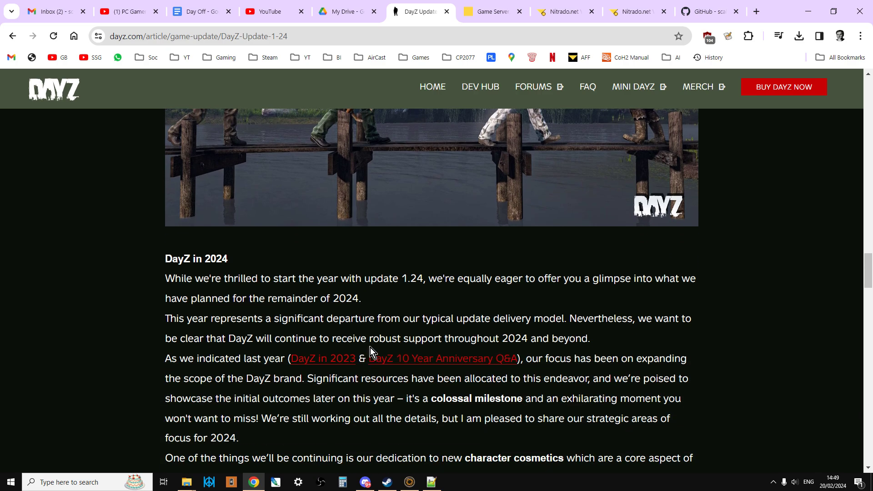
{"action": "scroll", "scroll_direction": "down", "scroll_amount": 3}
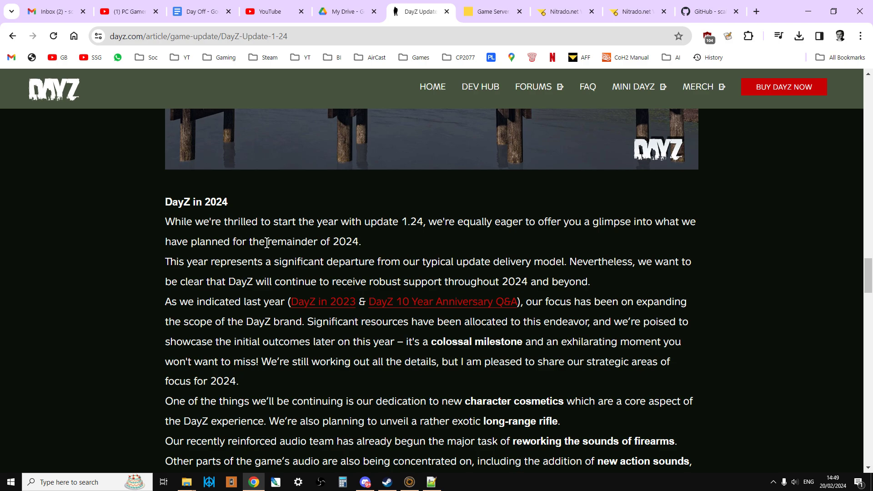
{"action": "mouse_move", "coordinate": [184, 277]}
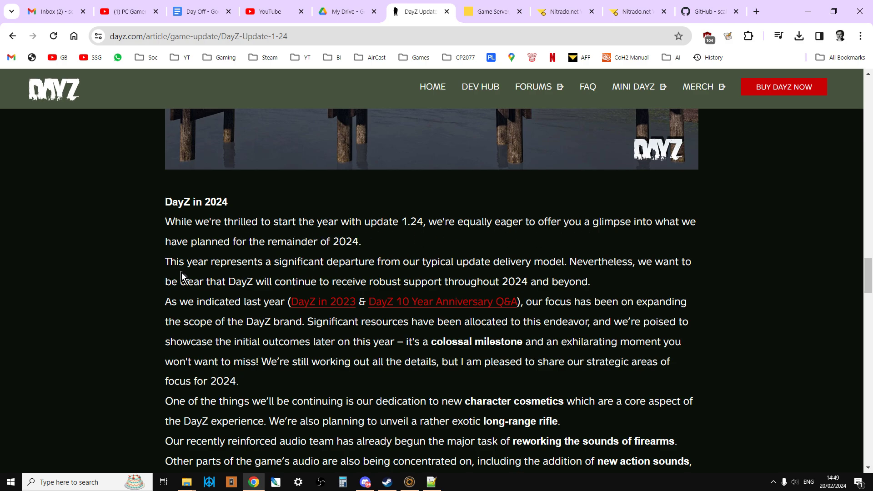
{"action": "mouse_move", "coordinate": [522, 266]}
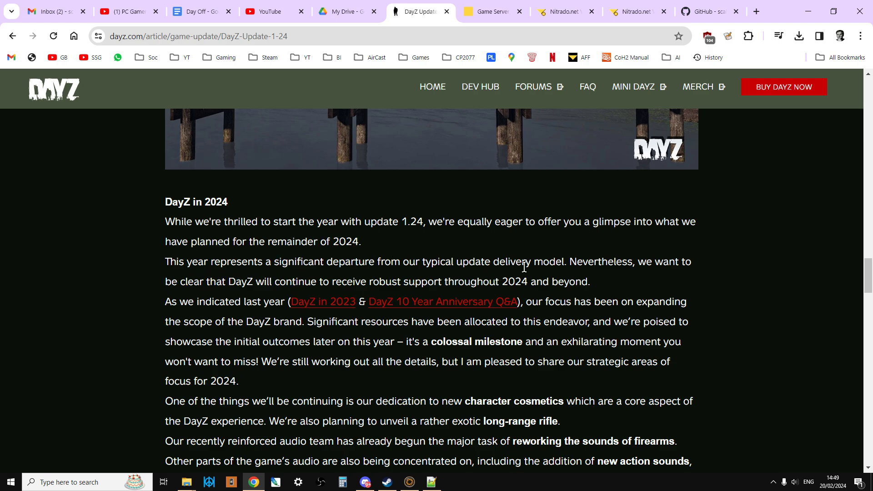
{"action": "mouse_move", "coordinate": [276, 279]}
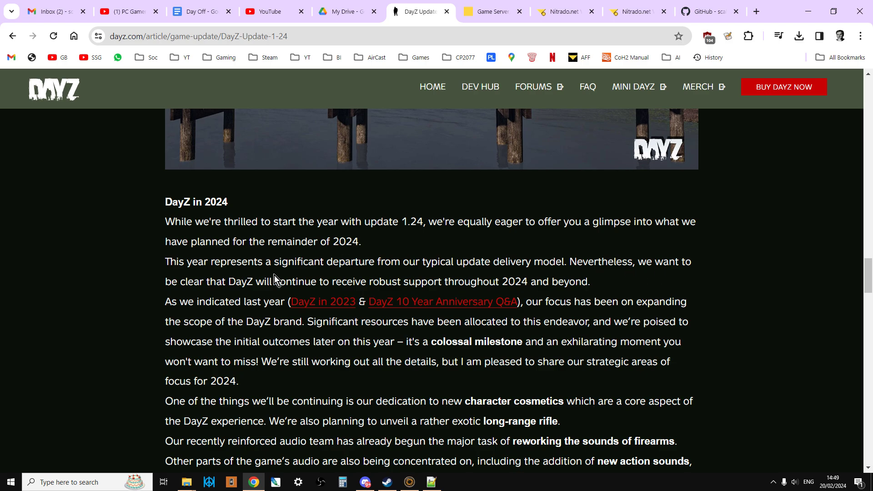
{"action": "mouse_move", "coordinate": [399, 294]}
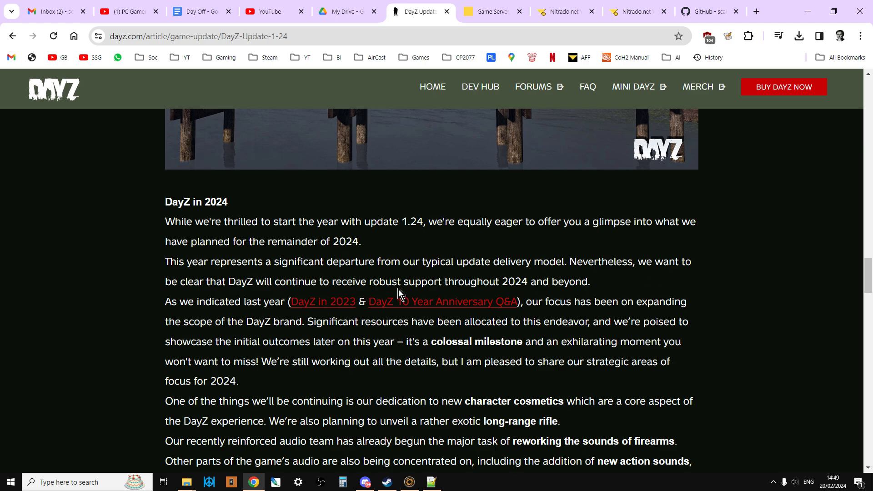
{"action": "mouse_move", "coordinate": [536, 285]}
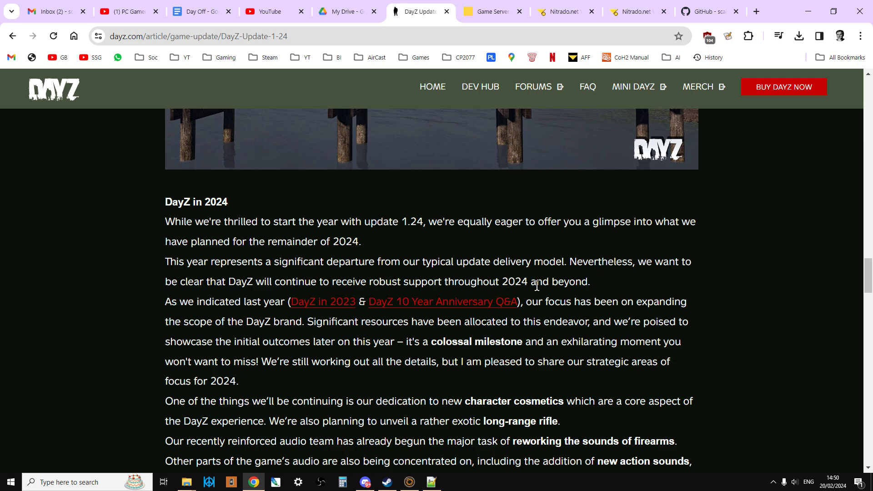
{"action": "scroll", "scroll_direction": "down", "scroll_amount": 3}
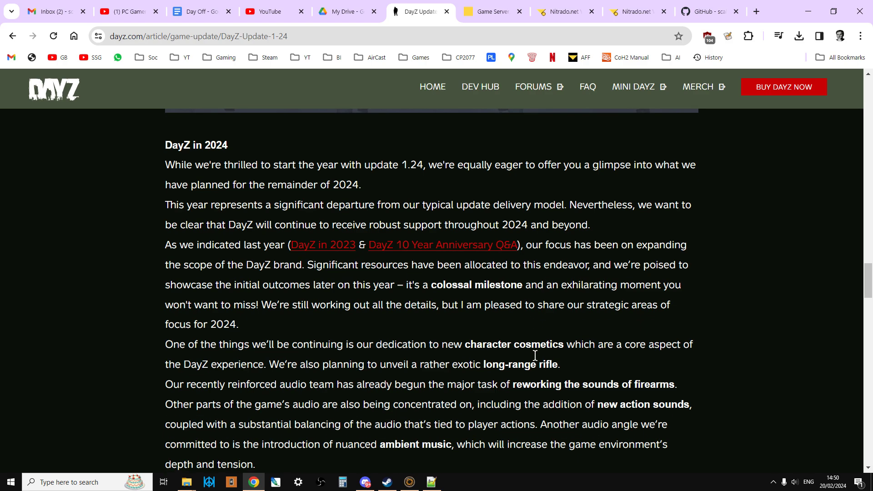
{"action": "mouse_move", "coordinate": [478, 277]}
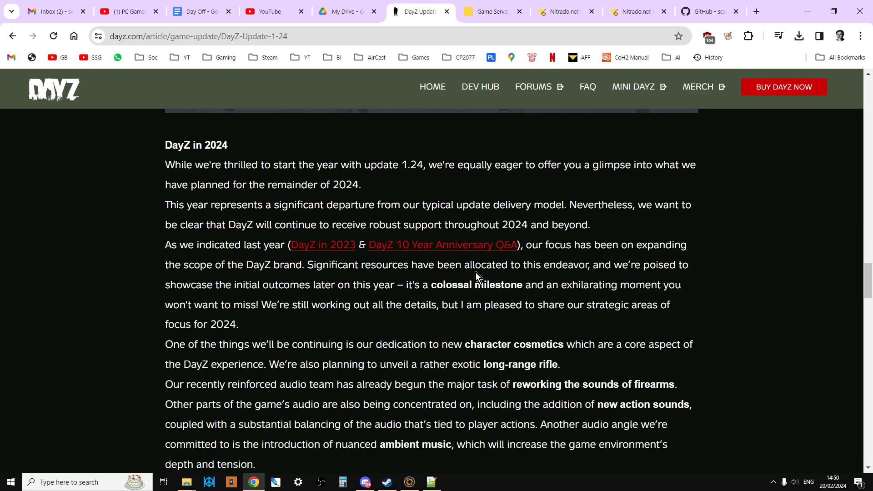
{"action": "mouse_move", "coordinate": [356, 320]}
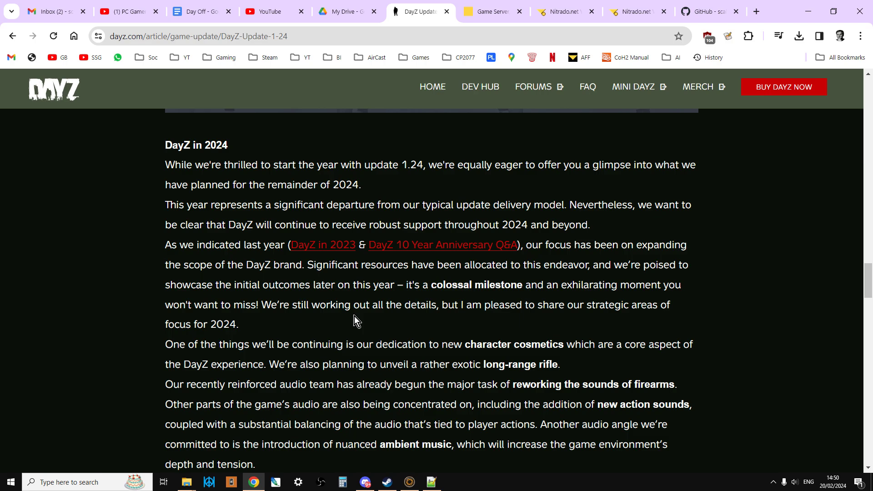
{"action": "mouse_move", "coordinate": [348, 278]}
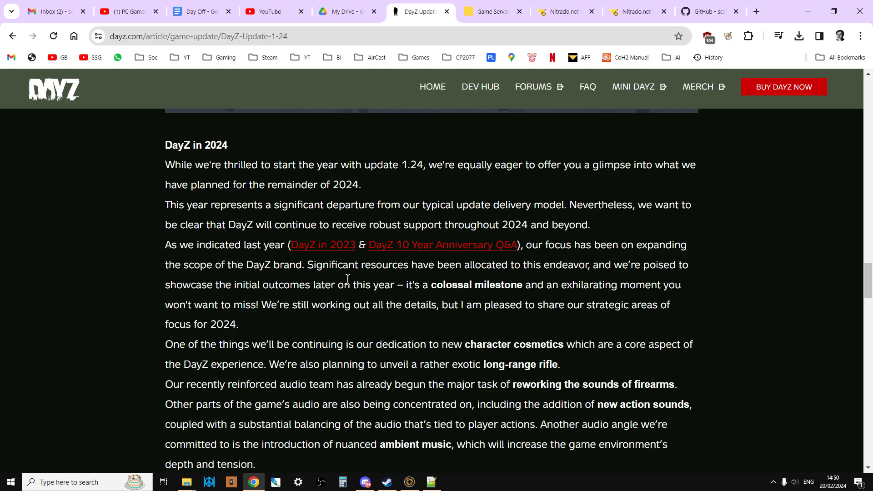
{"action": "mouse_move", "coordinate": [513, 299]}
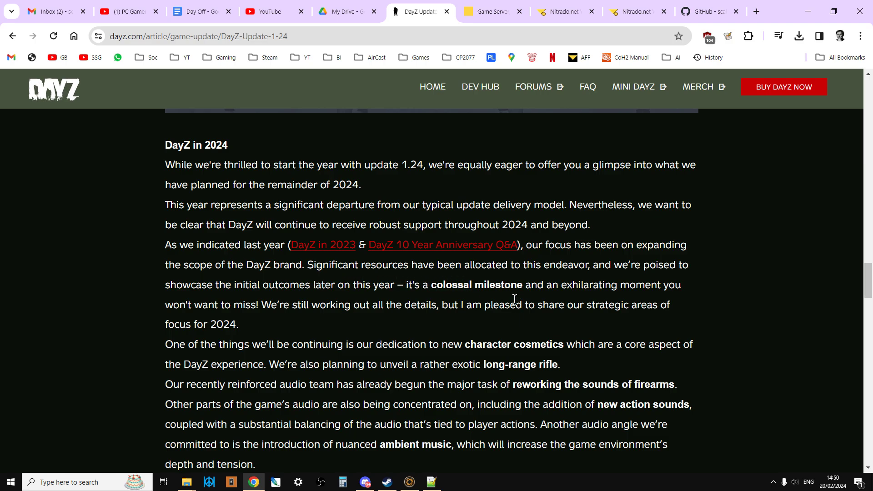
{"action": "mouse_move", "coordinate": [562, 339]}
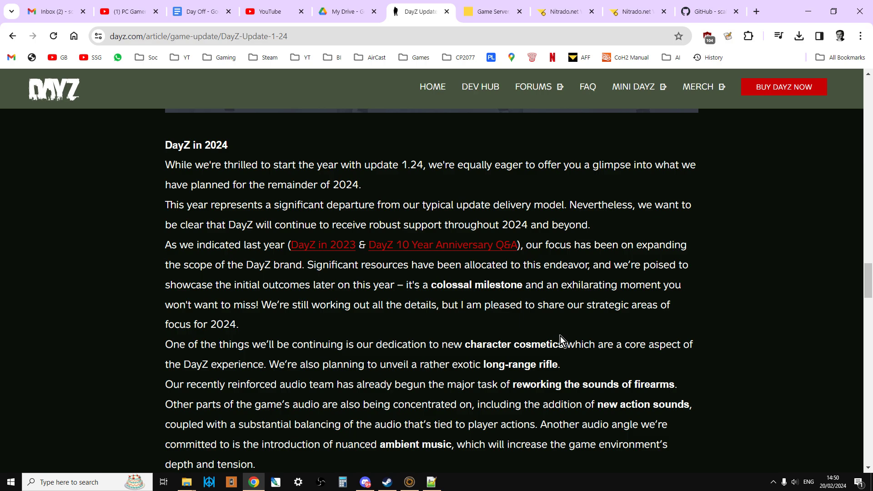
{"action": "mouse_move", "coordinate": [536, 336]}
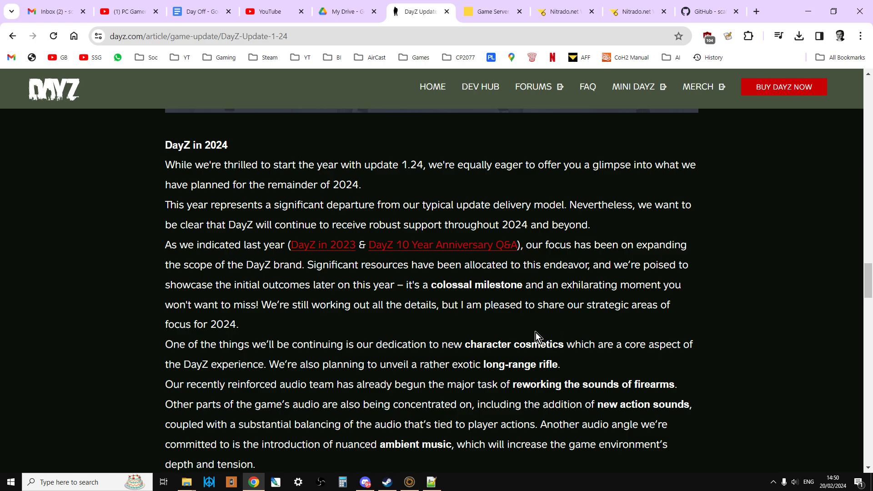
{"action": "mouse_move", "coordinate": [402, 327]}
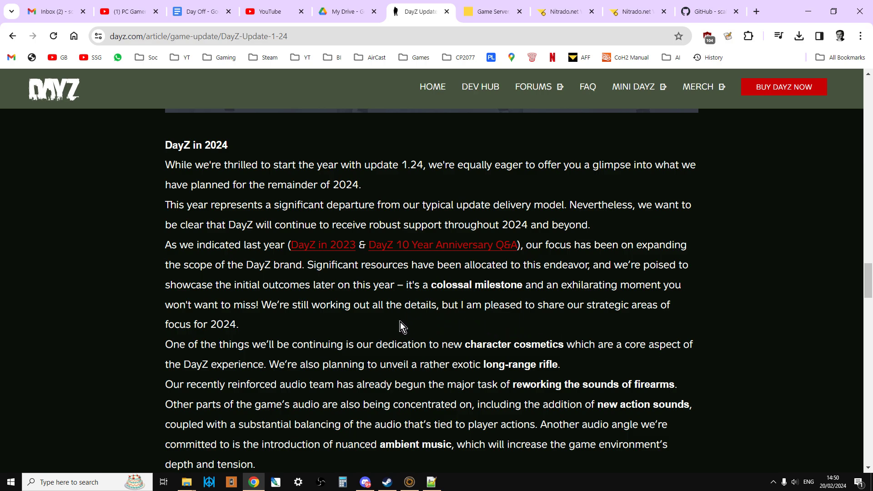
{"action": "scroll", "scroll_direction": "down", "scroll_amount": 3}
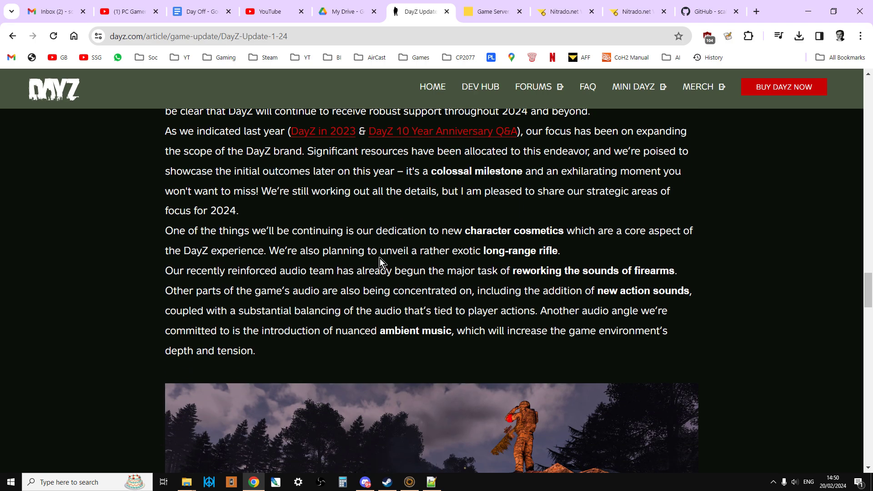
{"action": "mouse_move", "coordinate": [376, 234]}
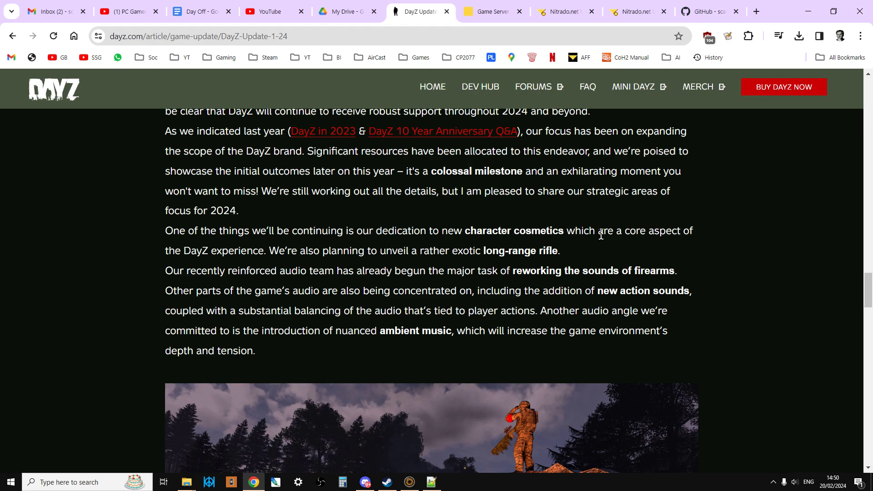
{"action": "mouse_move", "coordinate": [484, 255]}
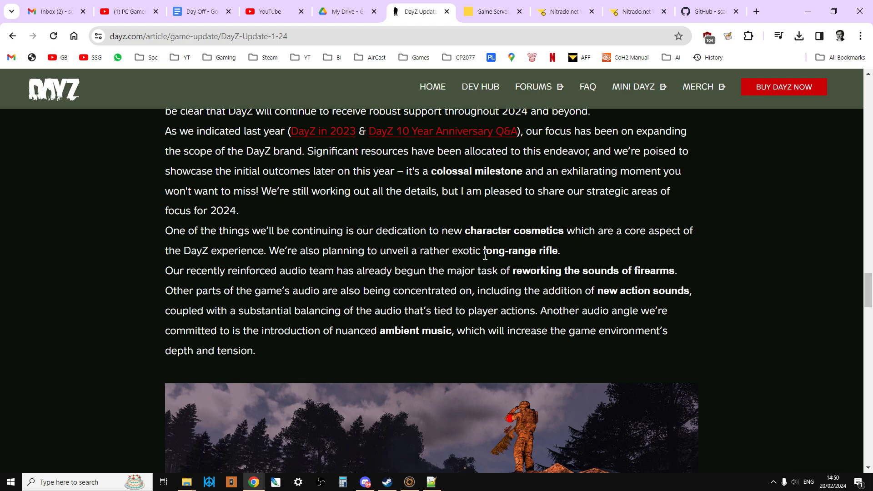
{"action": "scroll", "scroll_direction": "down", "scroll_amount": 3}
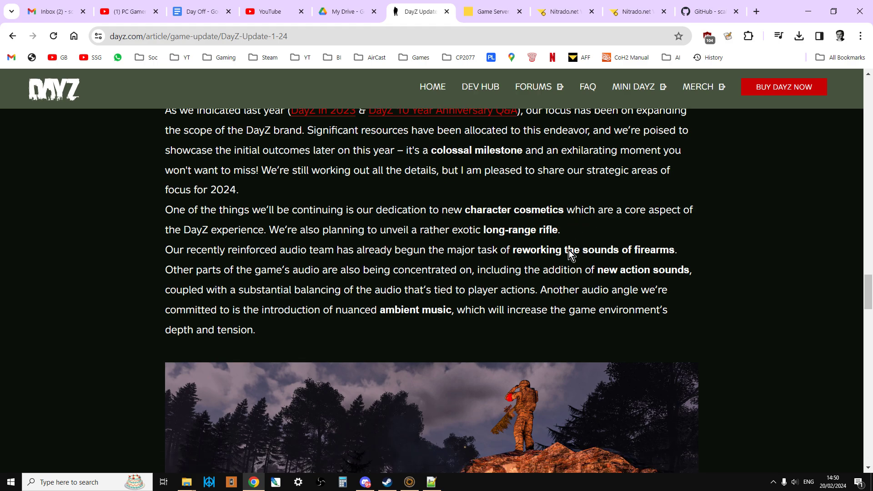
{"action": "scroll", "scroll_direction": "down", "scroll_amount": 3}
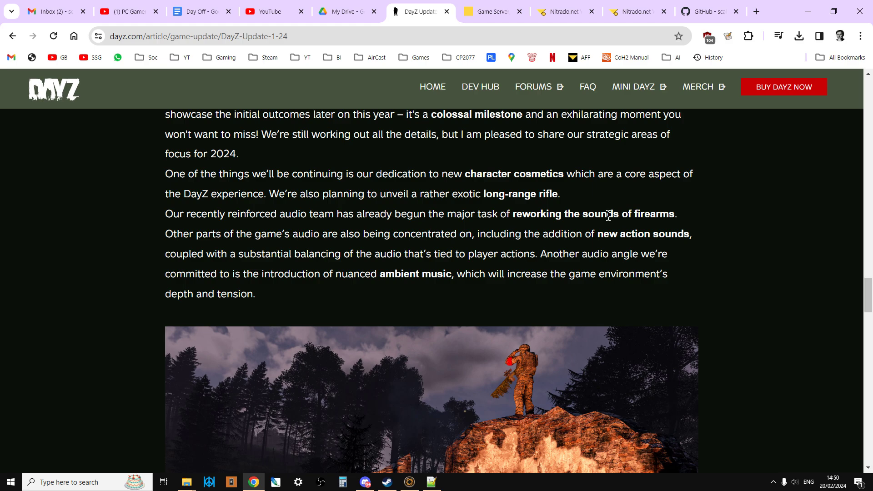
{"action": "mouse_move", "coordinate": [522, 76]}
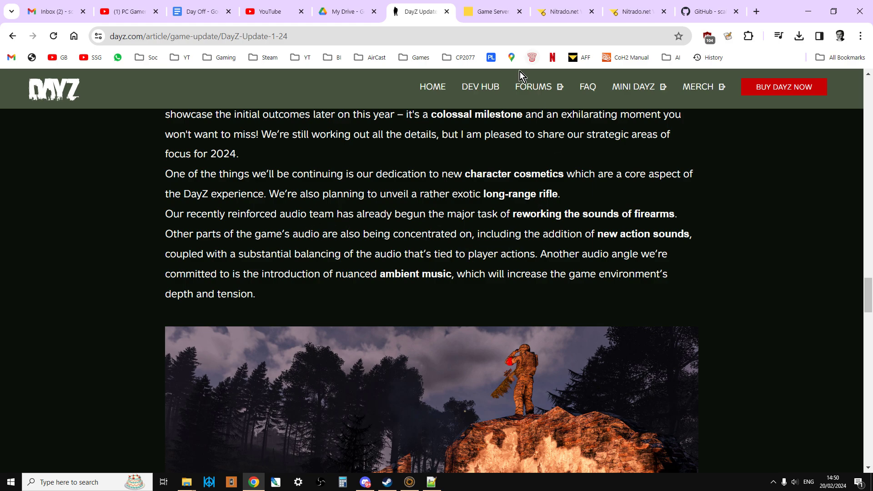
{"action": "left_click", "coordinate": [563, 11]}
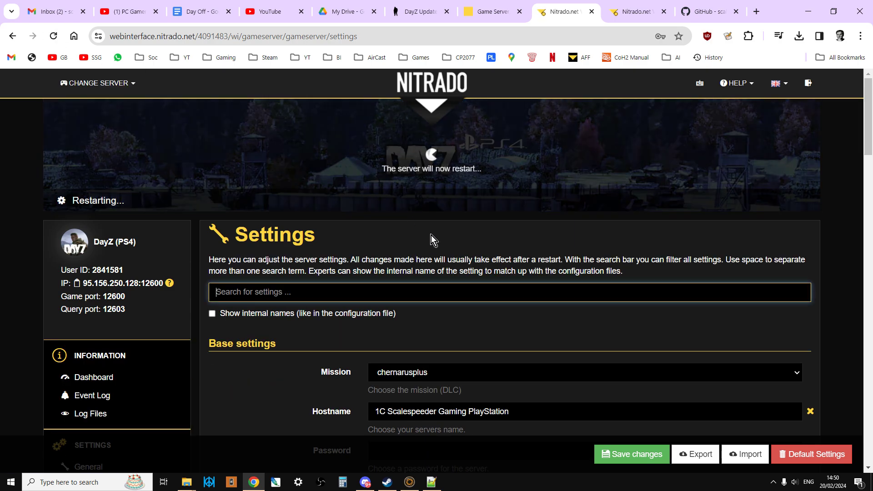
{"action": "mouse_move", "coordinate": [493, 11]}
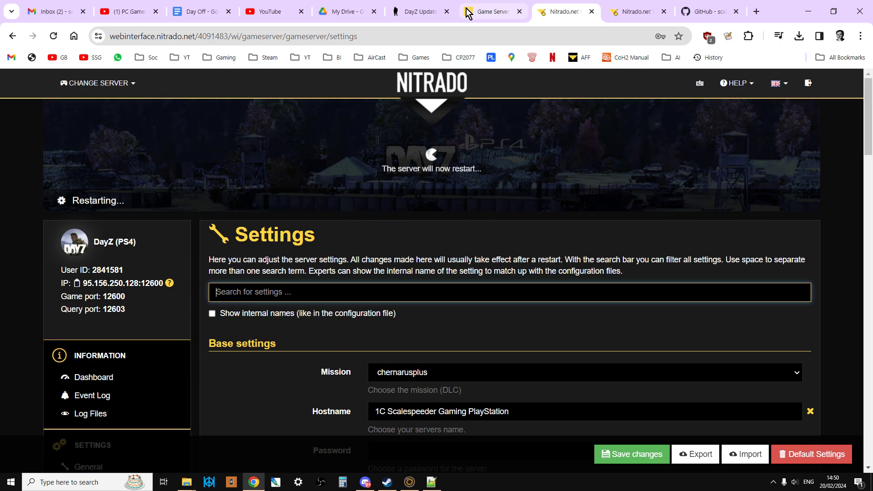
{"action": "left_click", "coordinate": [415, 11]}
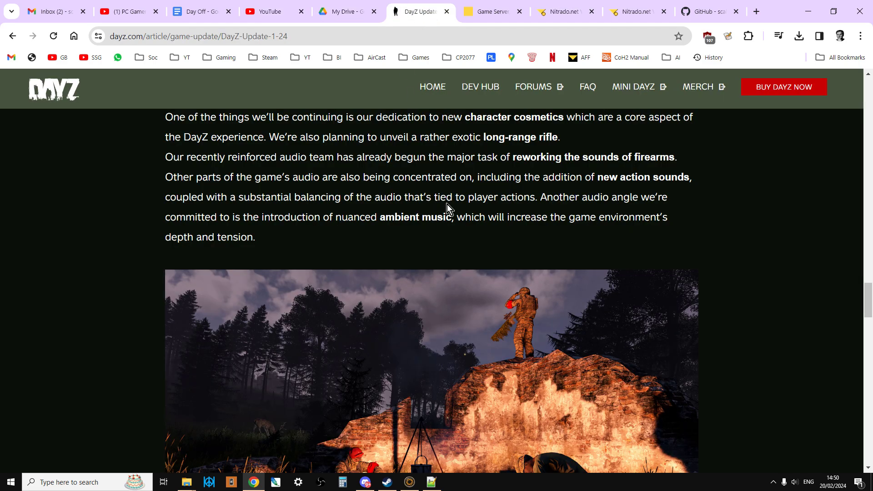
{"action": "mouse_move", "coordinate": [618, 200]}
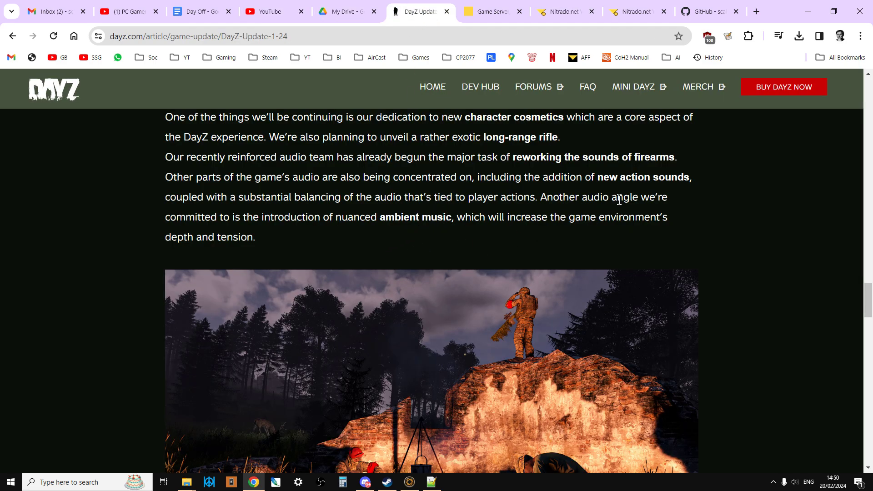
{"action": "mouse_move", "coordinate": [337, 230]}
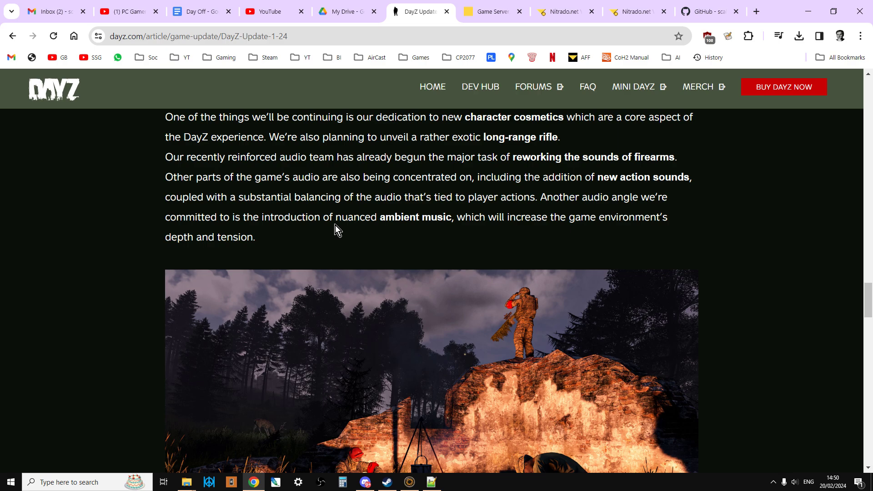
{"action": "mouse_move", "coordinate": [364, 240]}
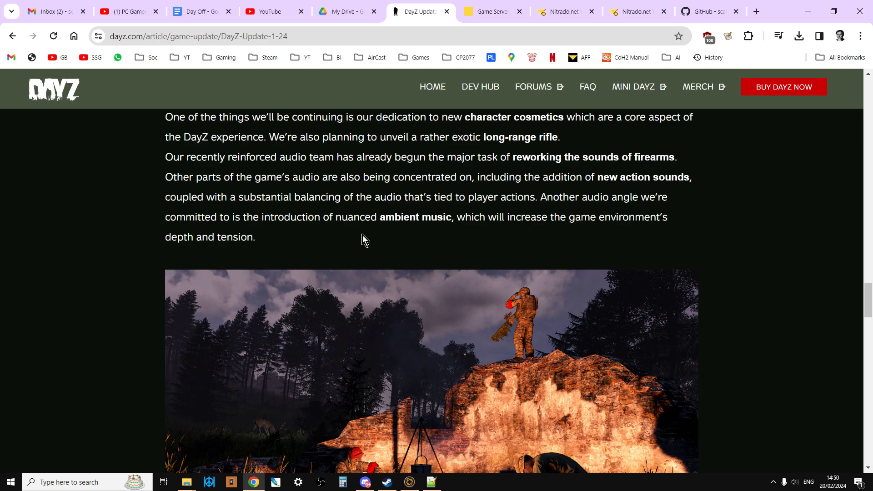
{"action": "mouse_move", "coordinate": [424, 230]}
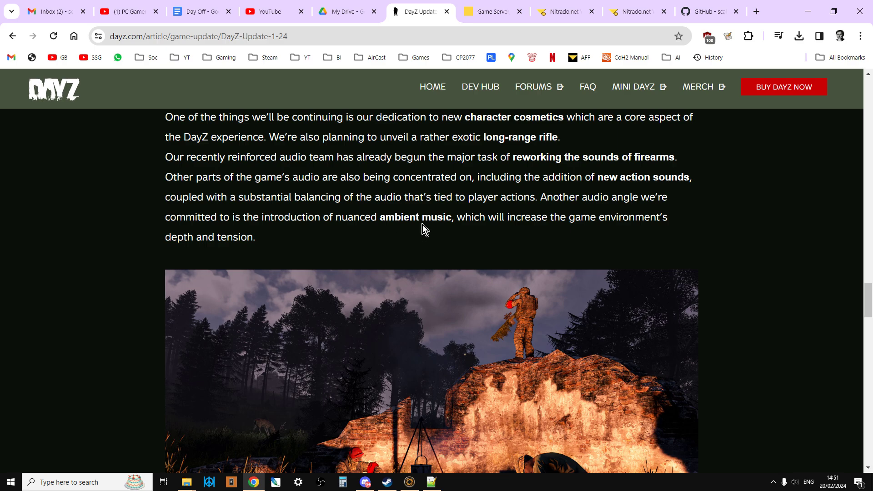
- Scroll past the image to the 2024 focus areas and highlight the phrase 'medical challenges'
{"action": "scroll", "scroll_direction": "down", "scroll_amount": 3}
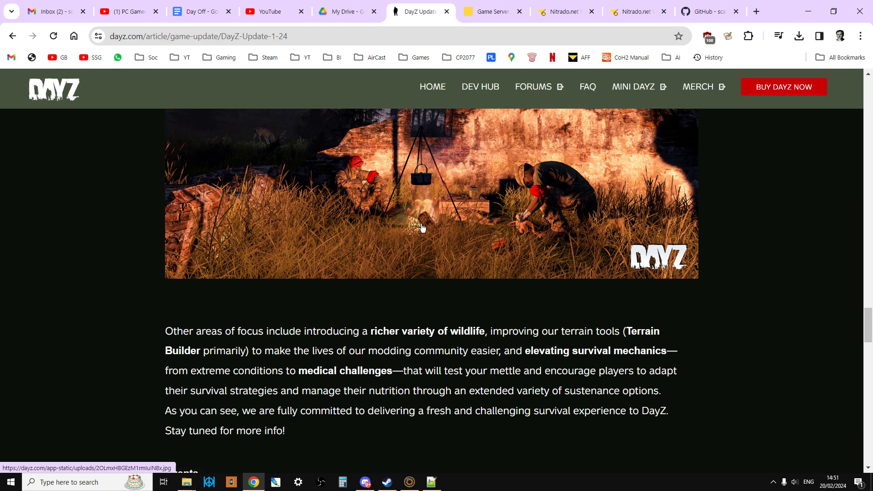
{"action": "scroll", "scroll_direction": "down", "scroll_amount": 3}
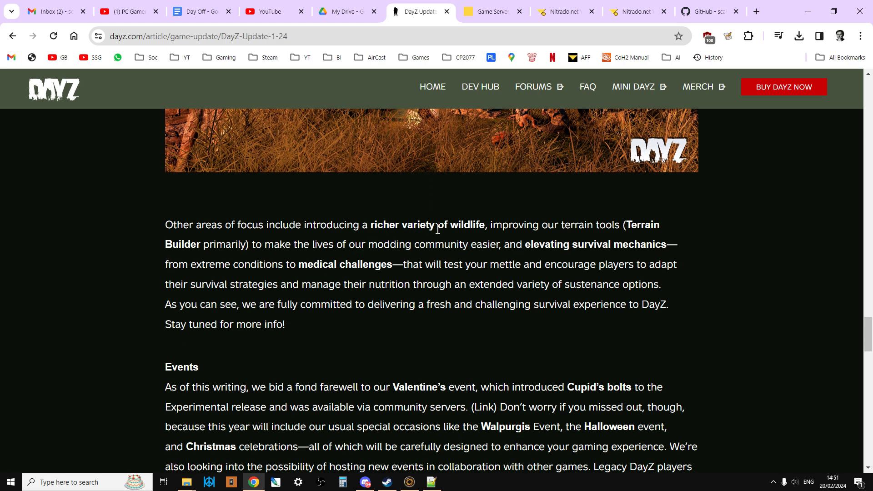
{"action": "mouse_move", "coordinate": [615, 265]}
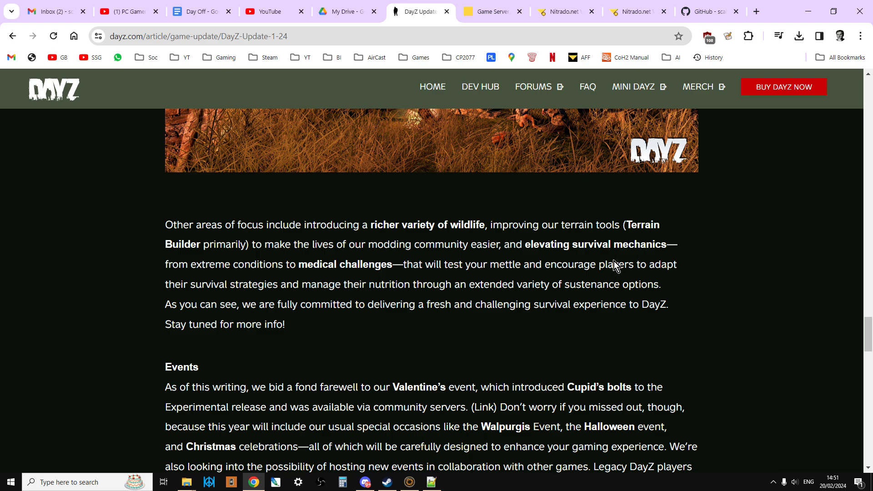
{"action": "mouse_move", "coordinate": [515, 280]}
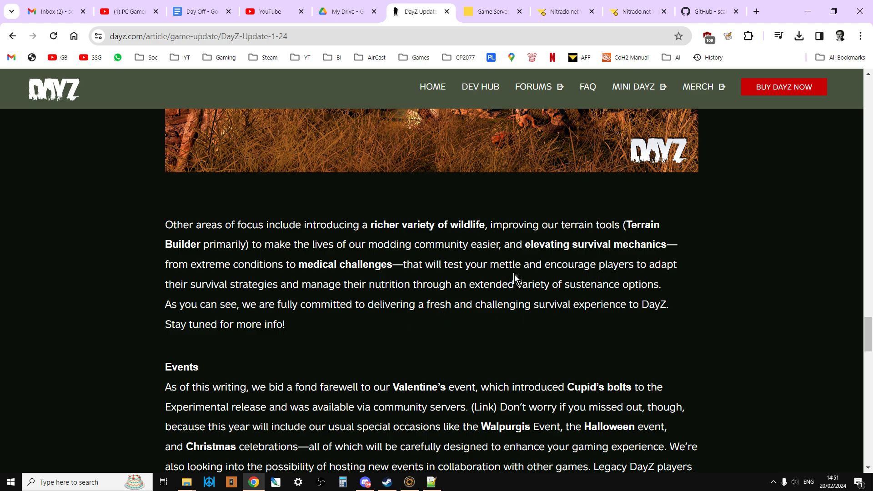
{"action": "mouse_move", "coordinate": [240, 287]}
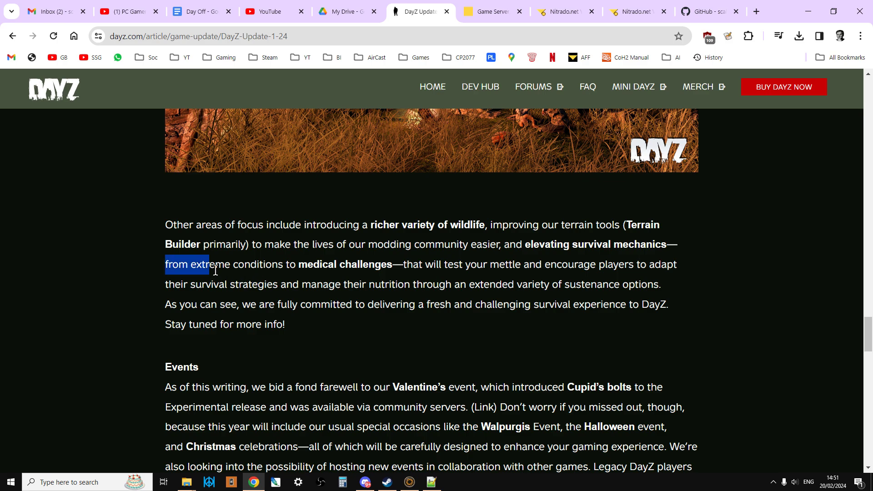
{"action": "left_click", "coordinate": [296, 270]}
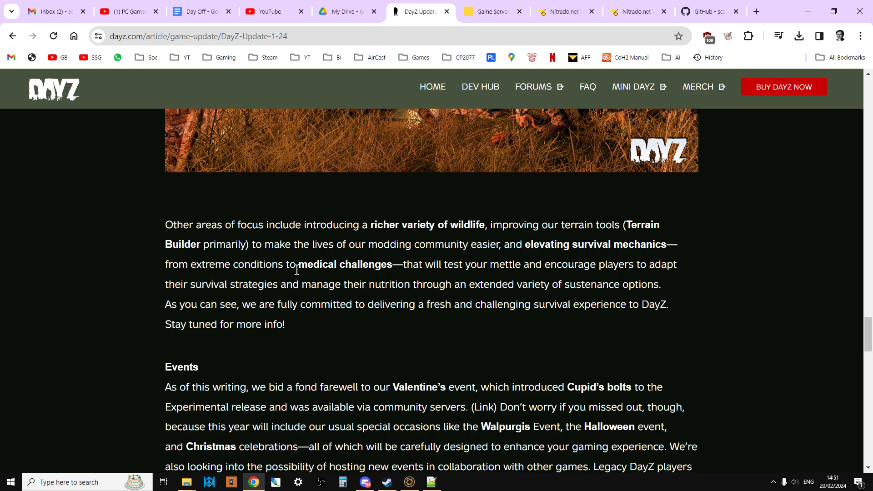
{"action": "double_click", "coordinate": [344, 264]}
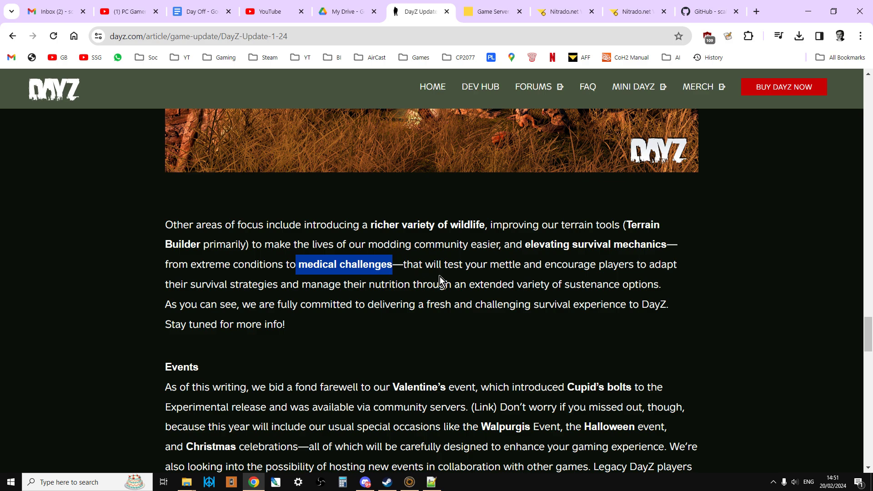
{"action": "mouse_move", "coordinate": [583, 342]}
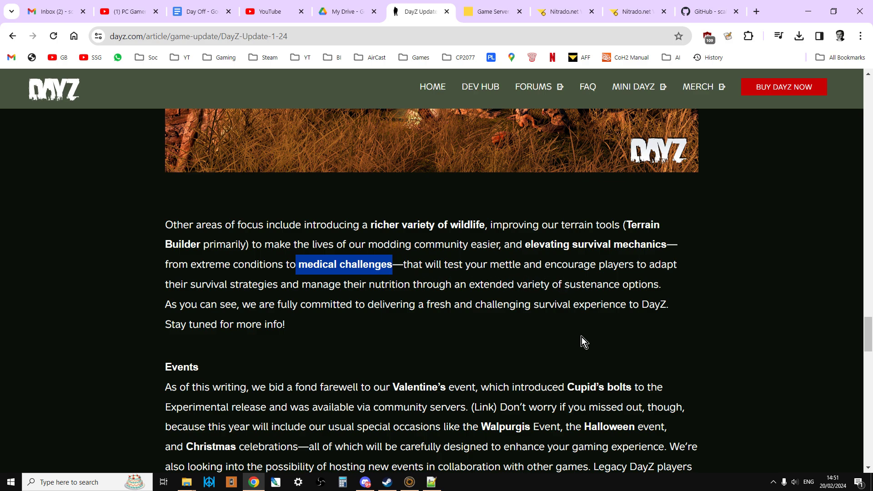
{"action": "mouse_move", "coordinate": [357, 338]}
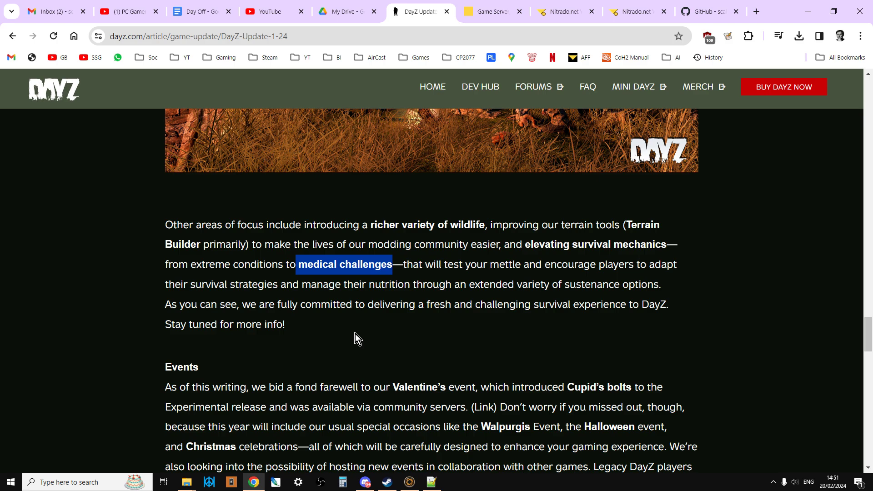
{"action": "scroll", "scroll_direction": "down", "scroll_amount": 3}
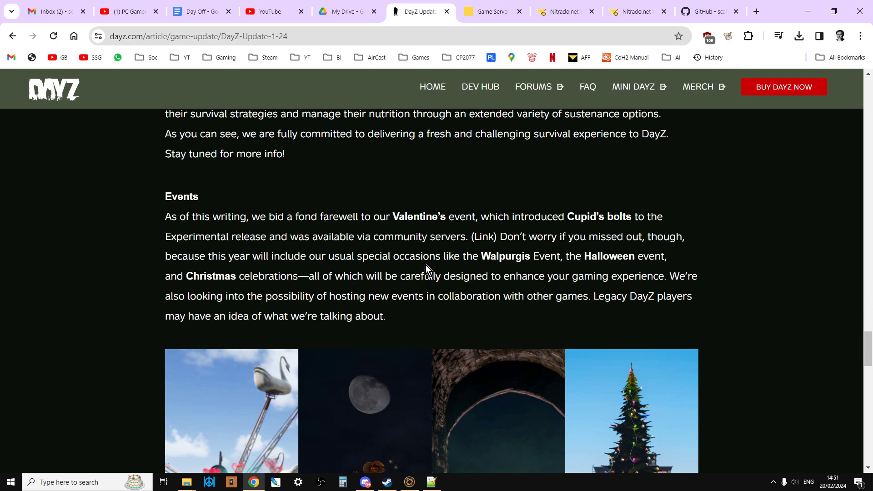
{"action": "mouse_move", "coordinate": [158, 262]}
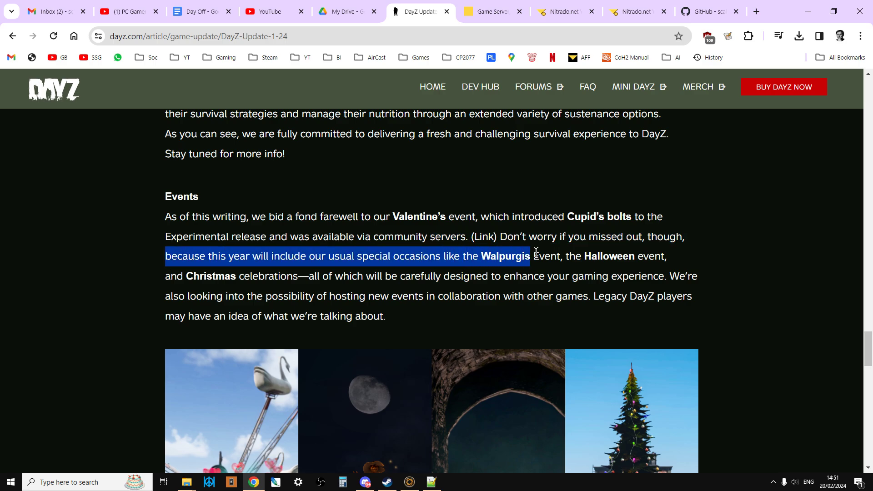
{"action": "scroll", "scroll_direction": "down", "scroll_amount": 3}
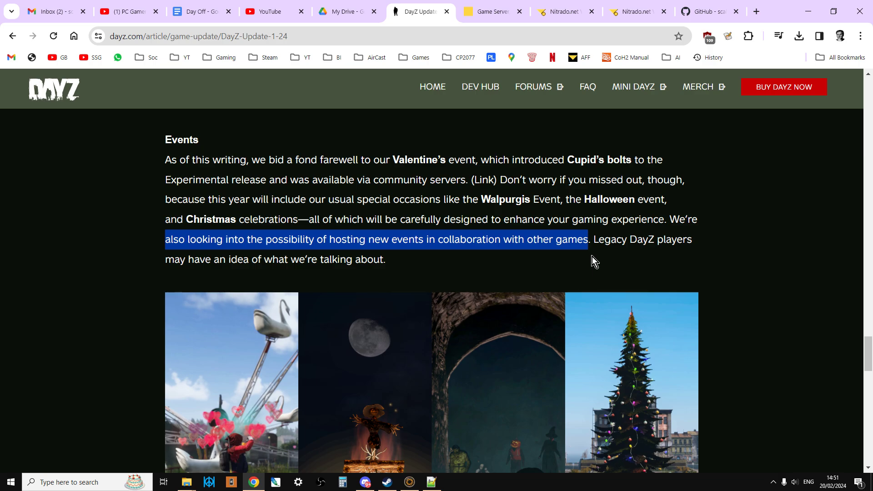
{"action": "mouse_move", "coordinate": [455, 250]}
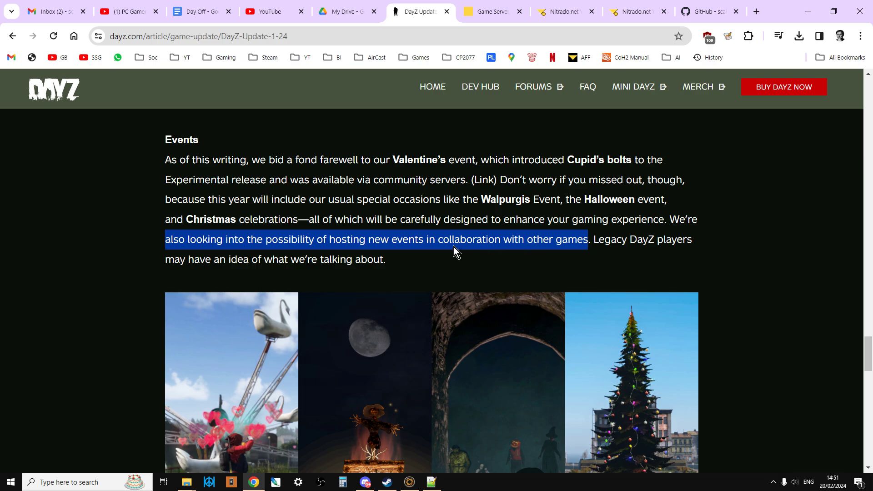
{"action": "mouse_move", "coordinate": [574, 114]}
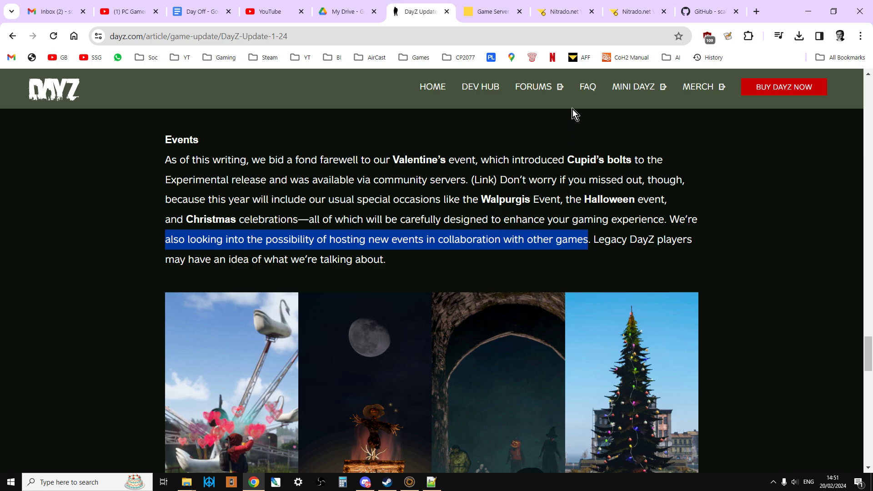
{"action": "left_click", "coordinate": [563, 10]}
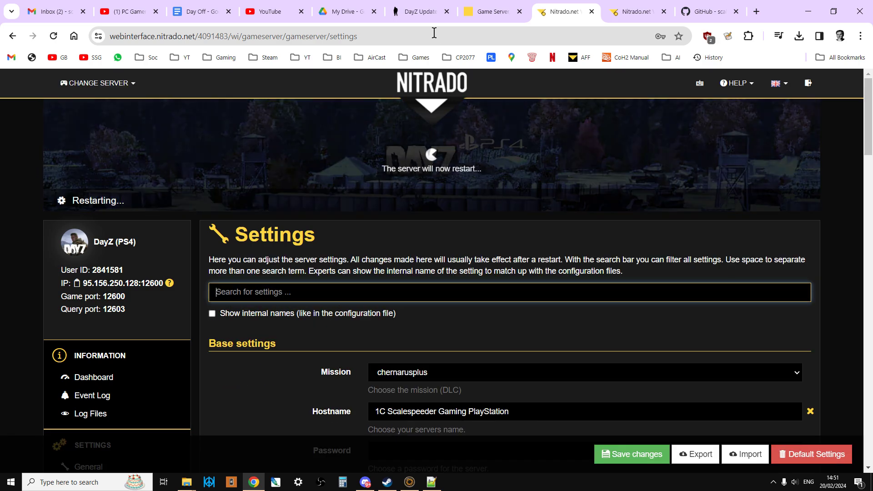
{"action": "left_click", "coordinate": [418, 10]}
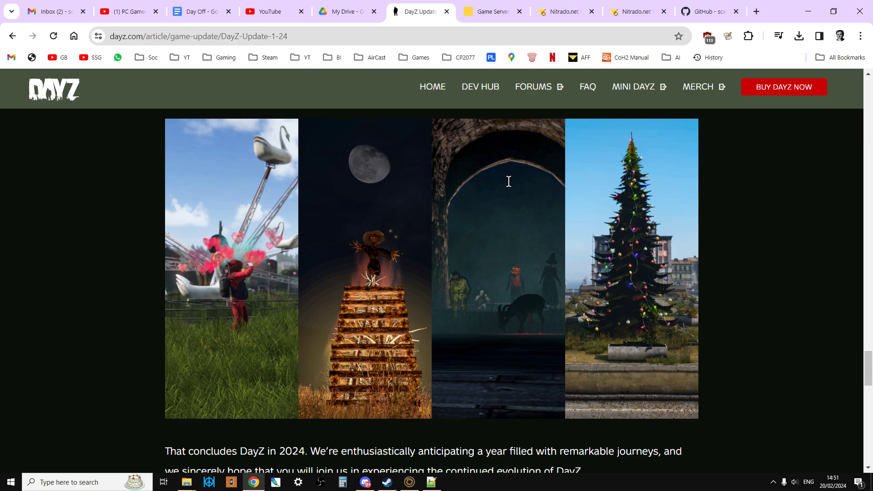
{"action": "scroll", "scroll_direction": "down", "scroll_amount": 3}
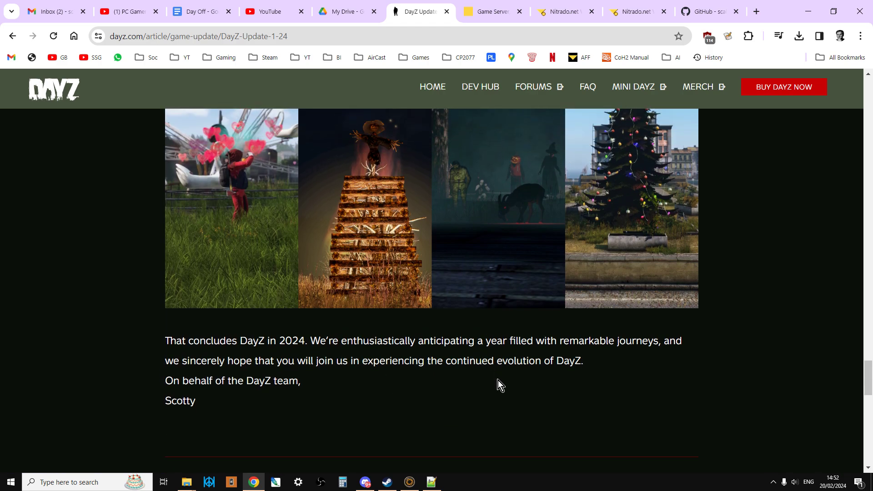
{"action": "mouse_move", "coordinate": [472, 399]}
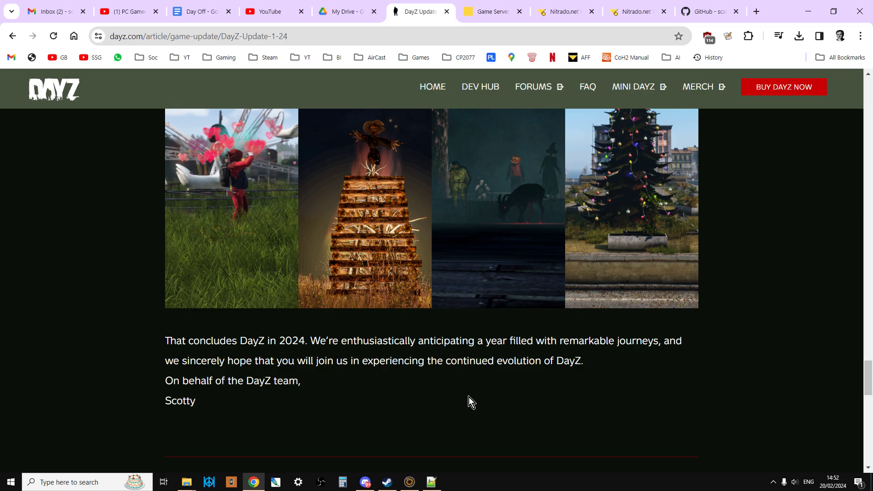
{"action": "scroll", "scroll_direction": "up", "scroll_amount": 3}
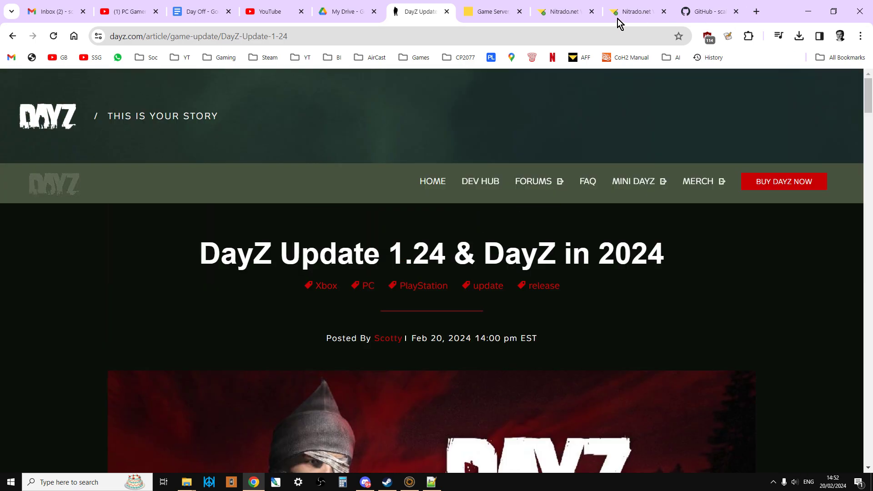
- Untick 'Reset Mission-xml to default' in the Nitrado server settings and save the changes
{"action": "left_click", "coordinate": [562, 11]}
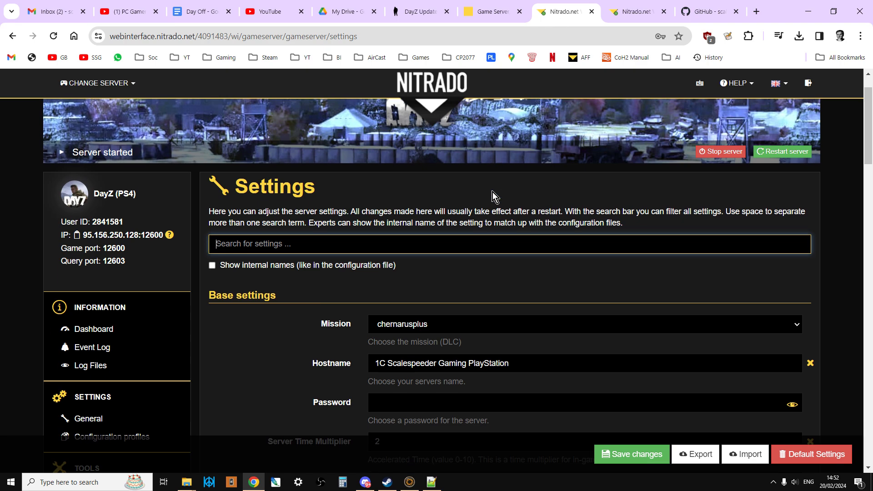
{"action": "scroll", "scroll_direction": "down", "scroll_amount": 3}
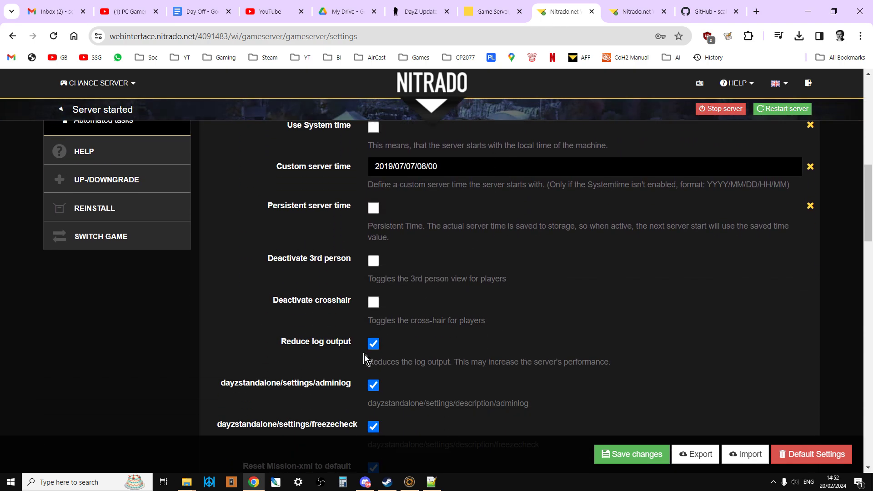
{"action": "scroll", "scroll_direction": "down", "scroll_amount": 3}
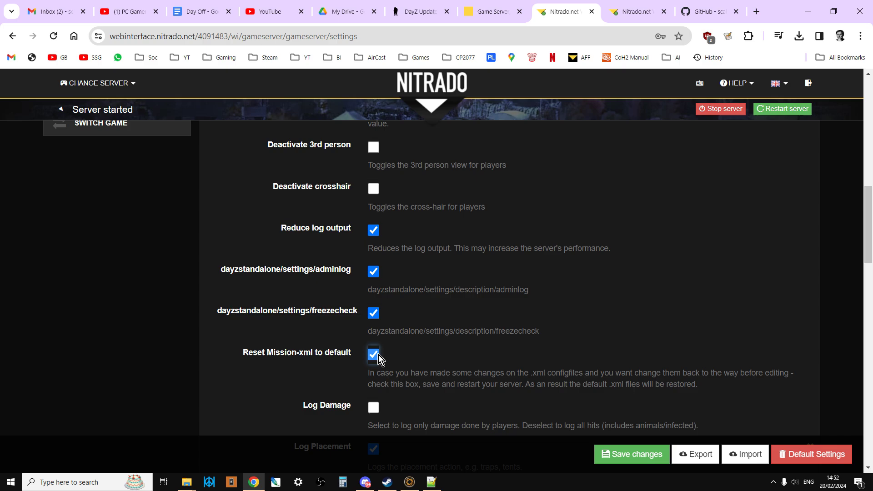
{"action": "left_click", "coordinate": [373, 354]}
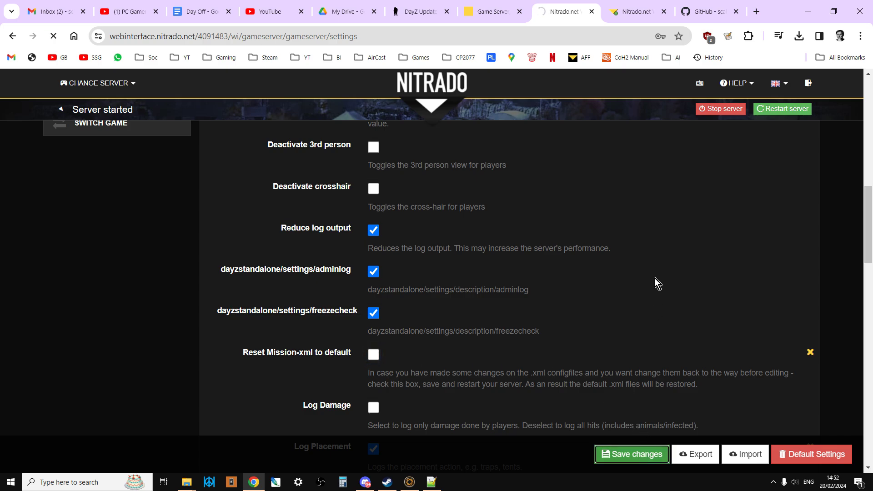
{"action": "scroll", "scroll_direction": "up", "scroll_amount": 3}
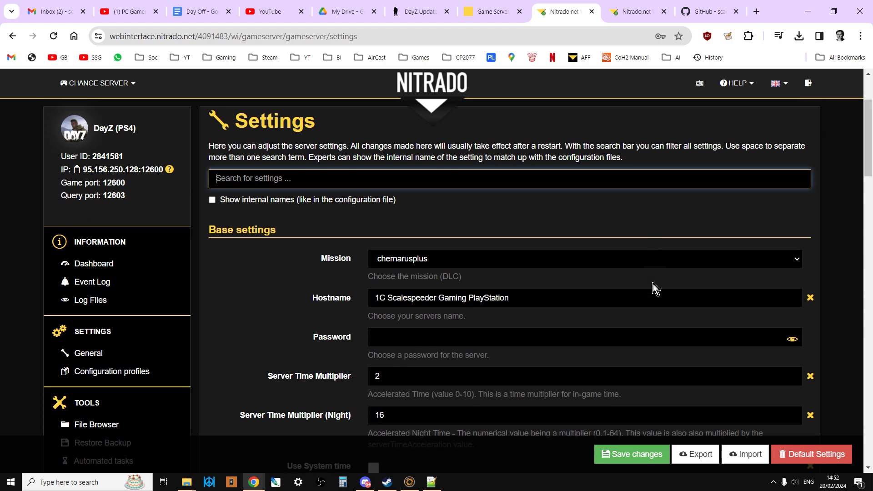
{"action": "scroll", "scroll_direction": "down", "scroll_amount": 3}
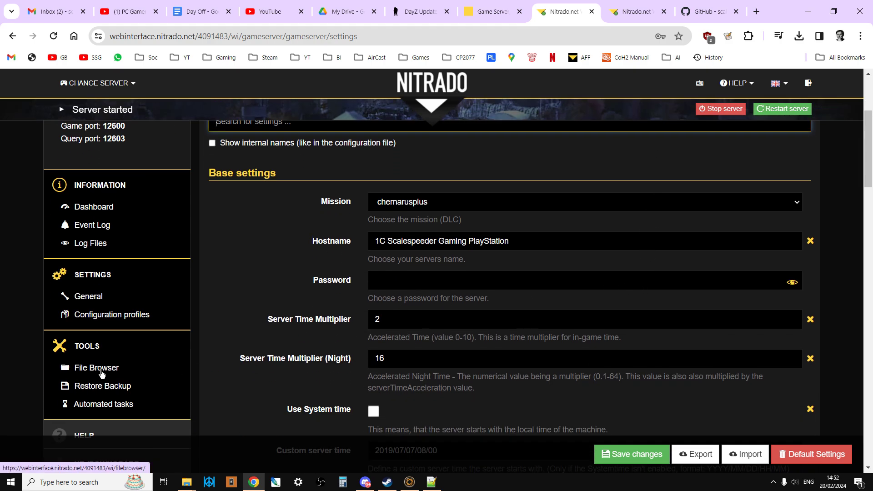
- Download types.xml from the server's db folder and edit the downloaded copy with Notepad++
{"action": "left_click", "coordinate": [96, 367]}
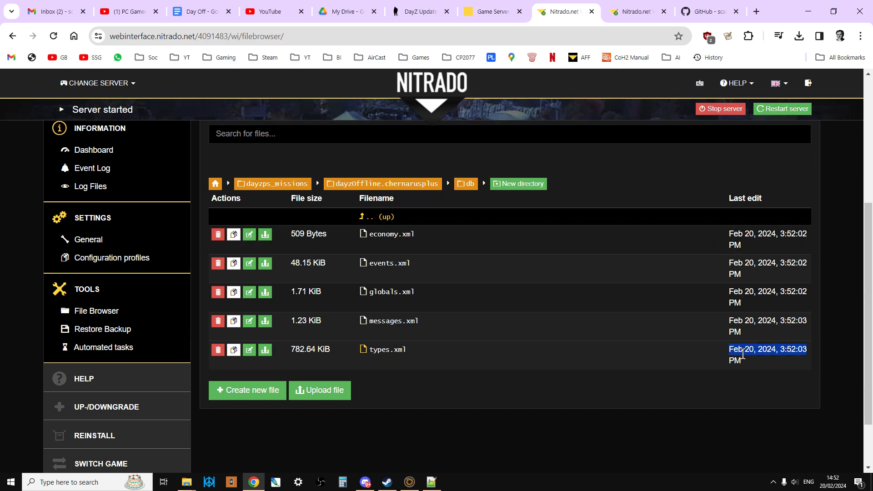
{"action": "mouse_move", "coordinate": [720, 386]}
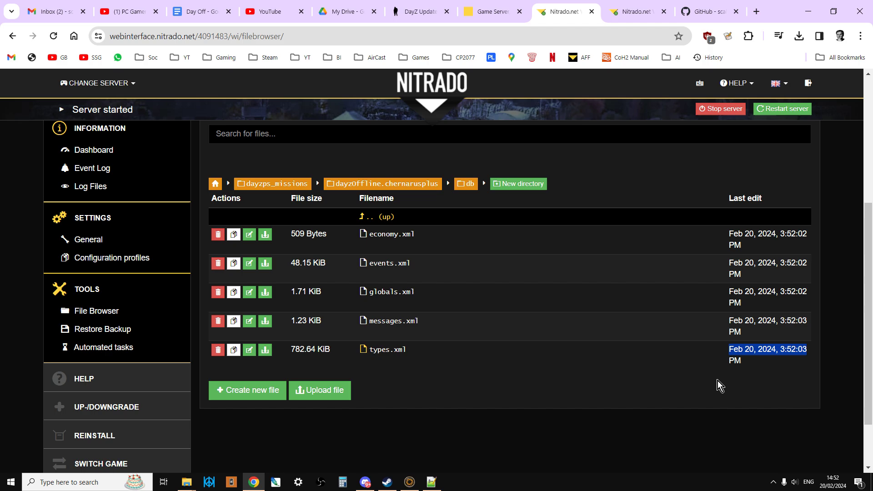
{"action": "mouse_move", "coordinate": [265, 352]}
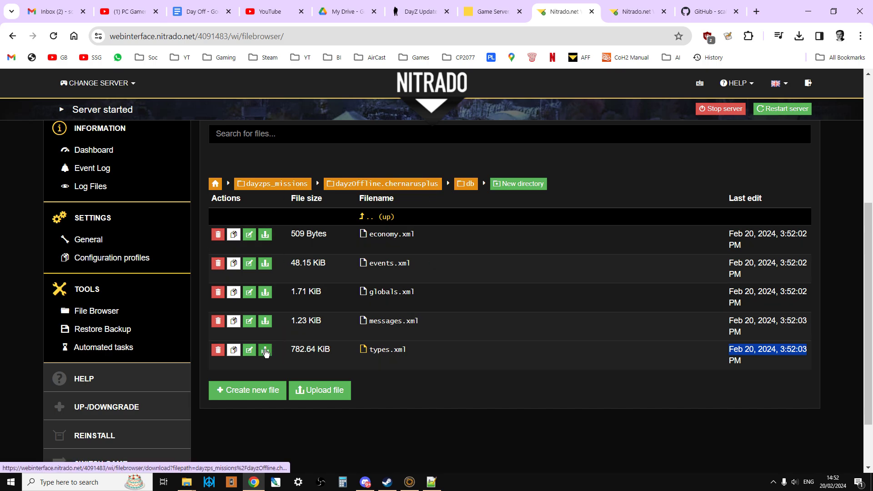
{"action": "left_click", "coordinate": [265, 350]}
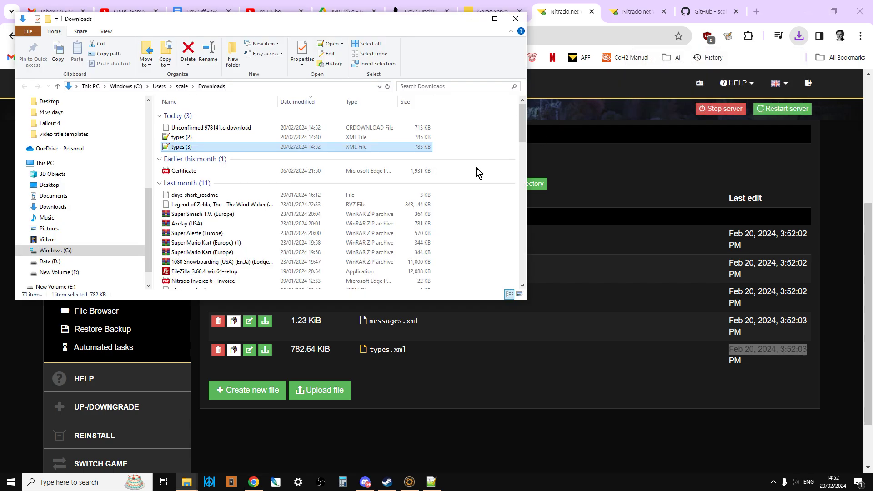
{"action": "mouse_move", "coordinate": [264, 128]}
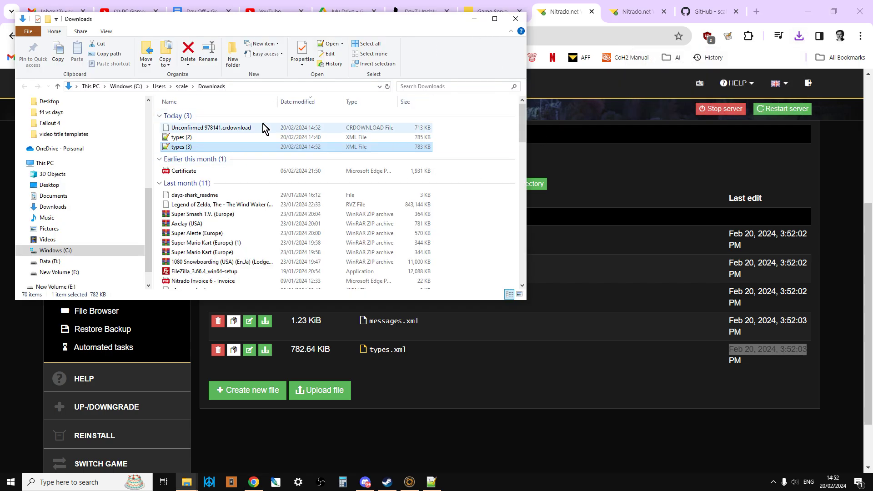
{"action": "right_click", "coordinate": [180, 146]}
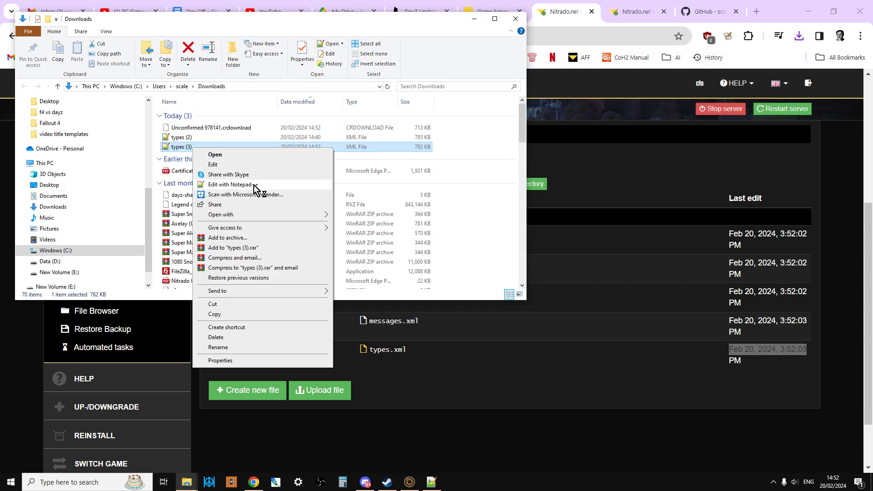
{"action": "left_click", "coordinate": [233, 184]}
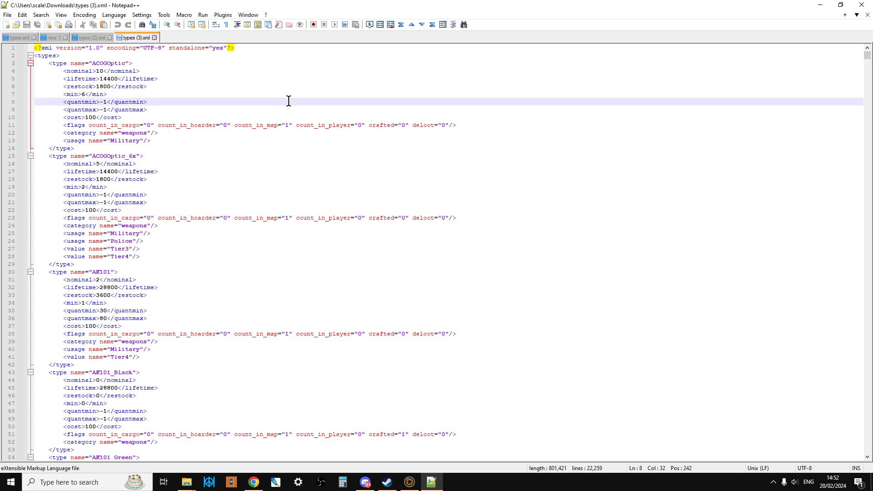
- Search types.xml for 'vik' to find the Vikhr entries, then return to the Nitrado file browser
{"action": "key", "text": "Ctrl+f"}
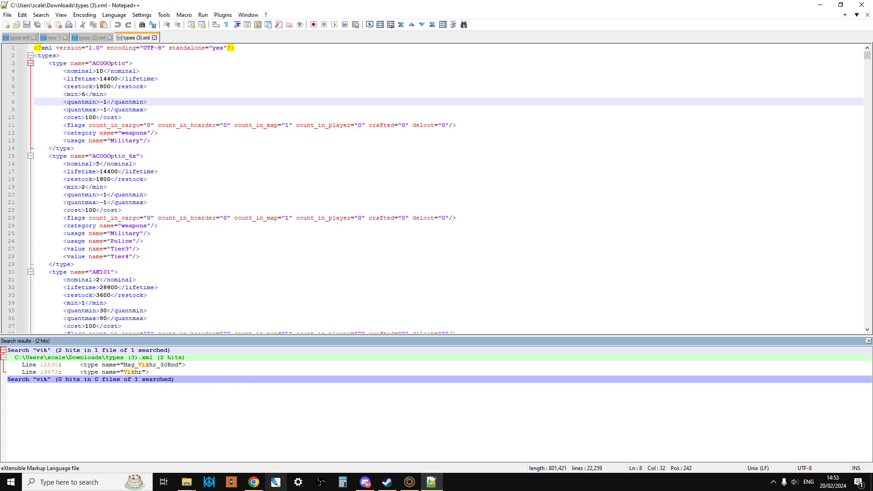
{"action": "left_click", "coordinate": [253, 482]}
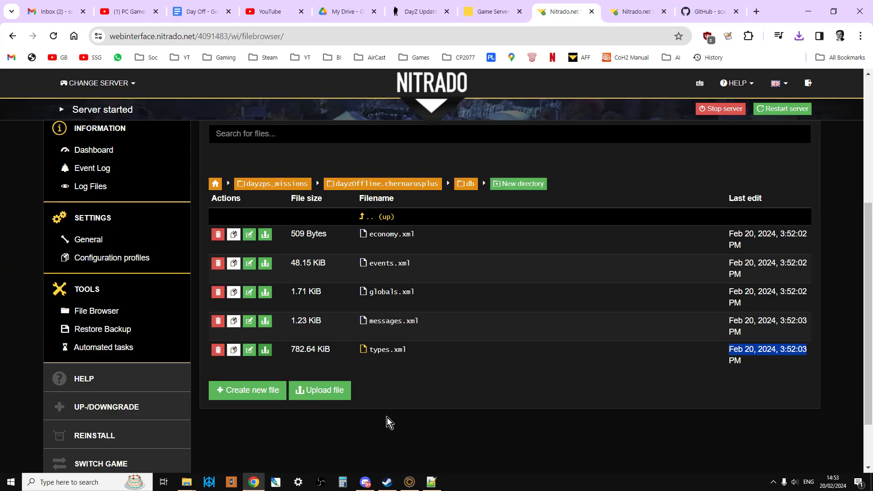
{"action": "mouse_move", "coordinate": [502, 405]}
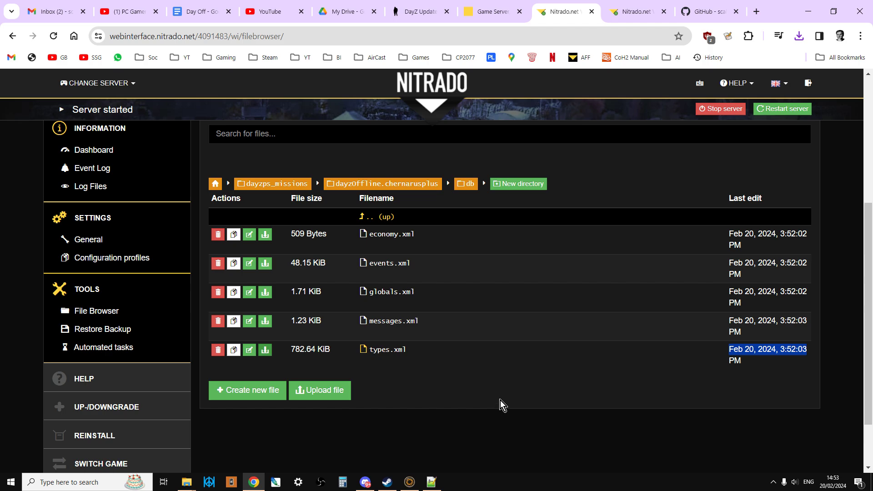
- Switch to the second Nitrado tab where cfggameplay.json is open for editing
{"action": "scroll", "scroll_direction": "up", "scroll_amount": 3}
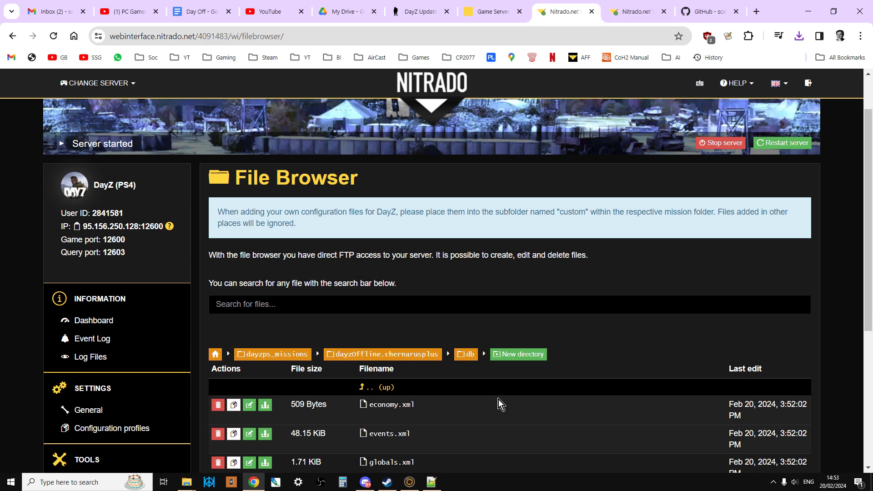
{"action": "scroll", "scroll_direction": "down", "scroll_amount": 3}
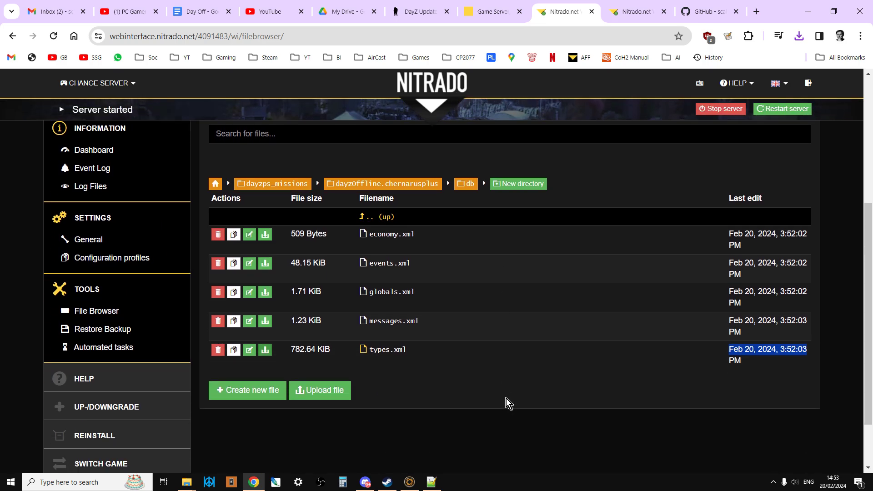
{"action": "mouse_move", "coordinate": [467, 303]}
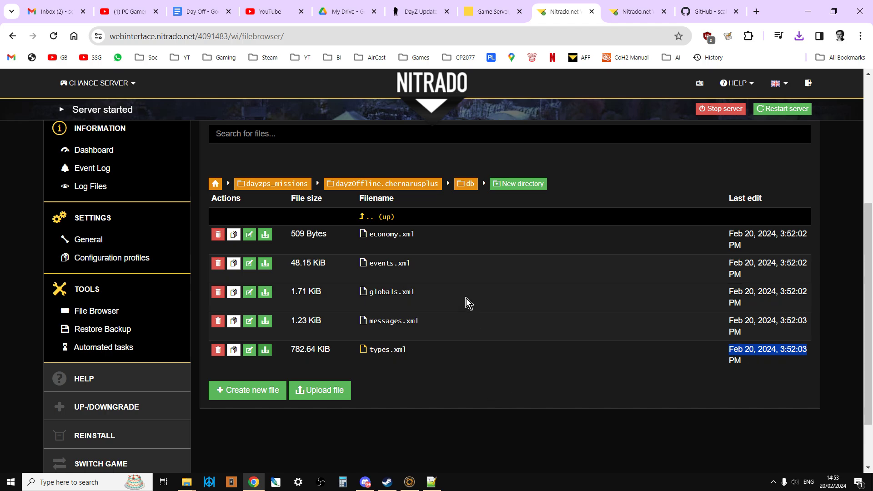
{"action": "mouse_move", "coordinate": [638, 25]}
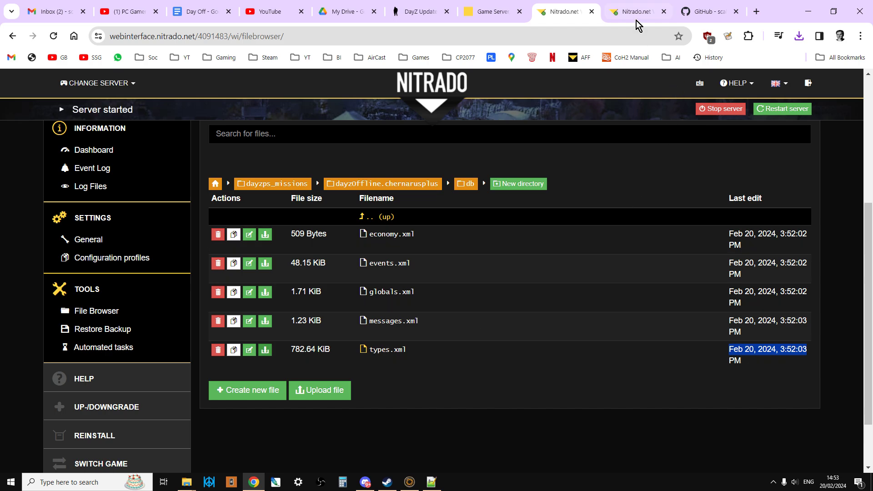
{"action": "left_click", "coordinate": [638, 11]}
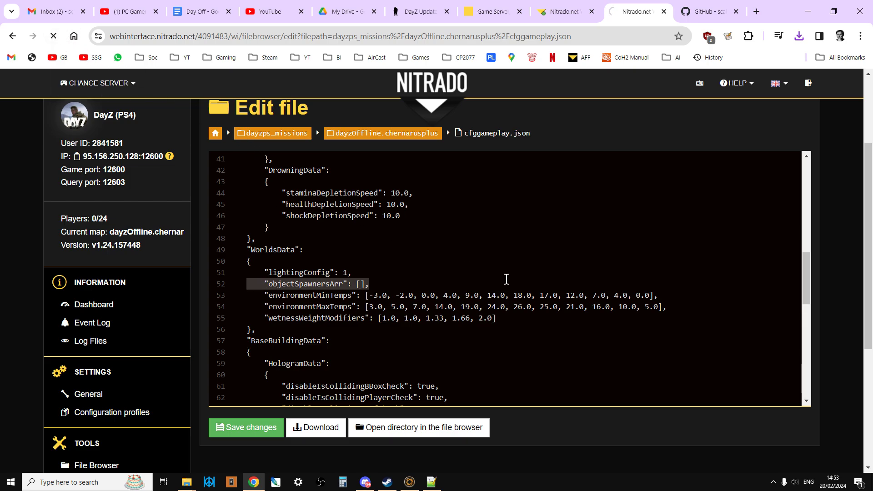
{"action": "mouse_move", "coordinate": [542, 287]}
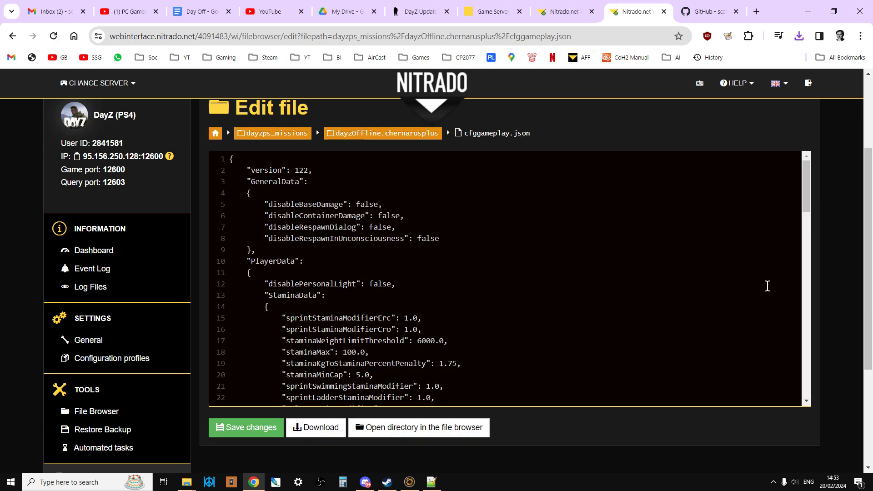
- Scroll through cfggameplay.json down to MapData and back to the empty objectSpawnersArr entry
{"action": "scroll", "scroll_direction": "down", "scroll_amount": 3}
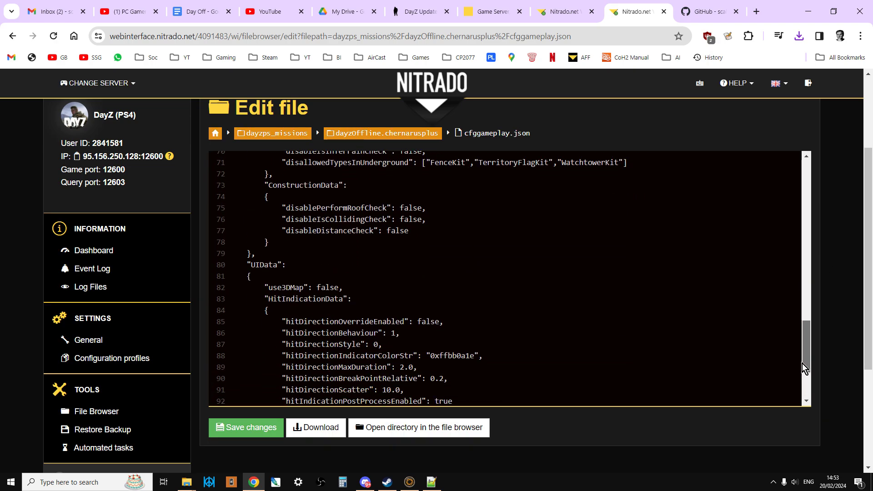
{"action": "scroll", "scroll_direction": "down", "scroll_amount": 3}
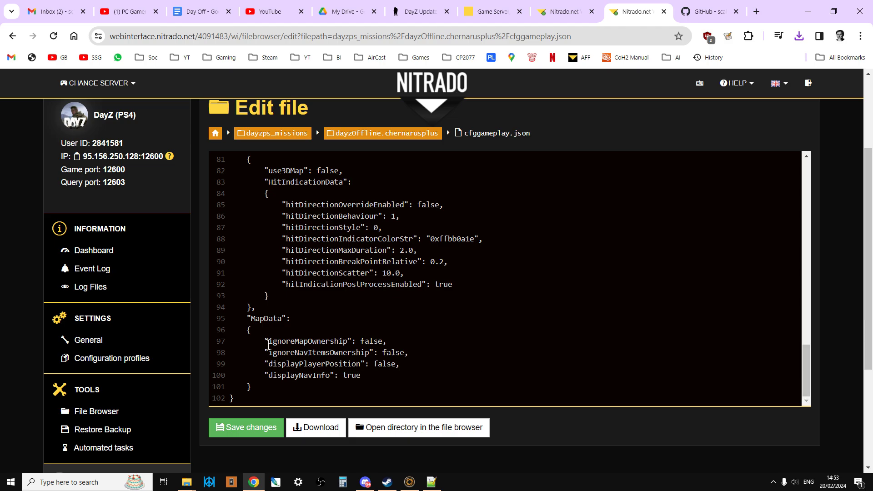
{"action": "mouse_move", "coordinate": [311, 356]}
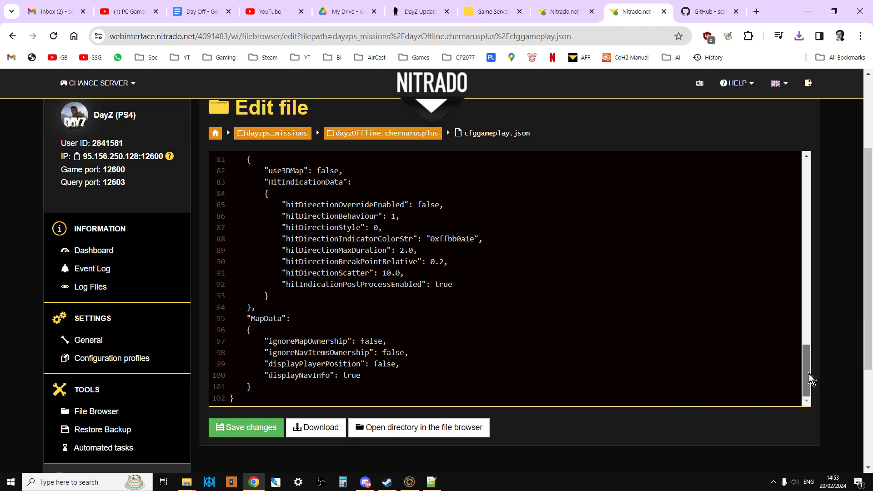
{"action": "scroll", "scroll_direction": "up", "scroll_amount": 3}
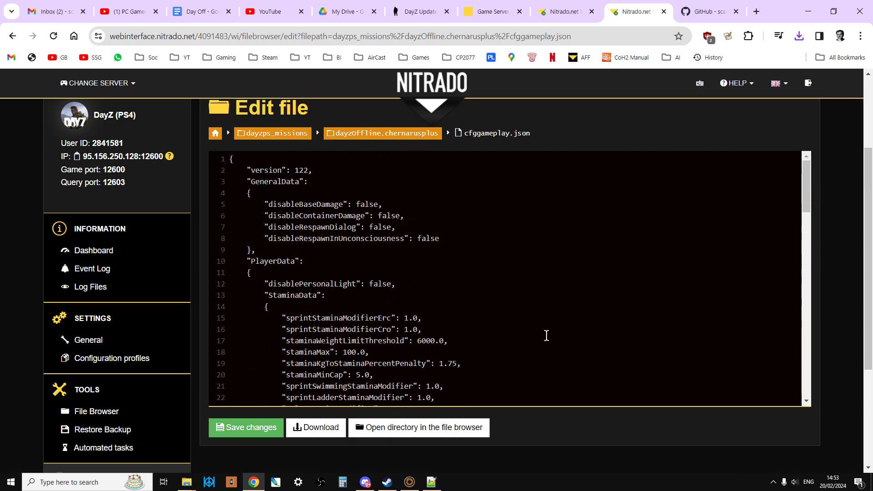
{"action": "scroll", "scroll_direction": "down", "scroll_amount": 3}
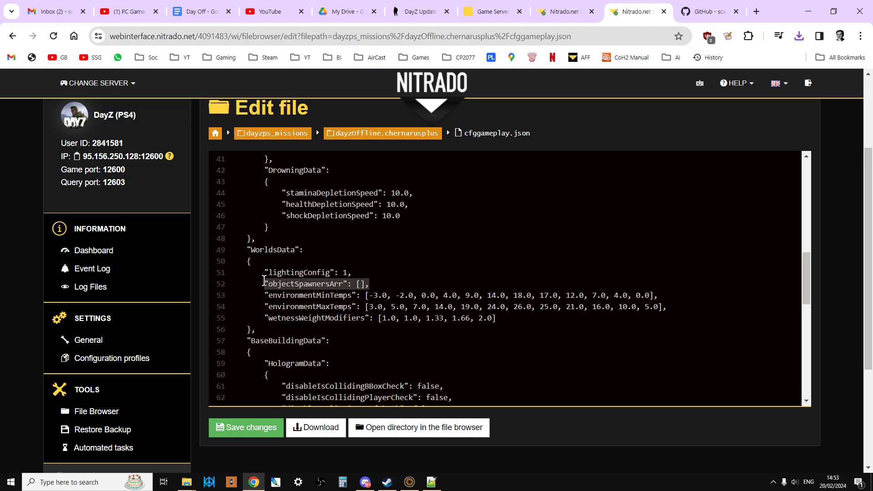
{"action": "mouse_move", "coordinate": [591, 95]}
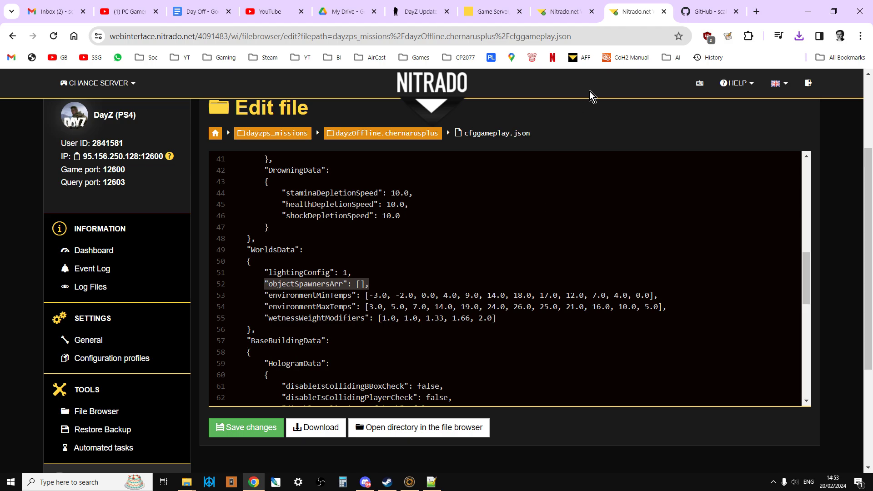
{"action": "mouse_move", "coordinate": [588, 14]}
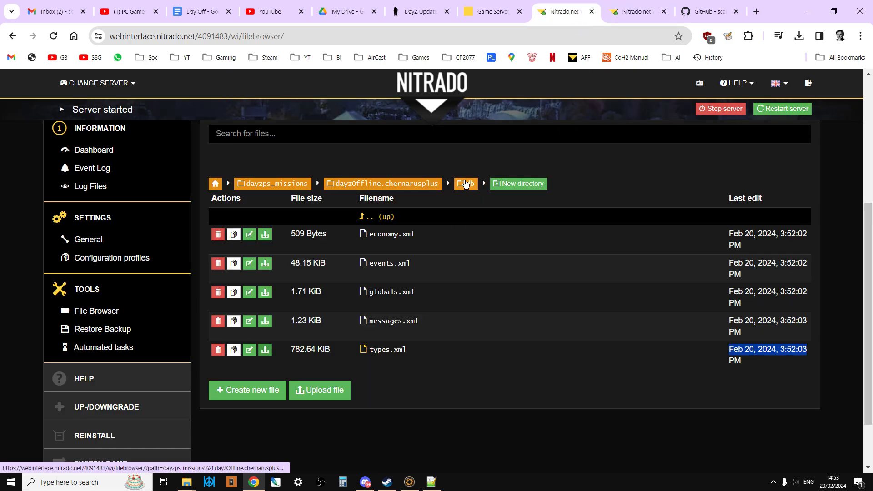
- Navigate to the dayzOffline.chernarusplus custom folder and confirm it contains no files
{"action": "left_click", "coordinate": [465, 183]}
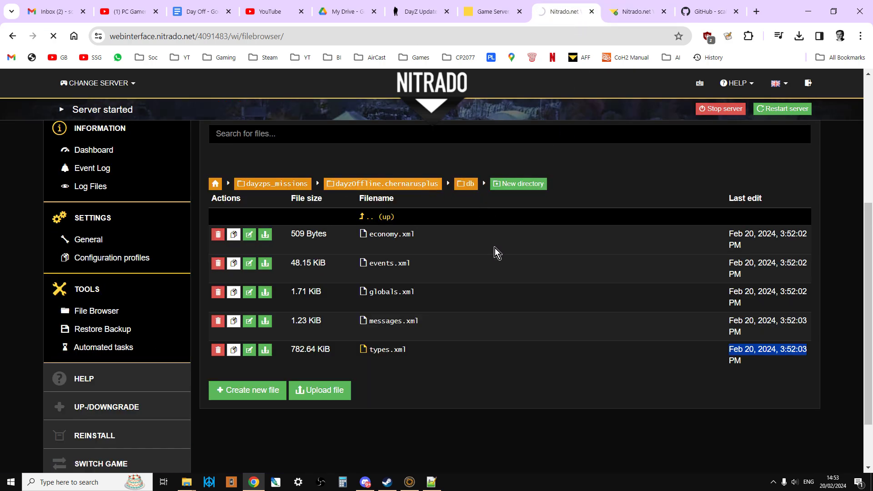
{"action": "left_click", "coordinate": [382, 184]}
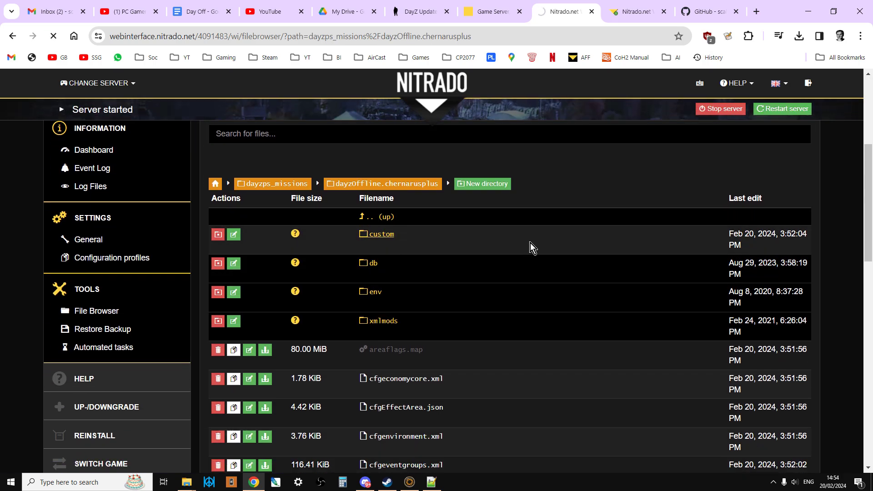
{"action": "left_click", "coordinate": [380, 233]}
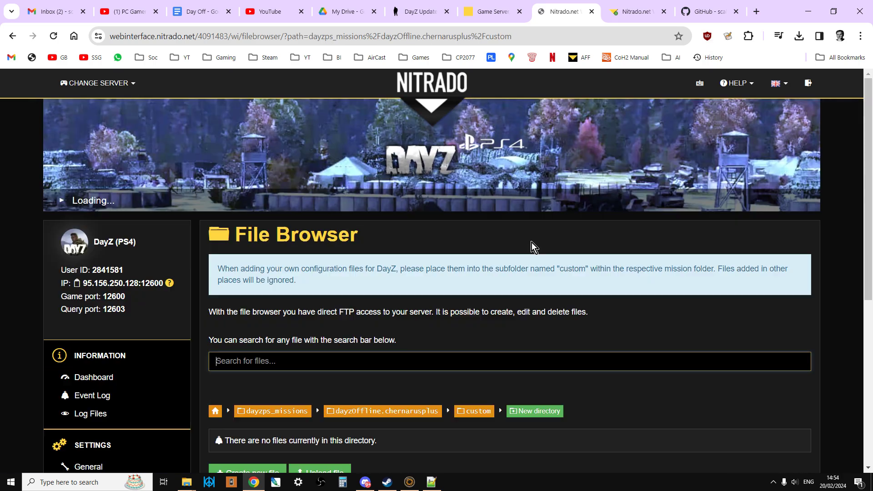
{"action": "scroll", "scroll_direction": "down", "scroll_amount": 3}
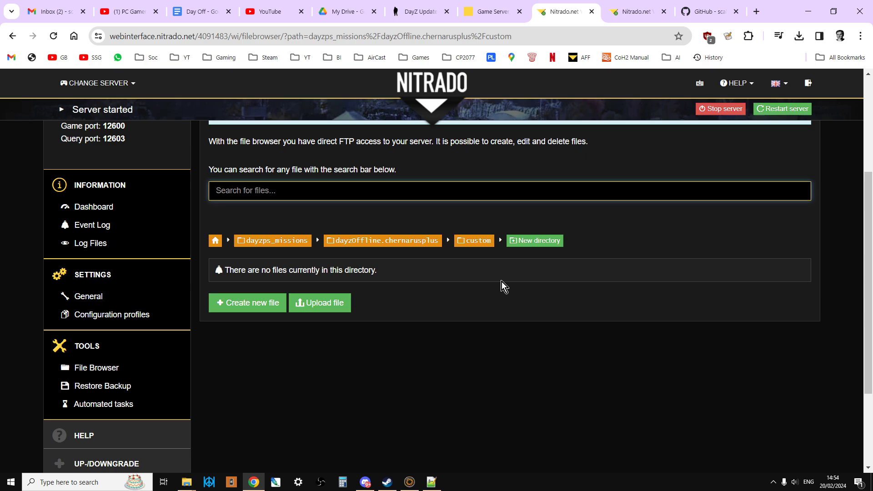
{"action": "mouse_move", "coordinate": [382, 249]}
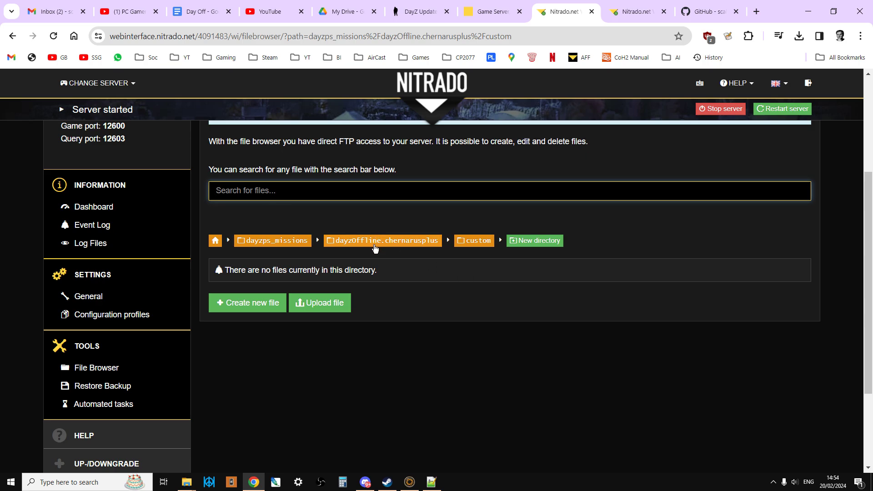
{"action": "mouse_move", "coordinate": [522, 228]}
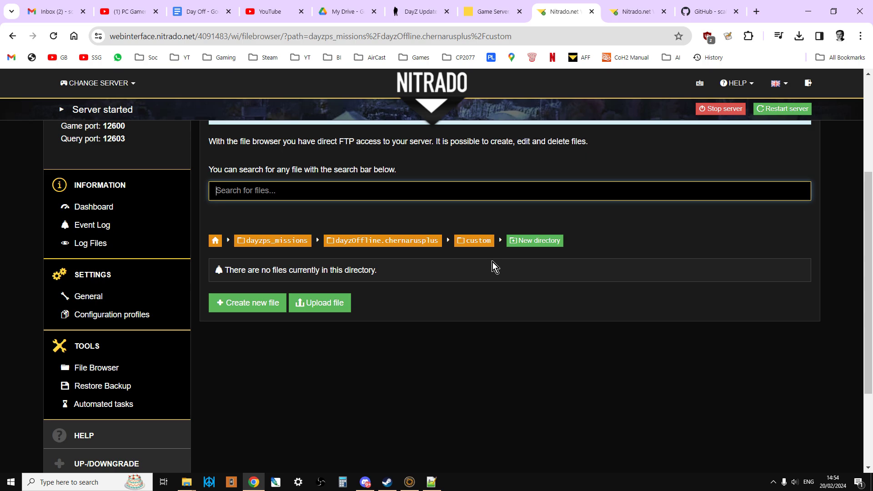
{"action": "mouse_move", "coordinate": [491, 11]}
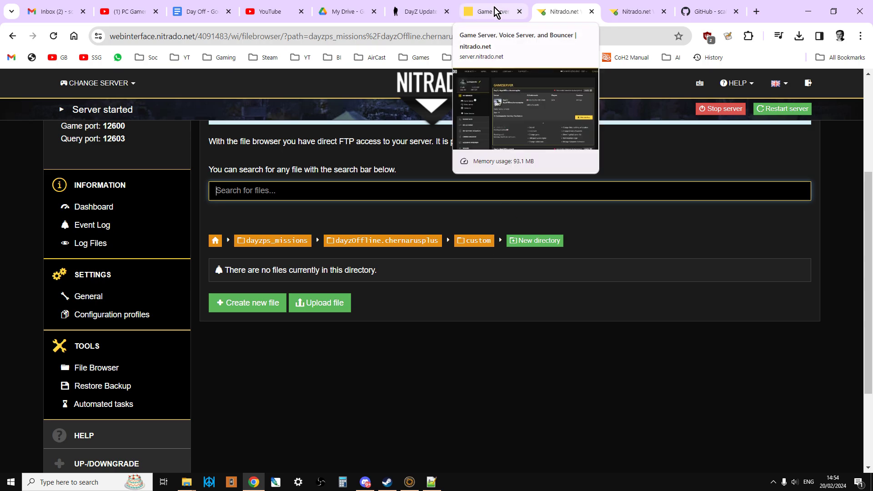
{"action": "left_click", "coordinate": [490, 11]}
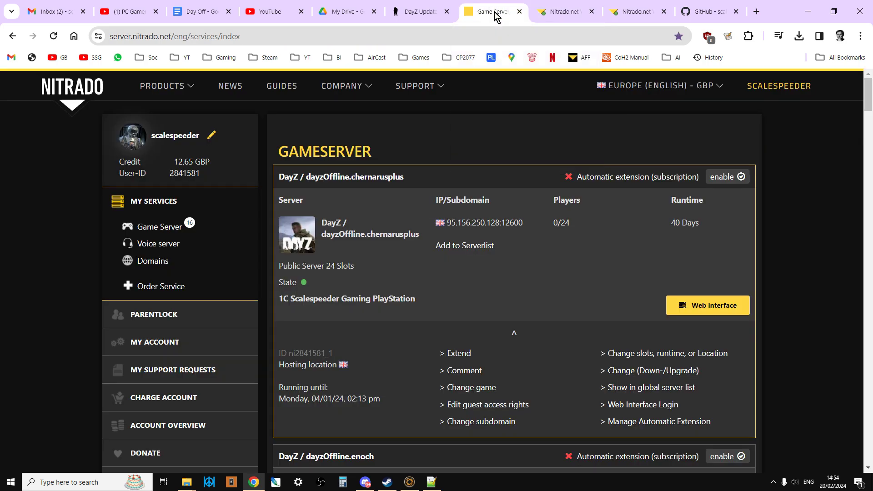
{"action": "left_click", "coordinate": [562, 11]}
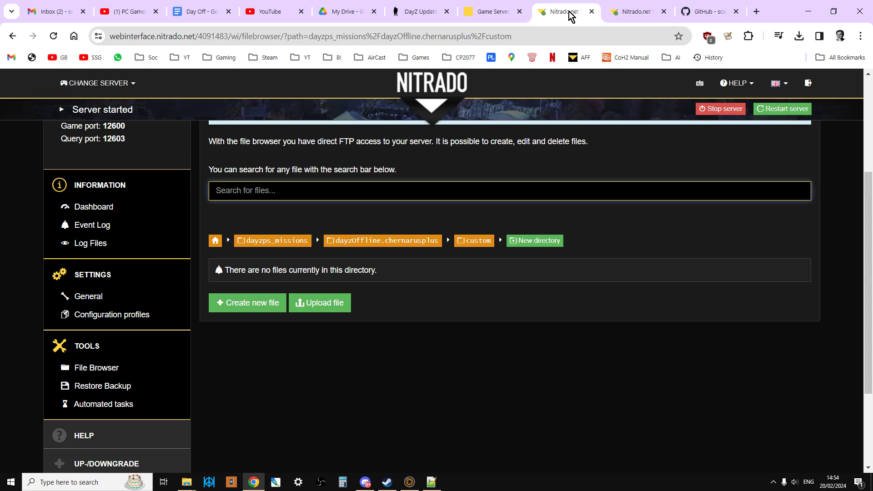
{"action": "mouse_move", "coordinate": [335, 246]}
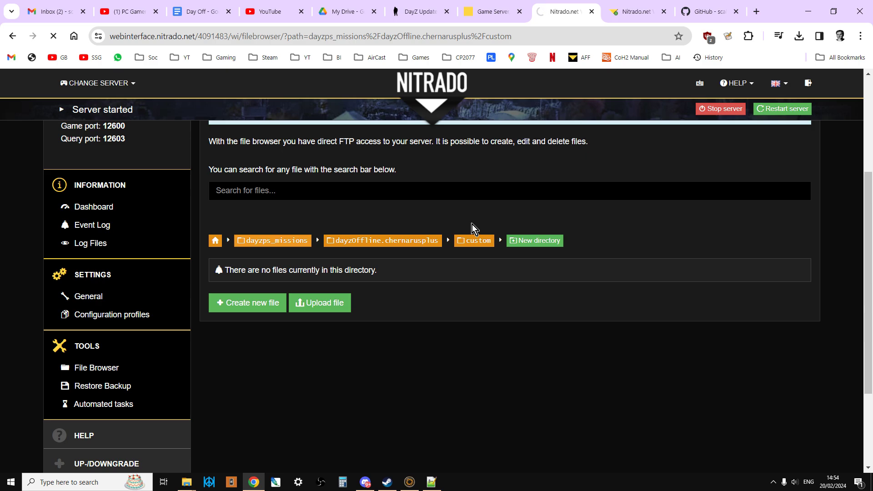
- Go up to dayzps_missions and reopen the dayzOffline.chernarusplus folder listing
{"action": "left_click", "coordinate": [273, 240]}
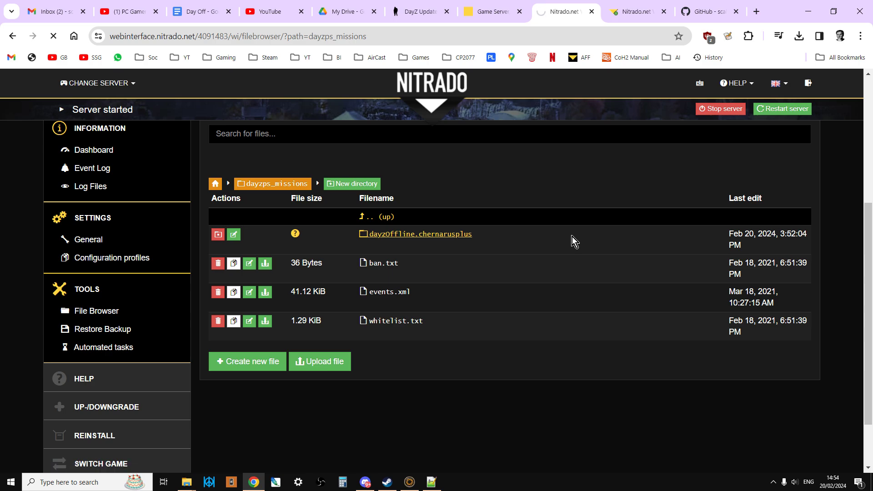
{"action": "left_click", "coordinate": [415, 233]}
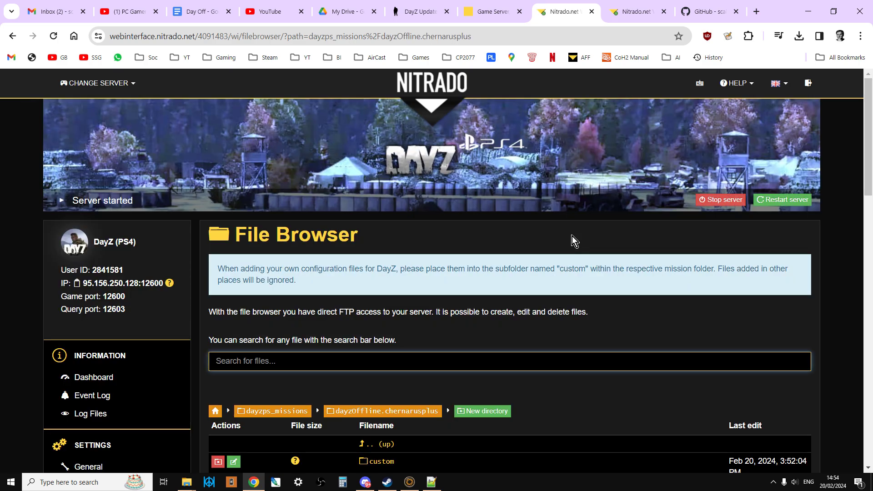
{"action": "scroll", "scroll_direction": "down", "scroll_amount": 3}
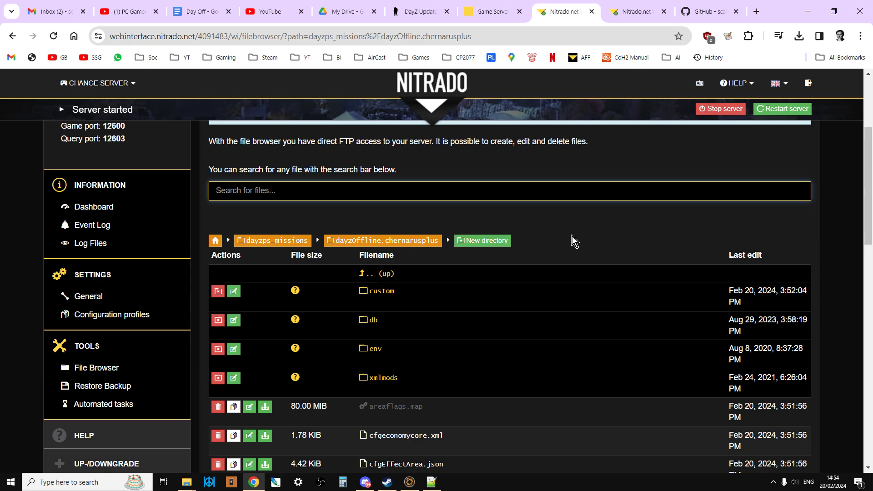
{"action": "scroll", "scroll_direction": "down", "scroll_amount": 3}
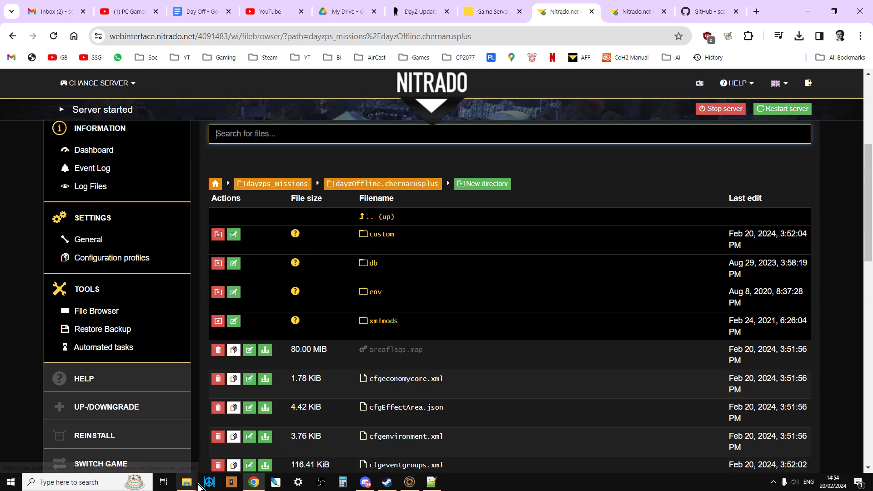
- Compare the local 124 1c folder's eight mission files against the GitHub boosted-loot repository list
{"action": "left_click", "coordinate": [187, 482]}
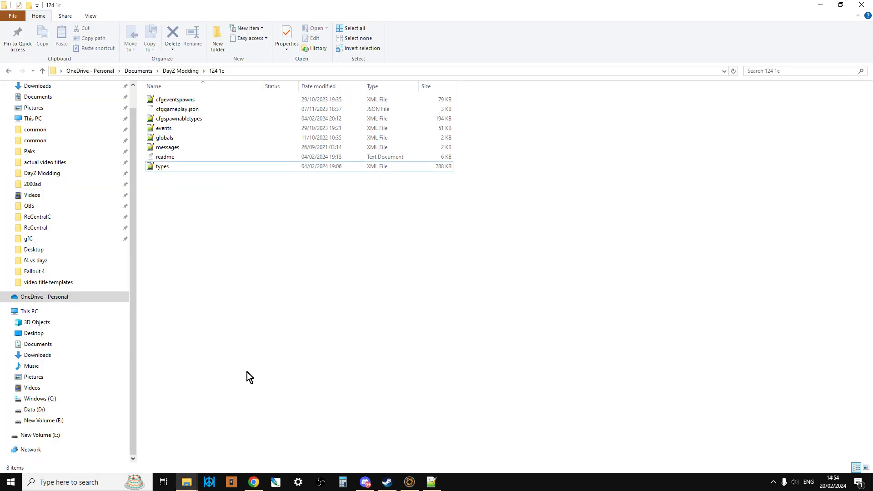
{"action": "mouse_move", "coordinate": [295, 366]}
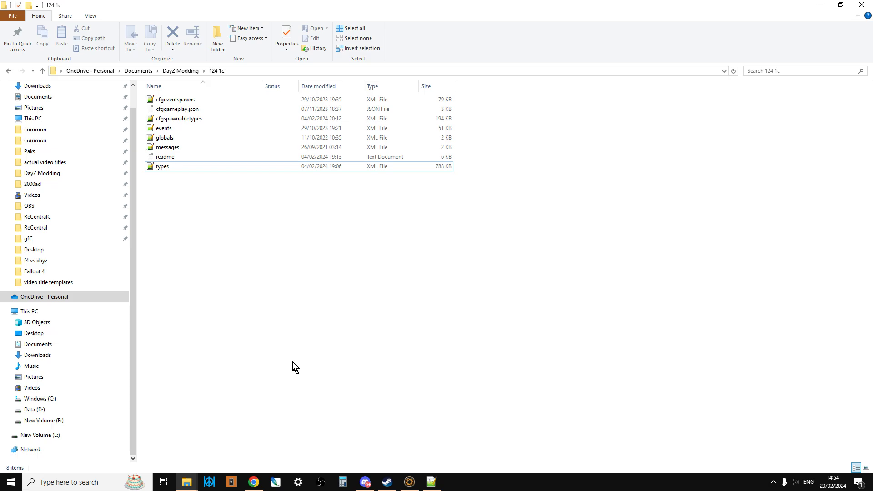
{"action": "left_click", "coordinate": [252, 482]}
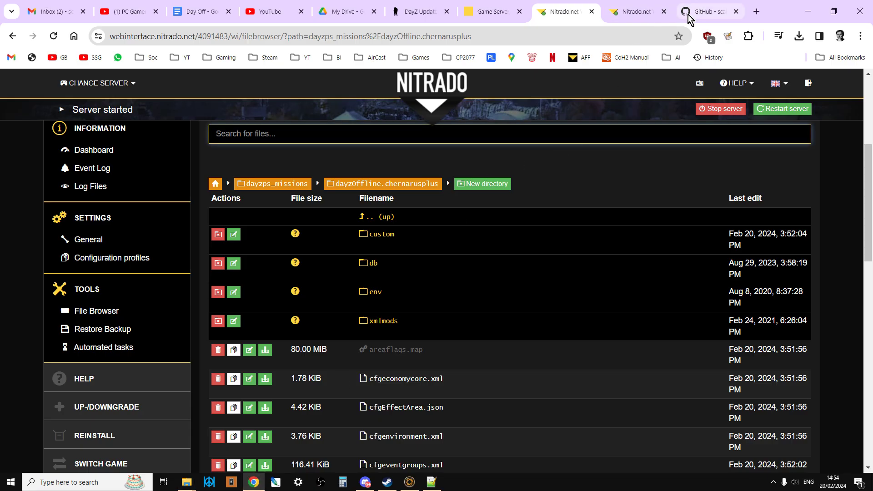
{"action": "left_click", "coordinate": [706, 11]}
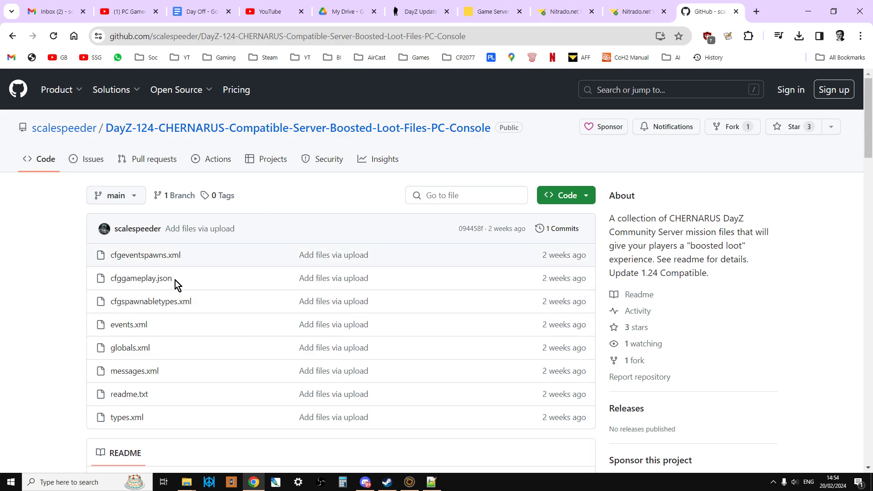
{"action": "scroll", "scroll_direction": "down", "scroll_amount": 3}
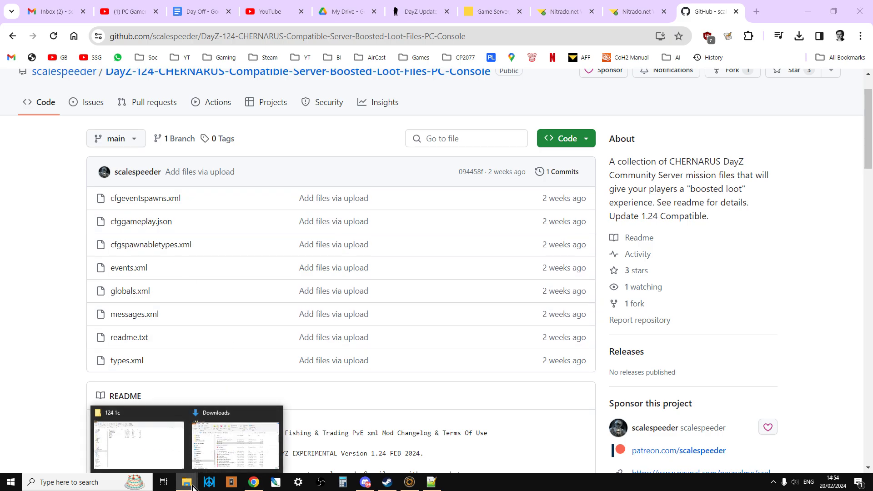
{"action": "left_click", "coordinate": [137, 445]}
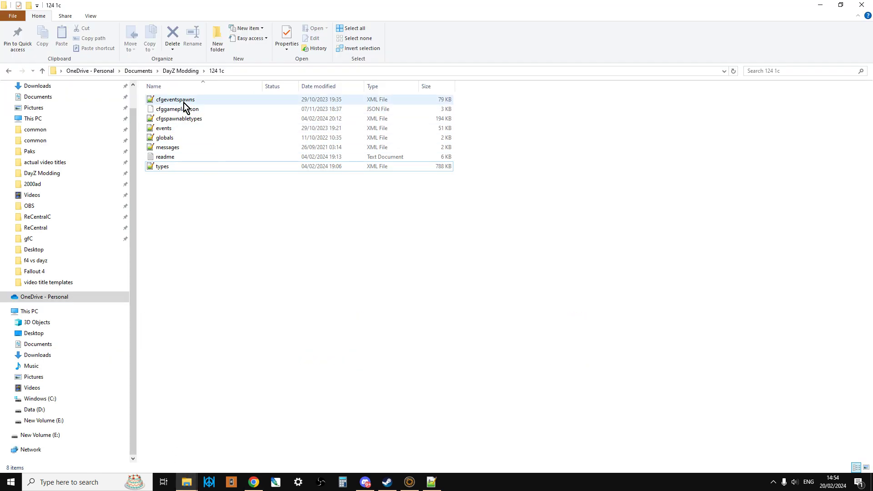
{"action": "mouse_move", "coordinate": [181, 108]}
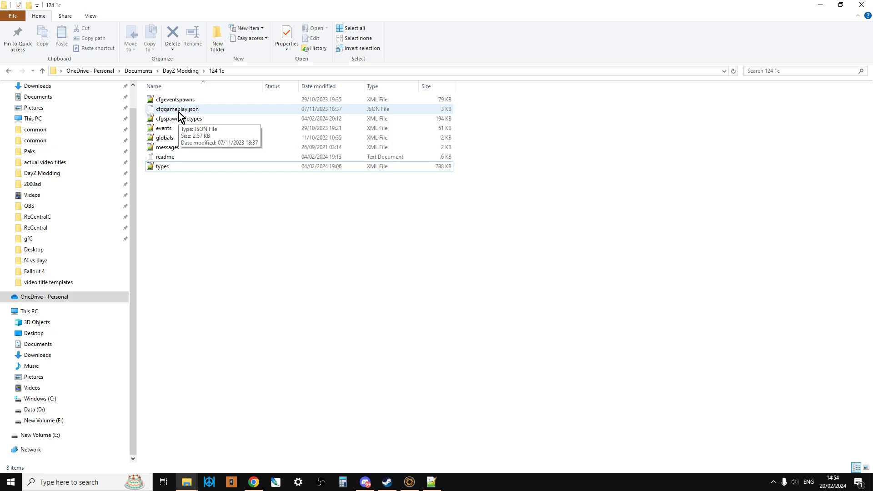
{"action": "mouse_move", "coordinate": [167, 132]}
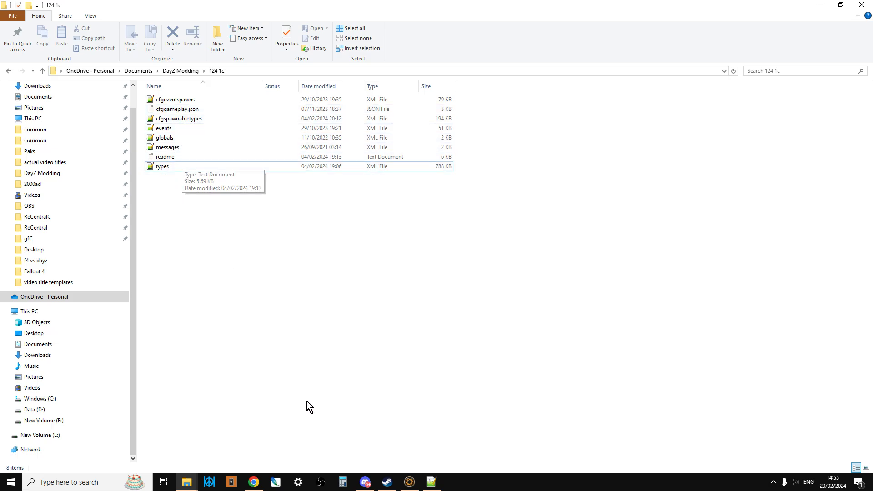
{"action": "mouse_move", "coordinate": [191, 99]}
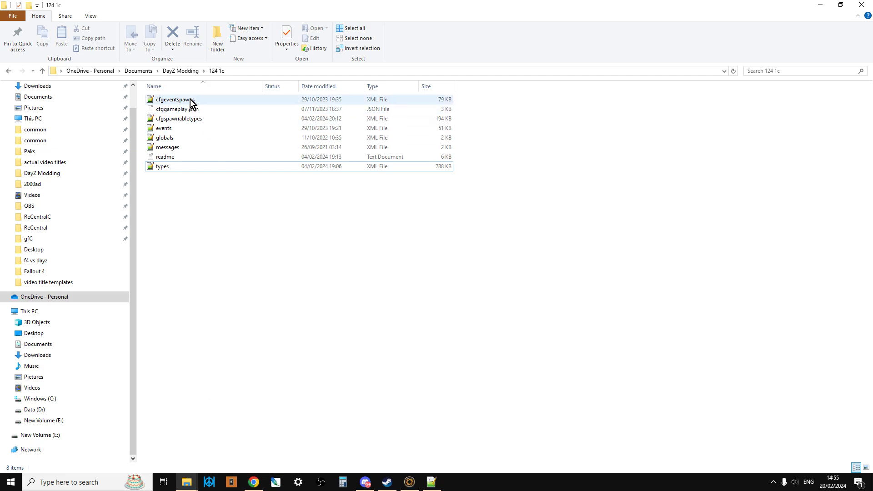
{"action": "mouse_move", "coordinate": [191, 118]}
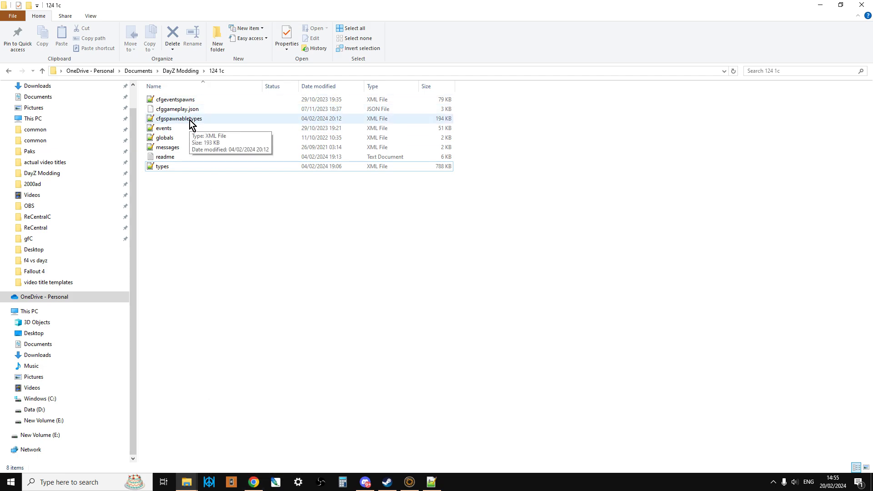
{"action": "left_click", "coordinate": [253, 482]}
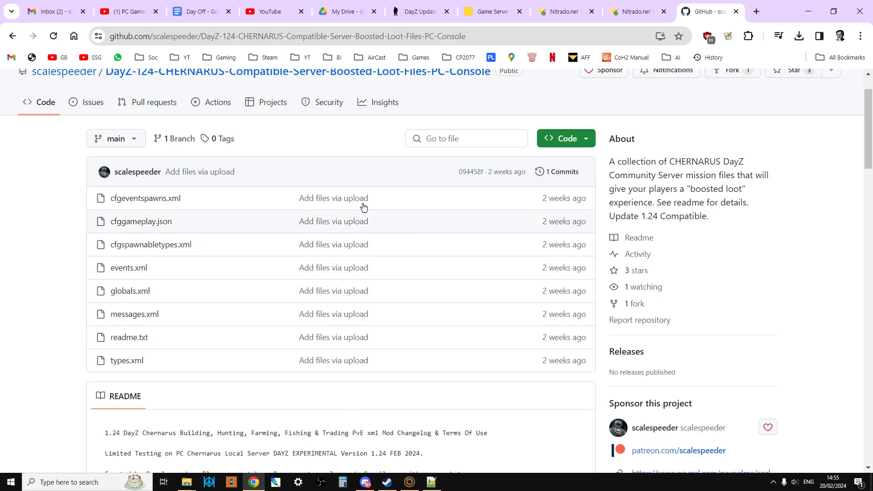
{"action": "left_click", "coordinate": [563, 11]}
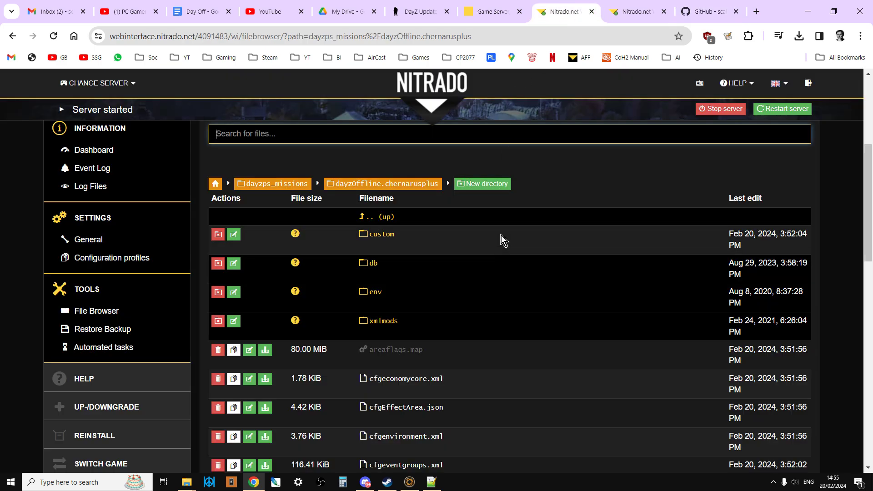
- Upload cfgeventspawns.xml, cfggameplay.json and cfgspawnabletypes.xml from 124 1c into the mission folder
{"action": "scroll", "scroll_direction": "down", "scroll_amount": 3}
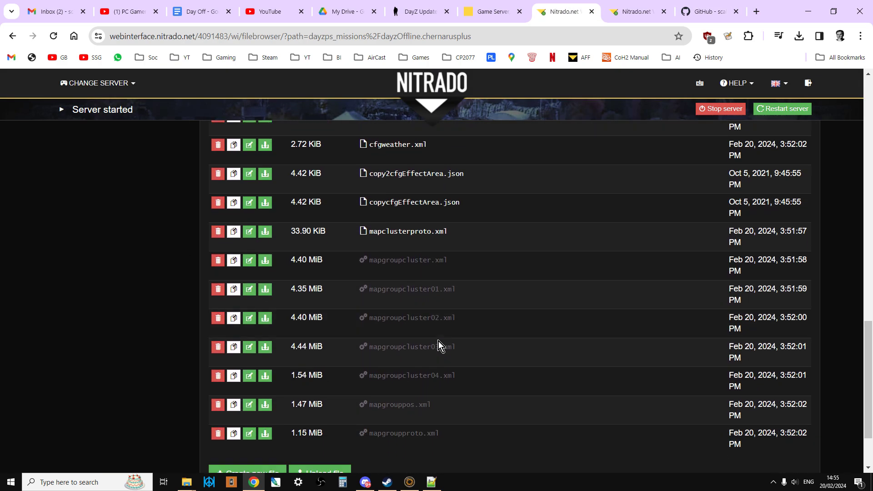
{"action": "left_click", "coordinate": [320, 474]}
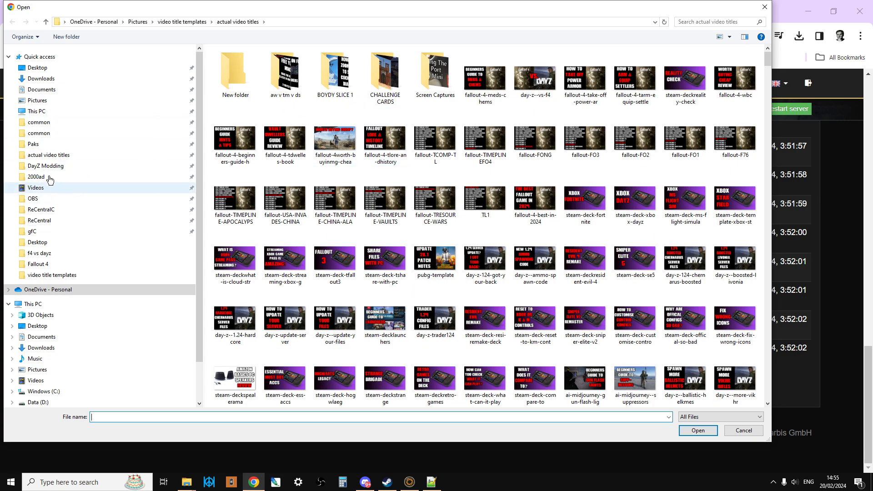
{"action": "mouse_move", "coordinate": [47, 165]}
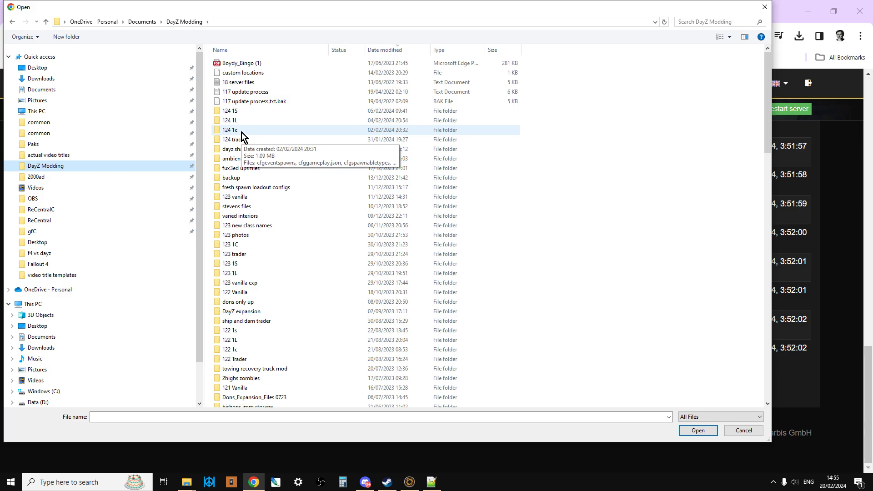
{"action": "double_click", "coordinate": [229, 129]}
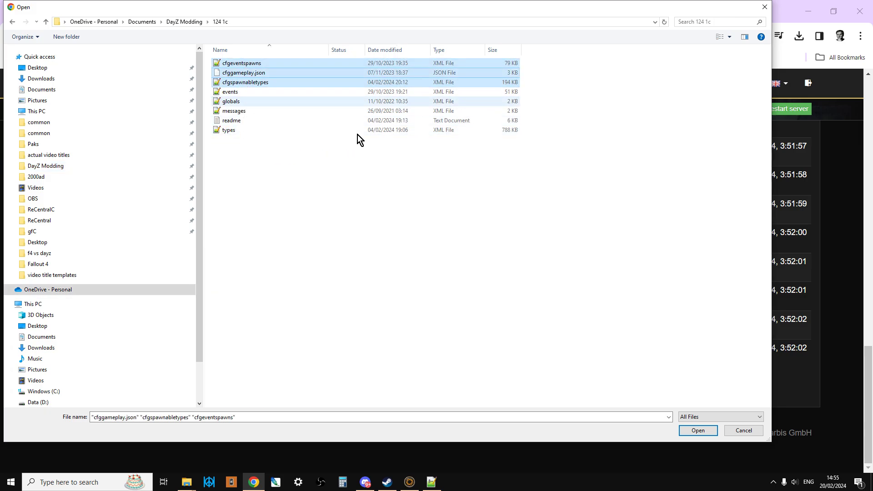
{"action": "left_click", "coordinate": [697, 431]}
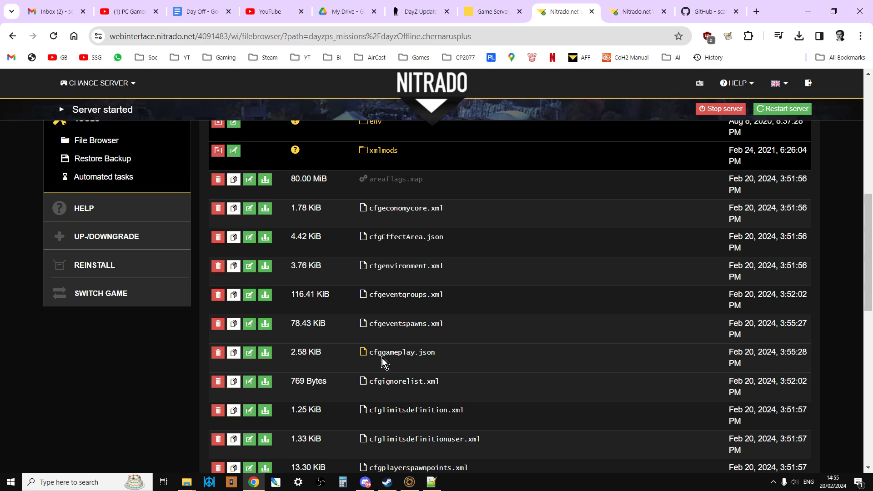
{"action": "mouse_move", "coordinate": [427, 258]}
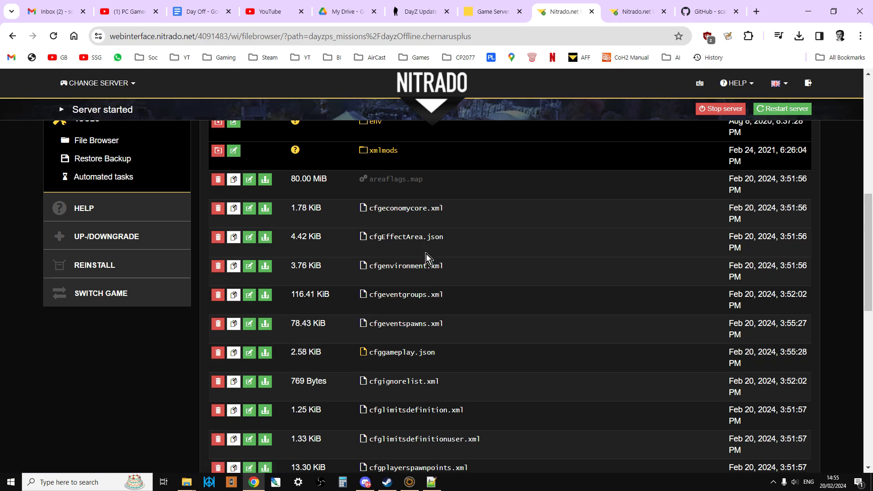
{"action": "scroll", "scroll_direction": "down", "scroll_amount": 3}
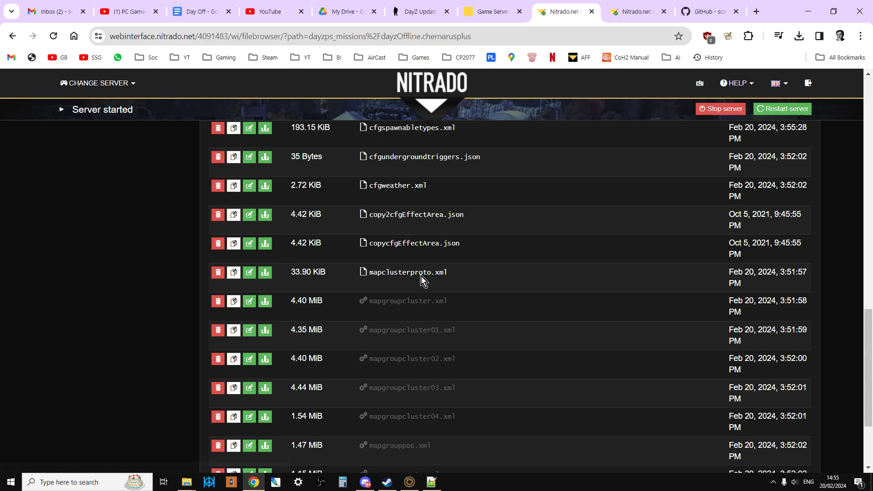
{"action": "scroll", "scroll_direction": "up", "scroll_amount": 3}
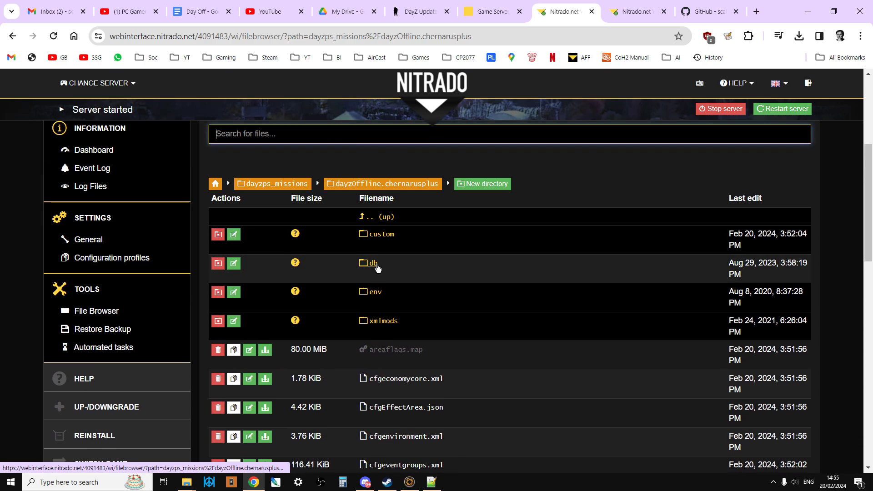
- Upload the events, globals, messages and types files into the db folder
{"action": "left_click", "coordinate": [372, 263]}
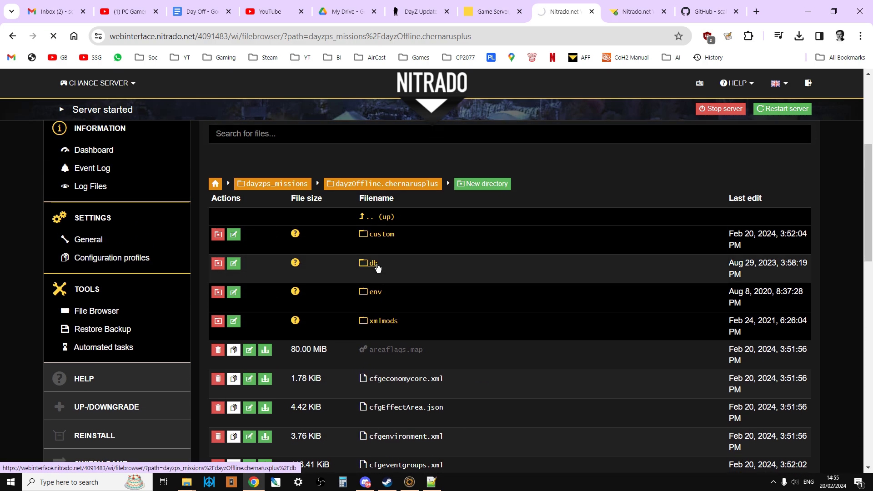
{"action": "left_click", "coordinate": [372, 263]}
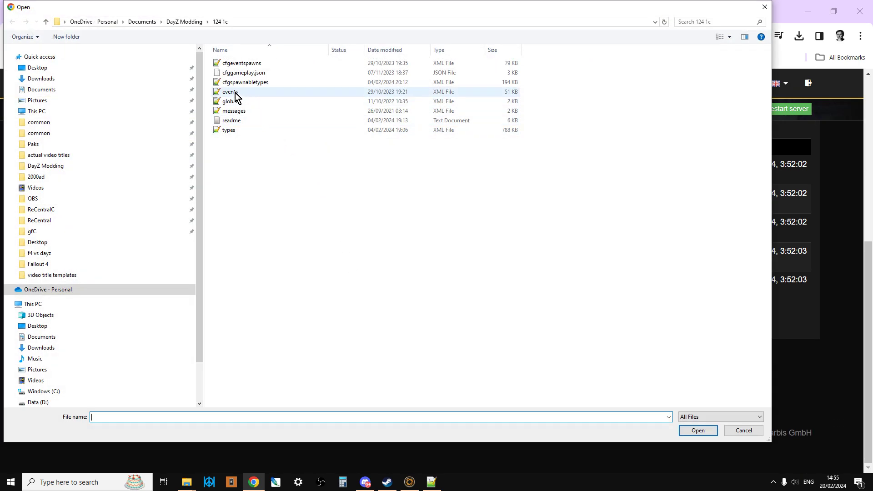
{"action": "left_click", "coordinate": [233, 110]}
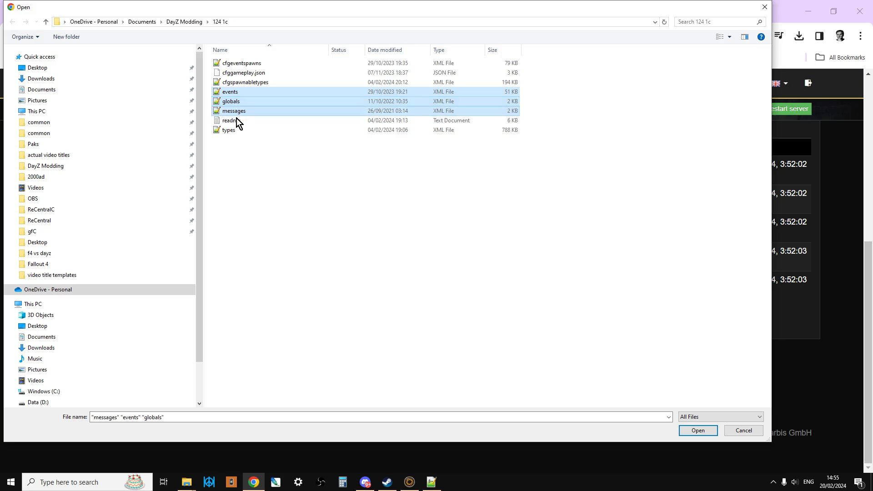
{"action": "left_click", "coordinate": [228, 129]}
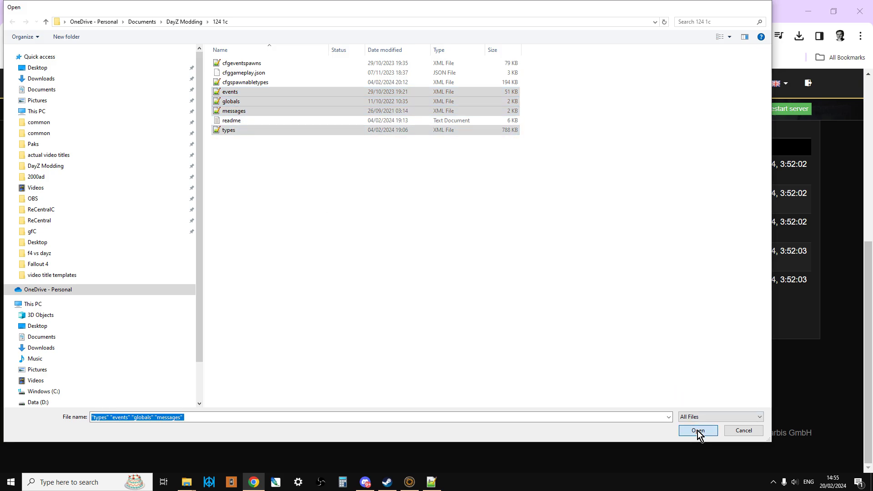
{"action": "left_click", "coordinate": [697, 430]}
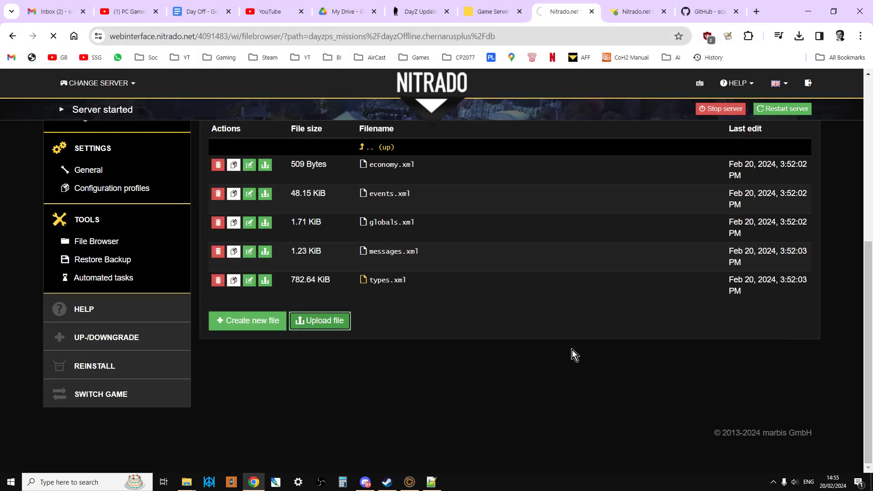
{"action": "mouse_move", "coordinate": [544, 362]}
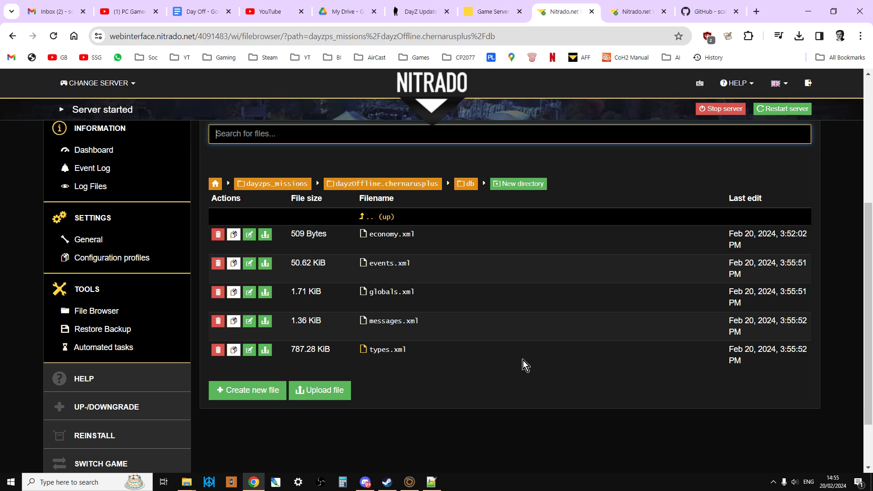
{"action": "mouse_move", "coordinate": [815, 423]}
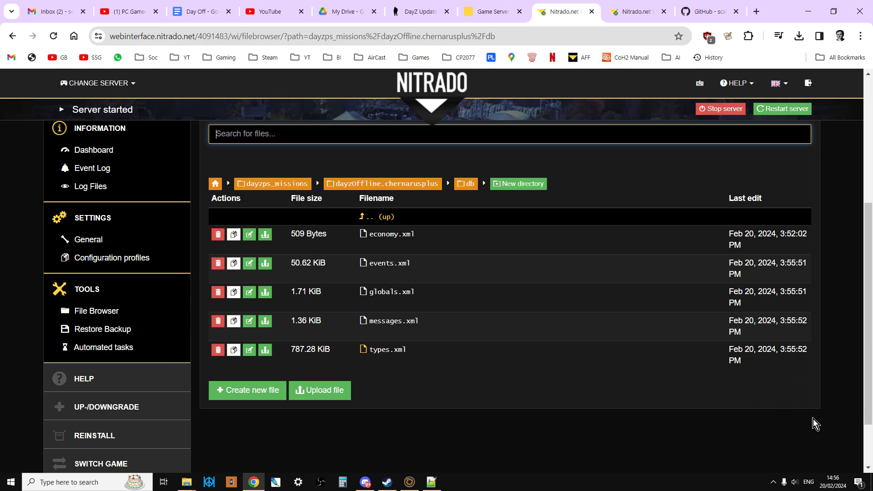
{"action": "mouse_move", "coordinate": [265, 349]}
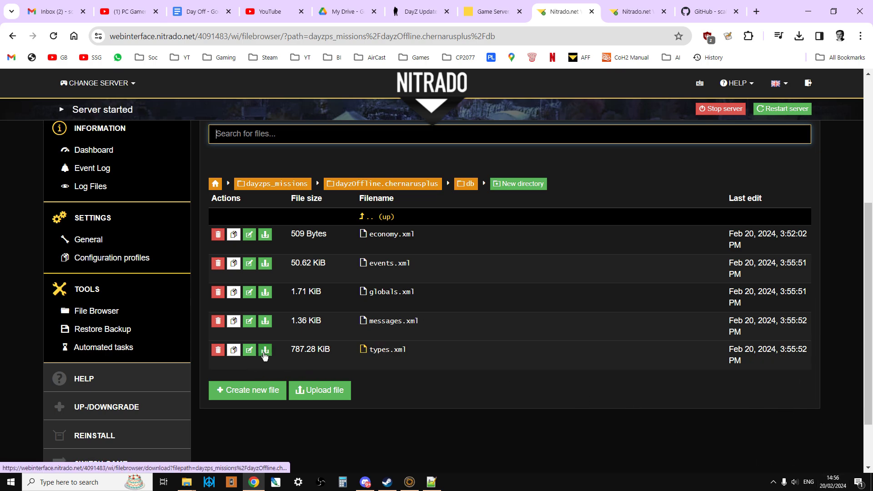
{"action": "mouse_move", "coordinate": [266, 352]}
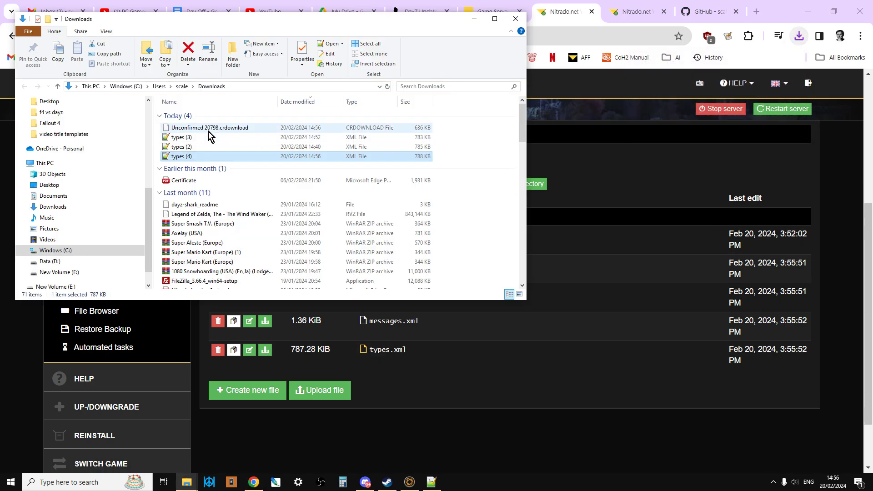
- Bring up options for the re-downloaded types (4).xml file in Downloads
{"action": "right_click", "coordinate": [184, 156]}
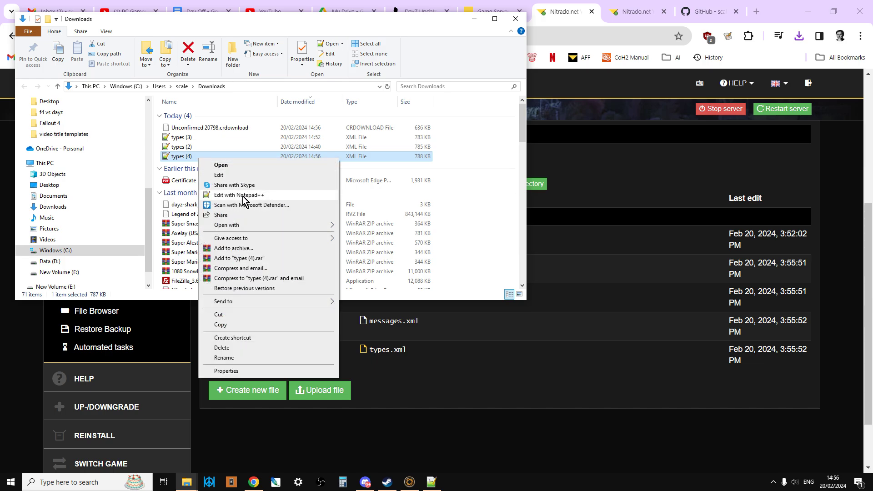
- View the downloaded types (4).xml in Notepad++ to check its item spawn entries
{"action": "left_click", "coordinate": [239, 195]}
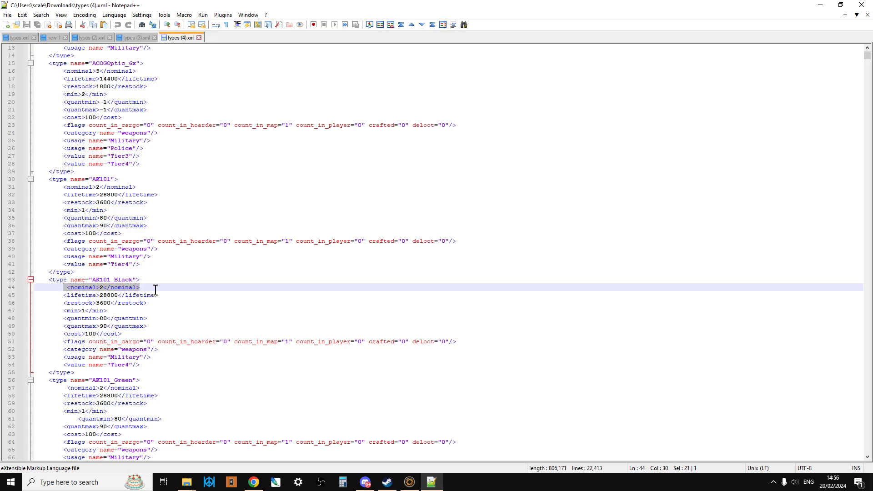
{"action": "mouse_move", "coordinate": [239, 417]}
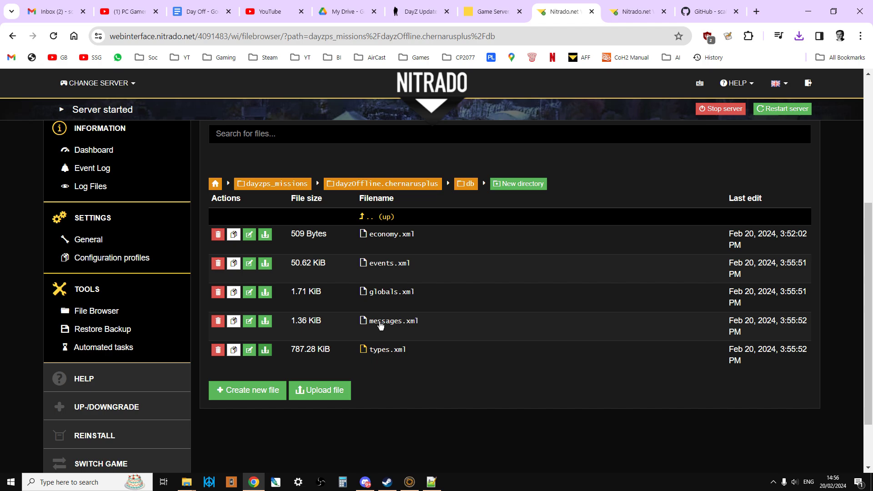
{"action": "mouse_move", "coordinate": [424, 370]}
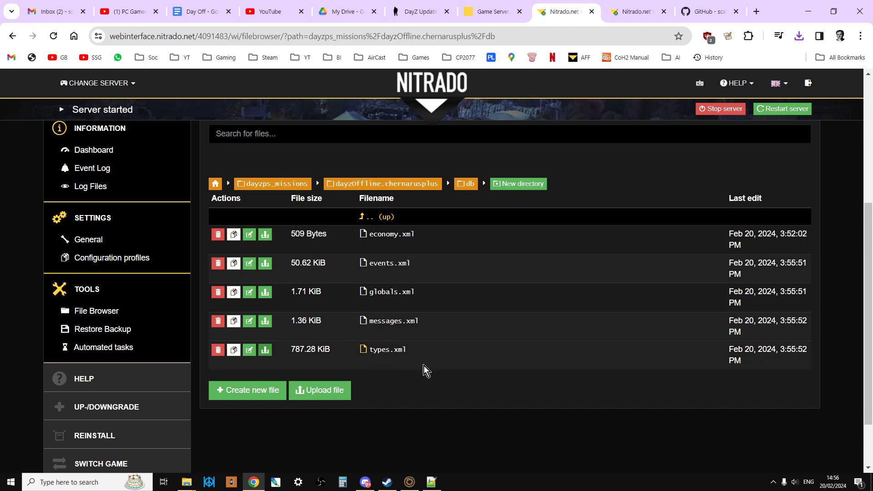
- Restart the DayZ server and confirm, so the uploaded mission files take effect
{"action": "scroll", "scroll_direction": "up", "scroll_amount": 3}
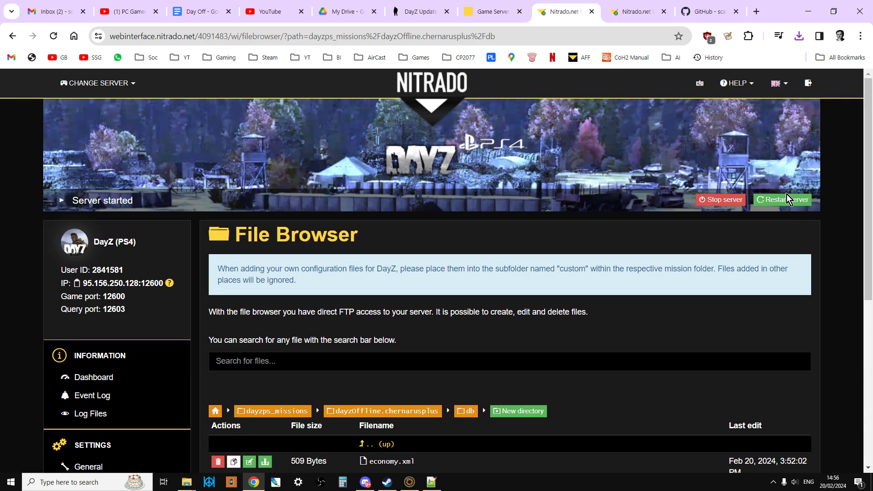
{"action": "left_click", "coordinate": [780, 199]}
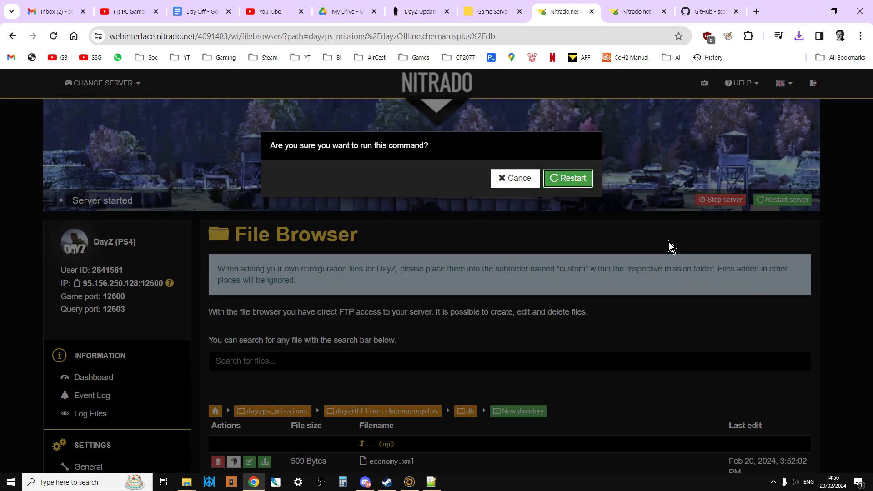
{"action": "mouse_move", "coordinate": [593, 340]}
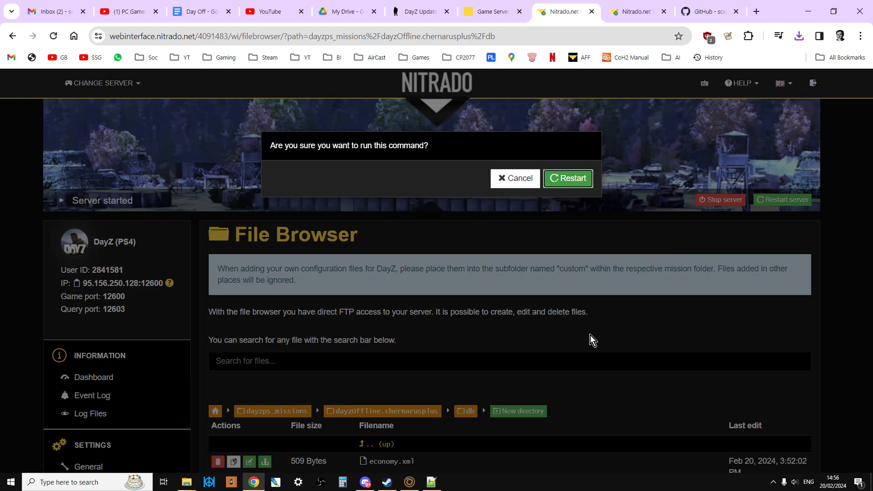
{"action": "left_click", "coordinate": [568, 178]}
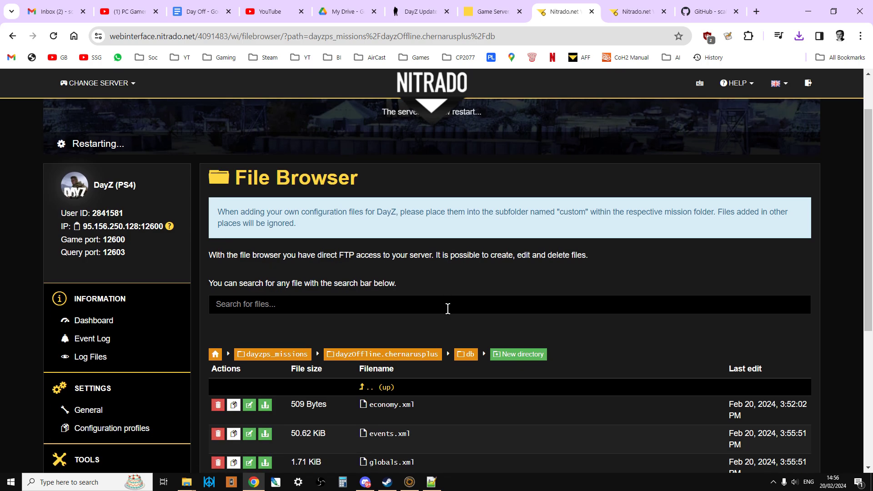
{"action": "scroll", "scroll_direction": "down", "scroll_amount": 3}
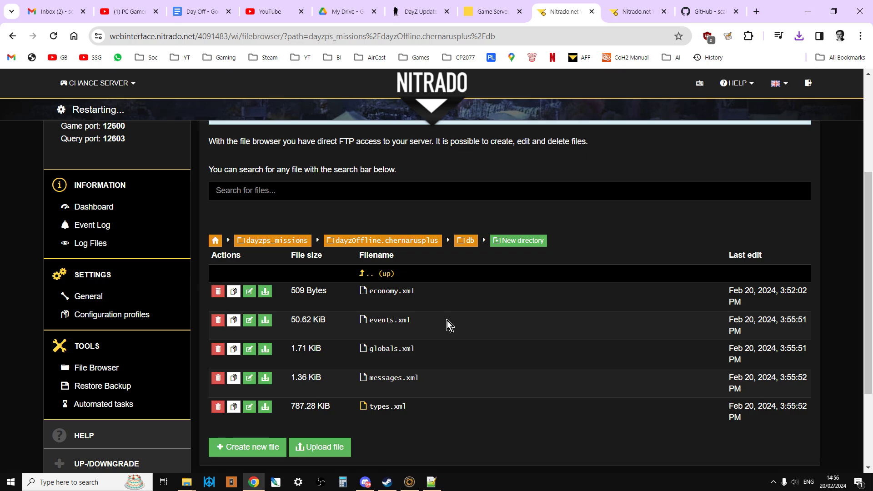
{"action": "left_click", "coordinate": [420, 11]}
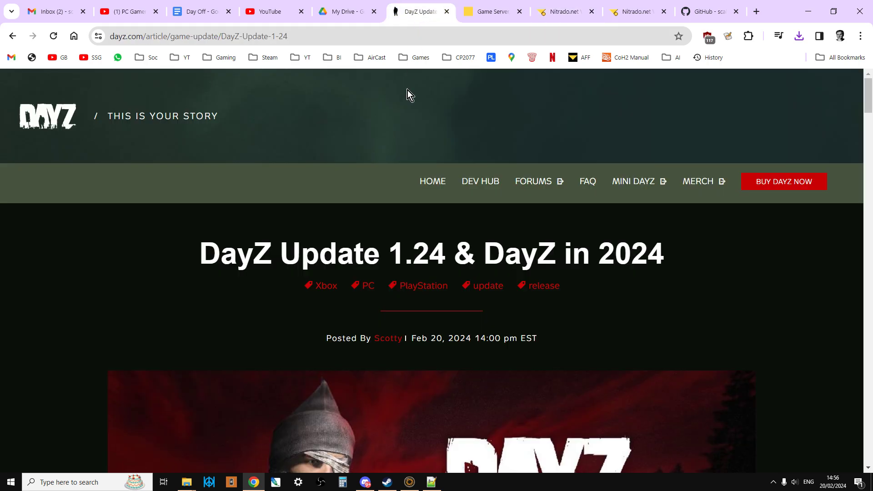
- Scroll the DayZ Update 1.24 article down past its header to the banner image
{"action": "scroll", "scroll_direction": "down", "scroll_amount": 3}
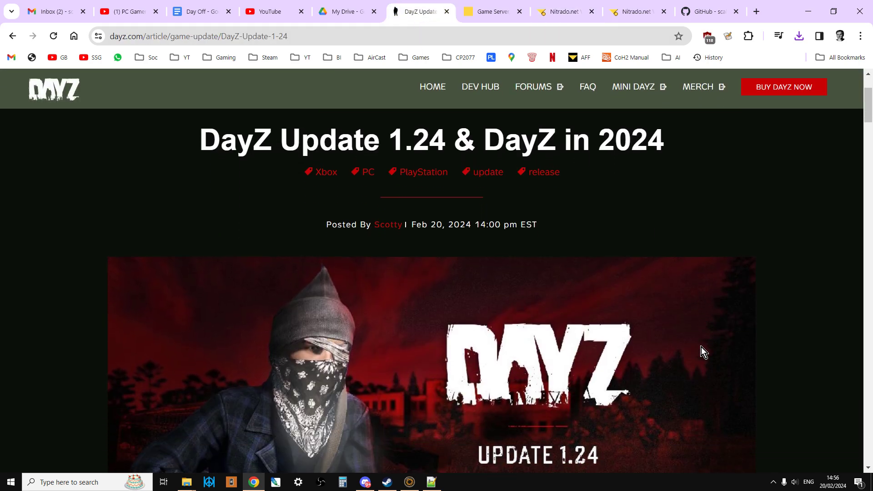